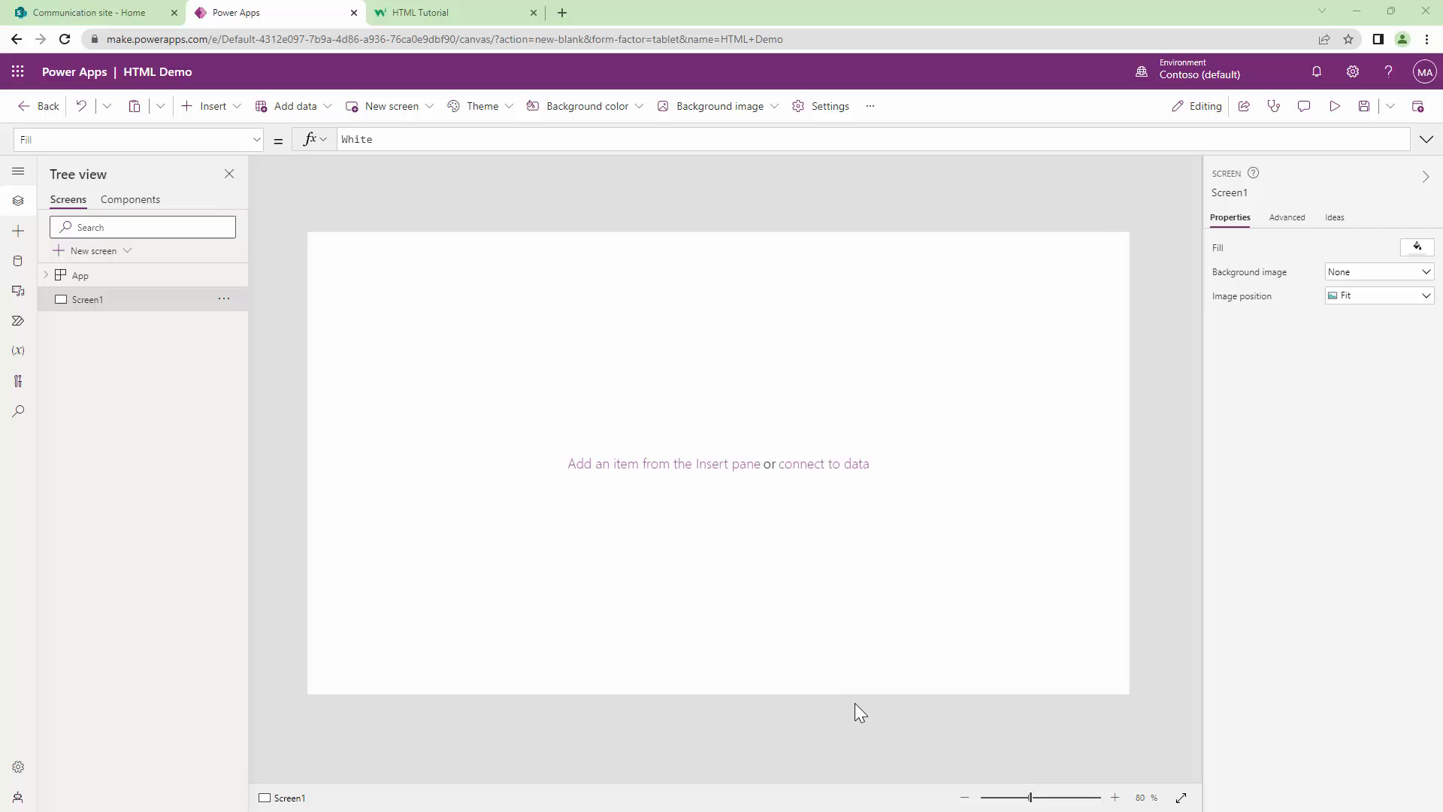
- Insert a button and an HTML text control onto the blank screen
click(212, 106)
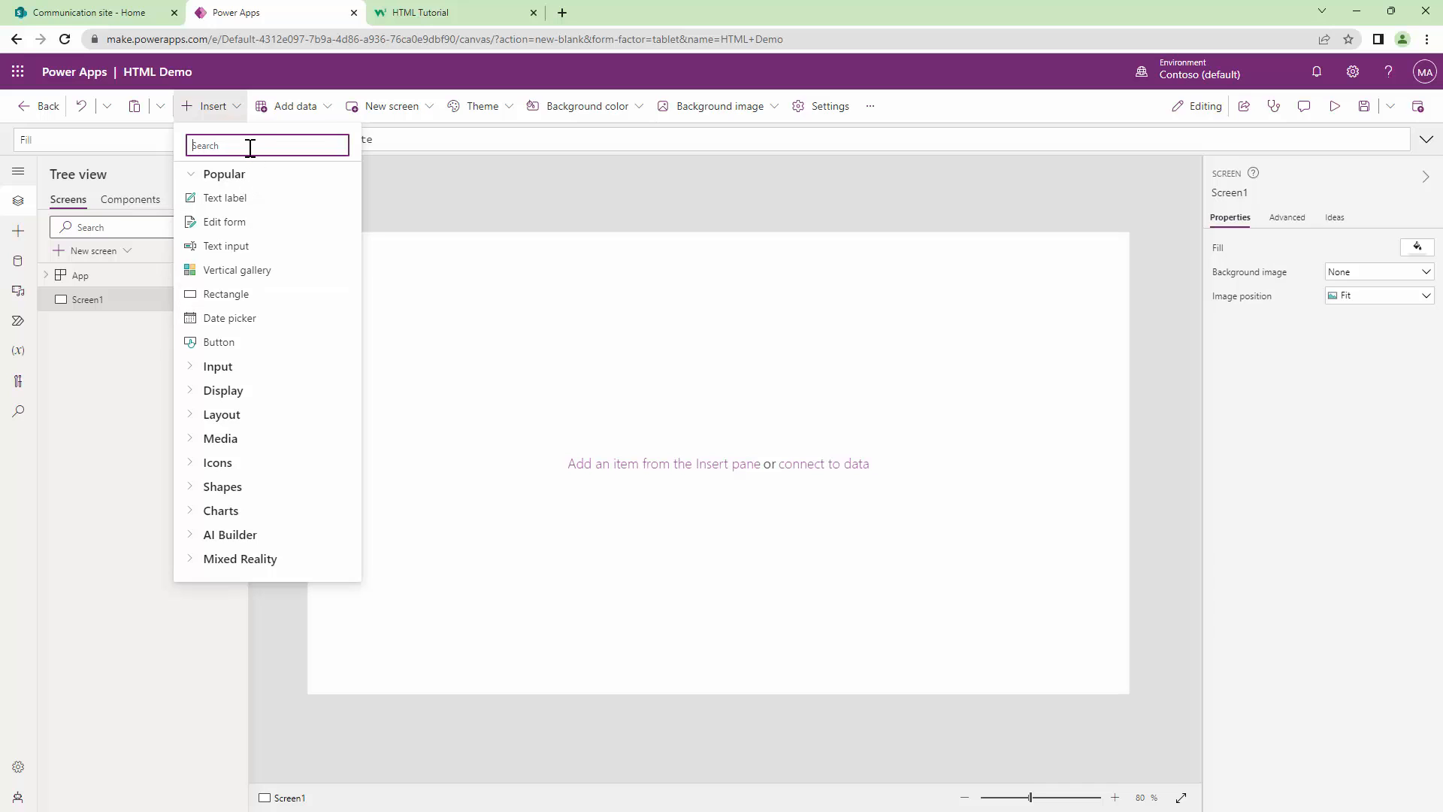
click(220, 342)
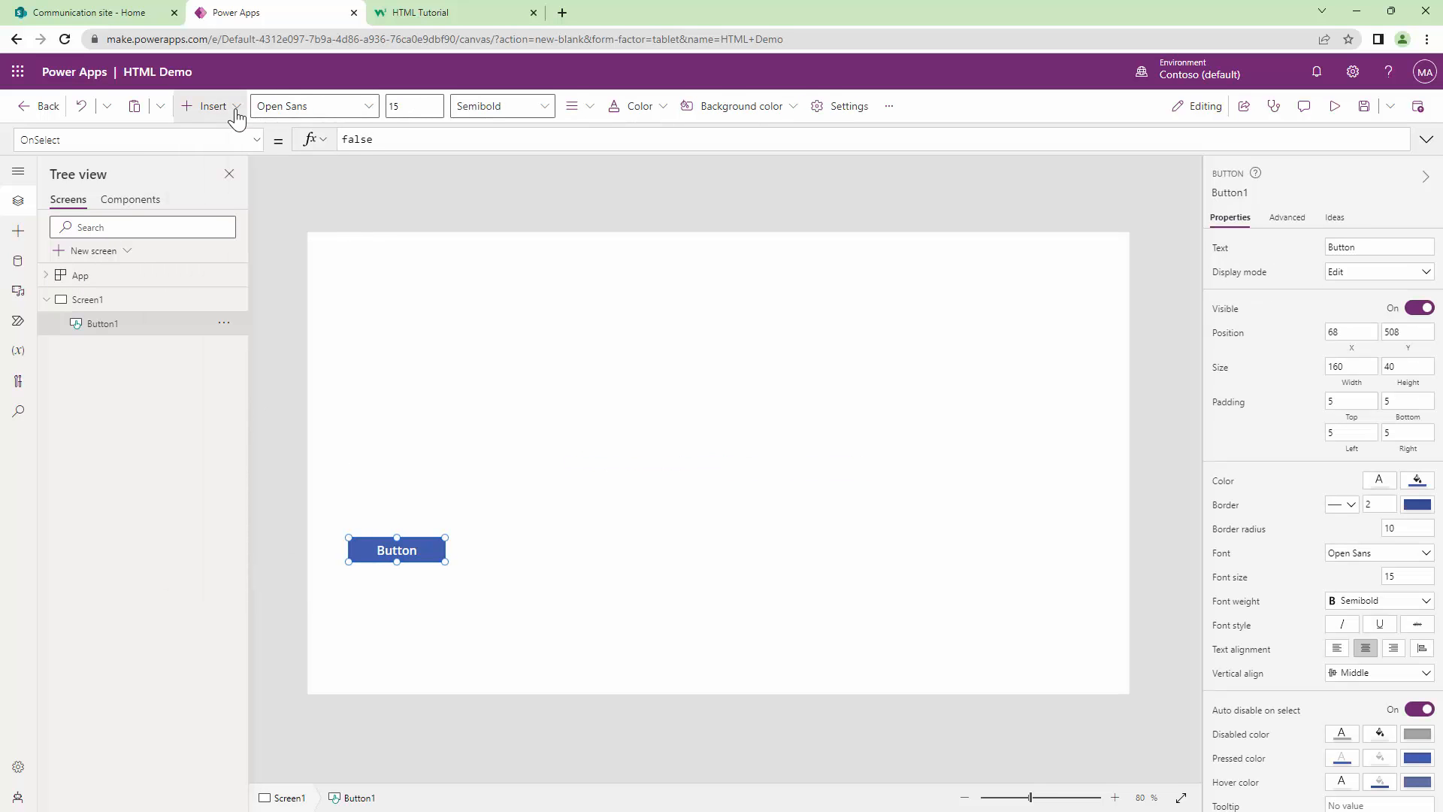
click(212, 106)
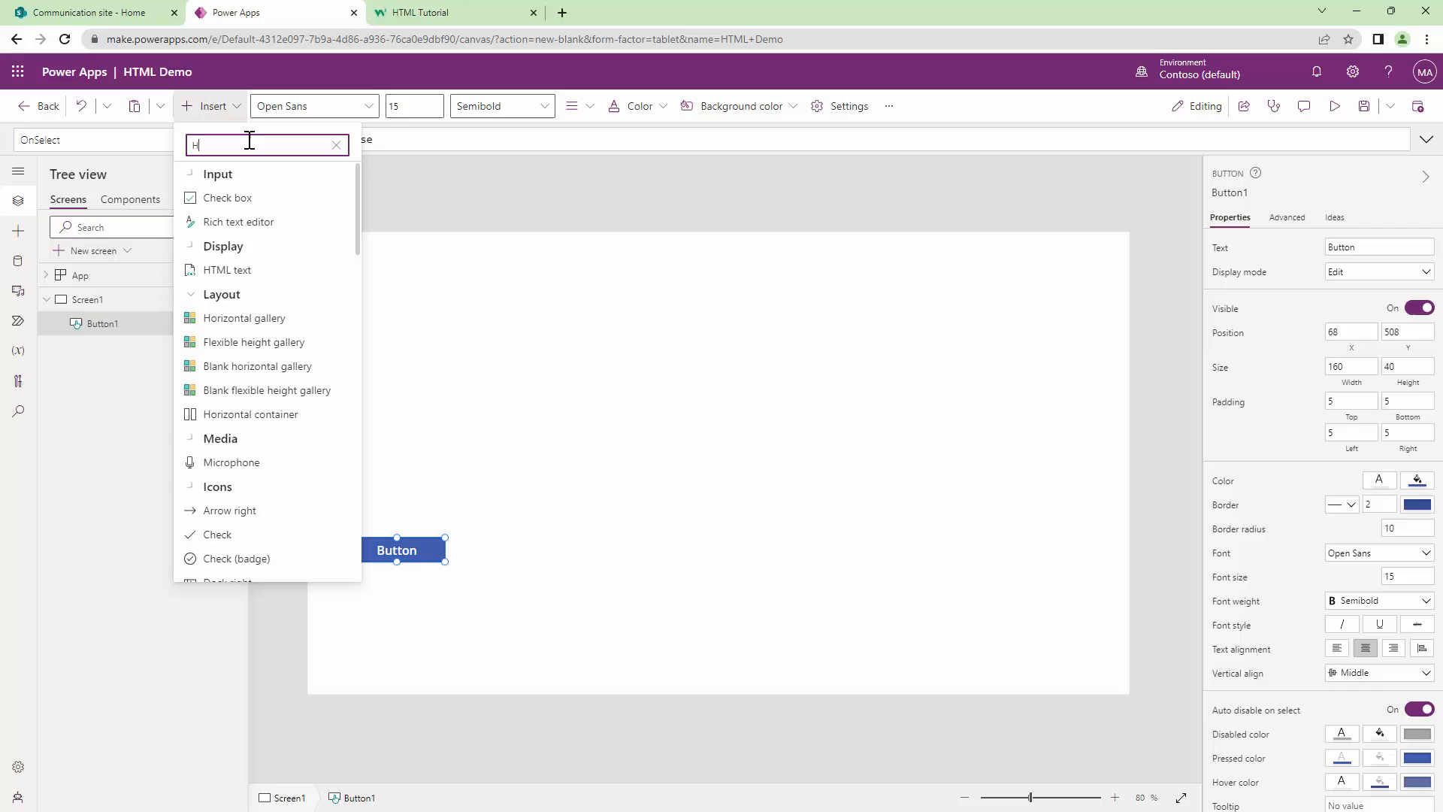
click(227, 269)
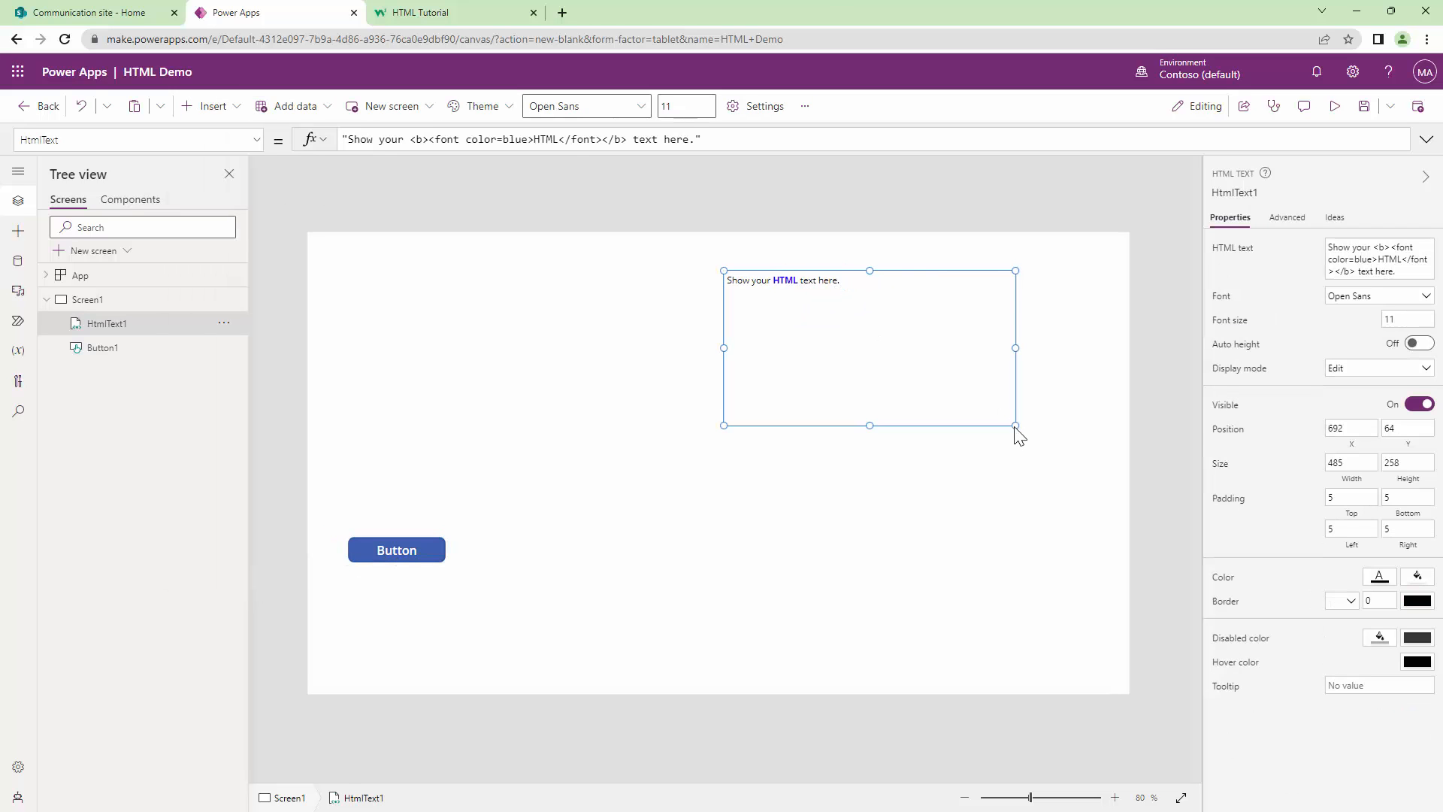
- Enlarge the HTML text control and clear its sample HtmlText content
drag(1014, 424, 1075, 601)
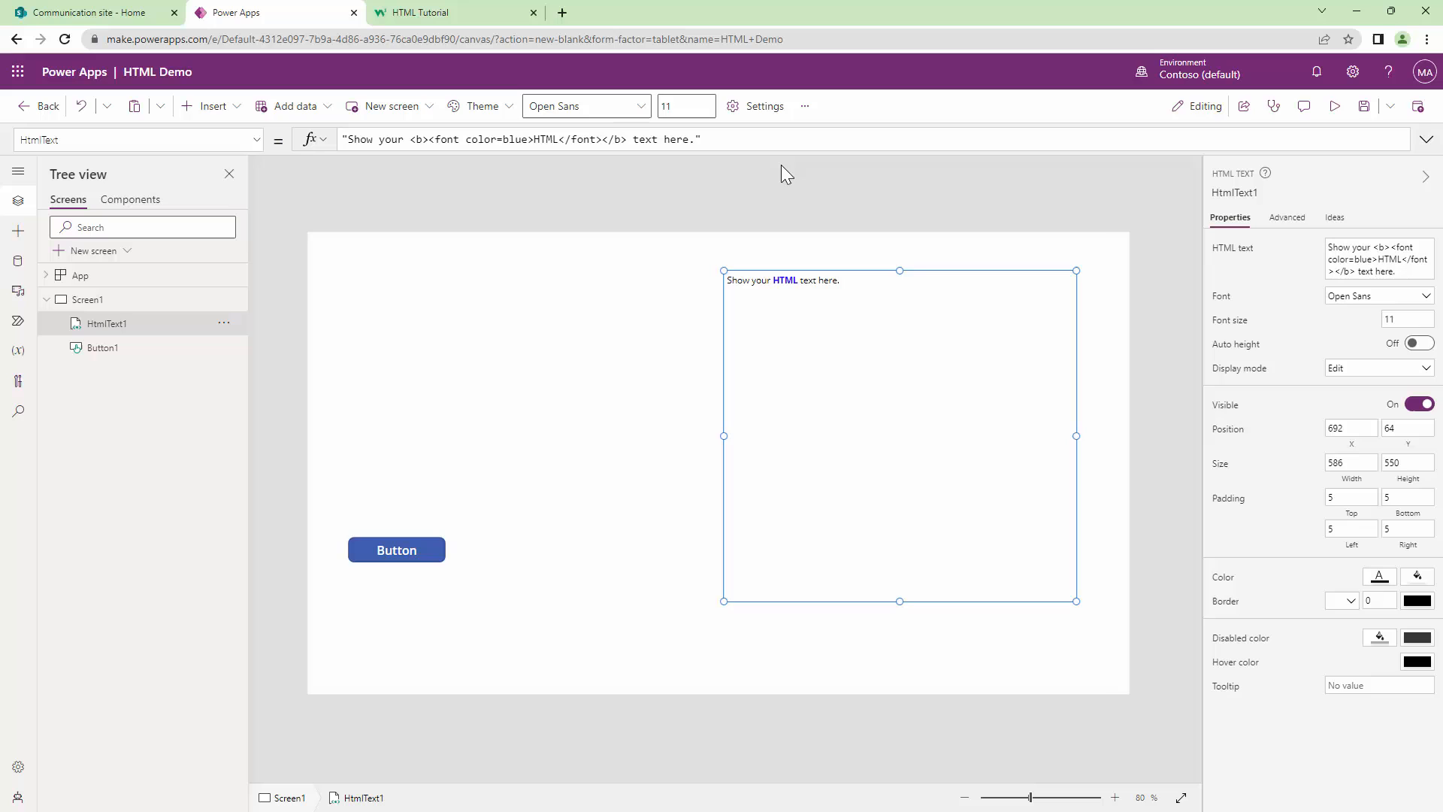
triple_click(520, 138)
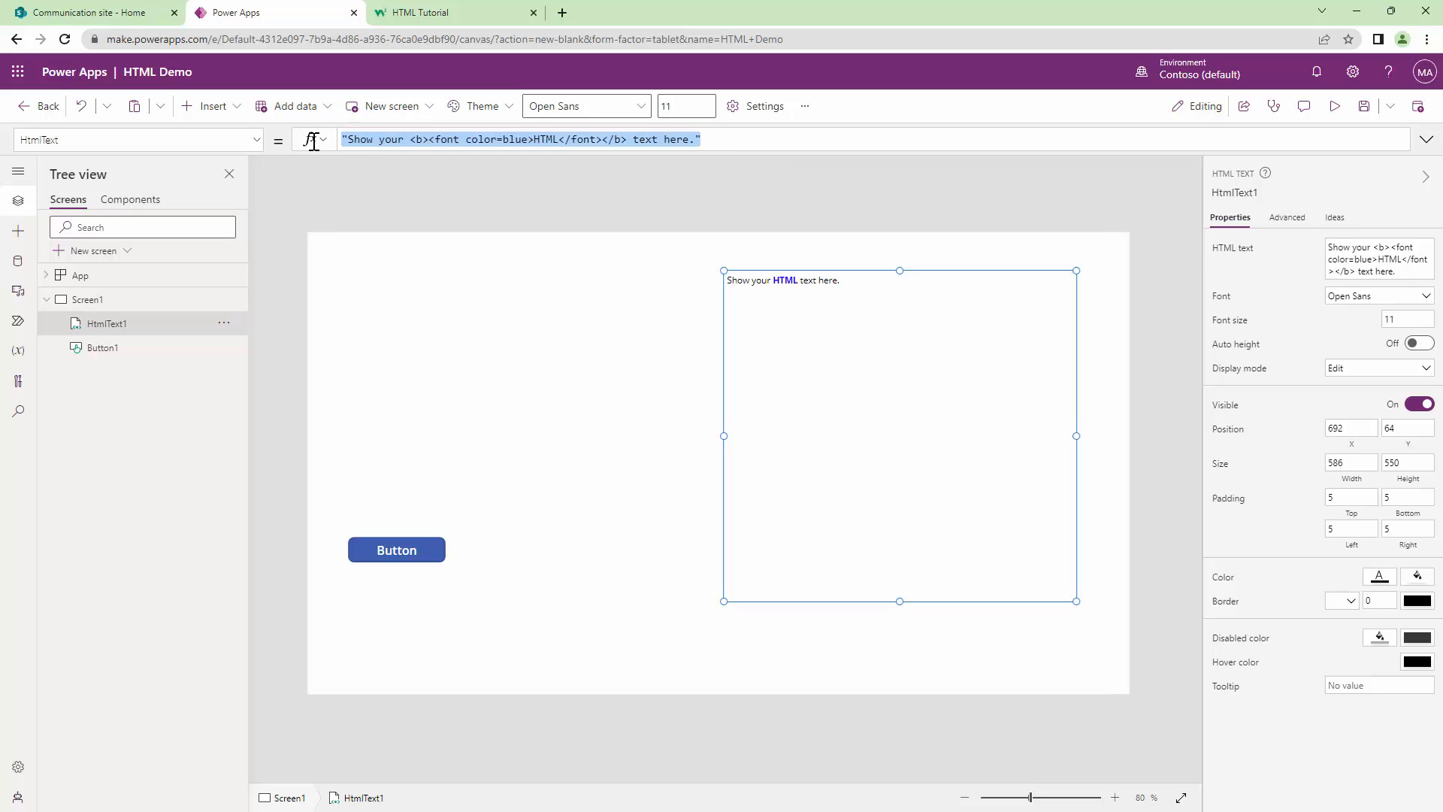
key(Delete)
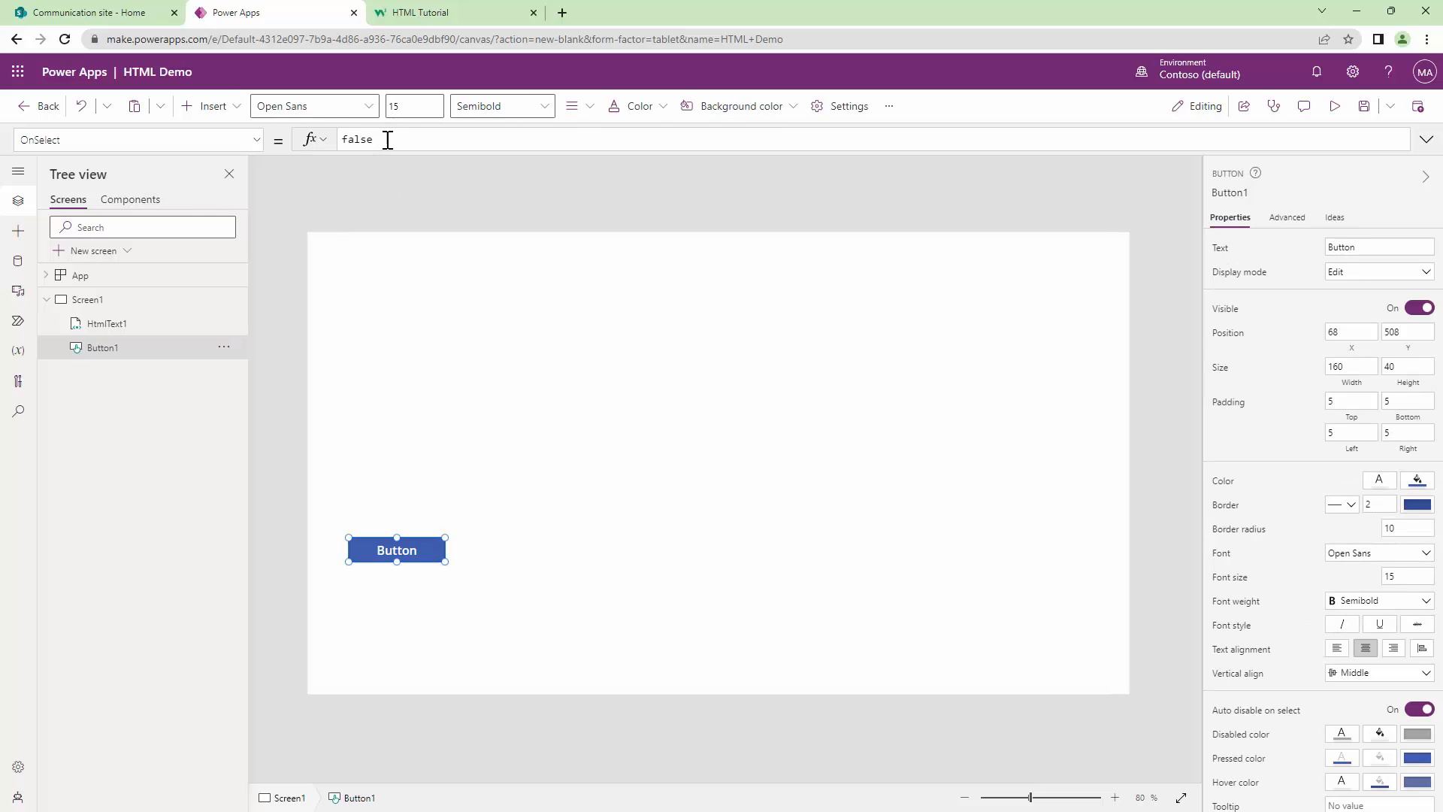
- Start Button1's OnSelect as Set(HTMLContent, and switch to the W3Schools HTML tutorial
text(Set(HTMLCo)
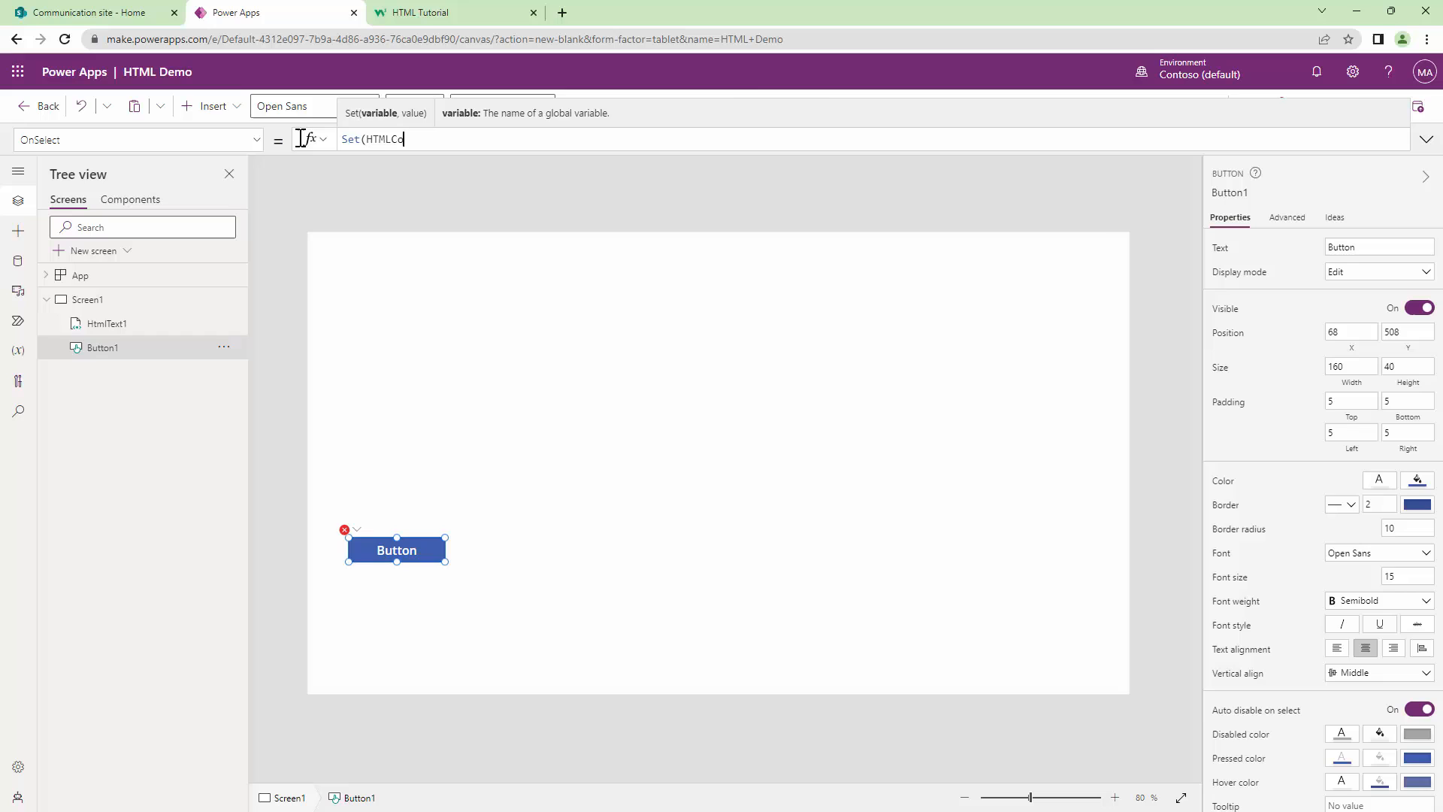
text(ntent,)
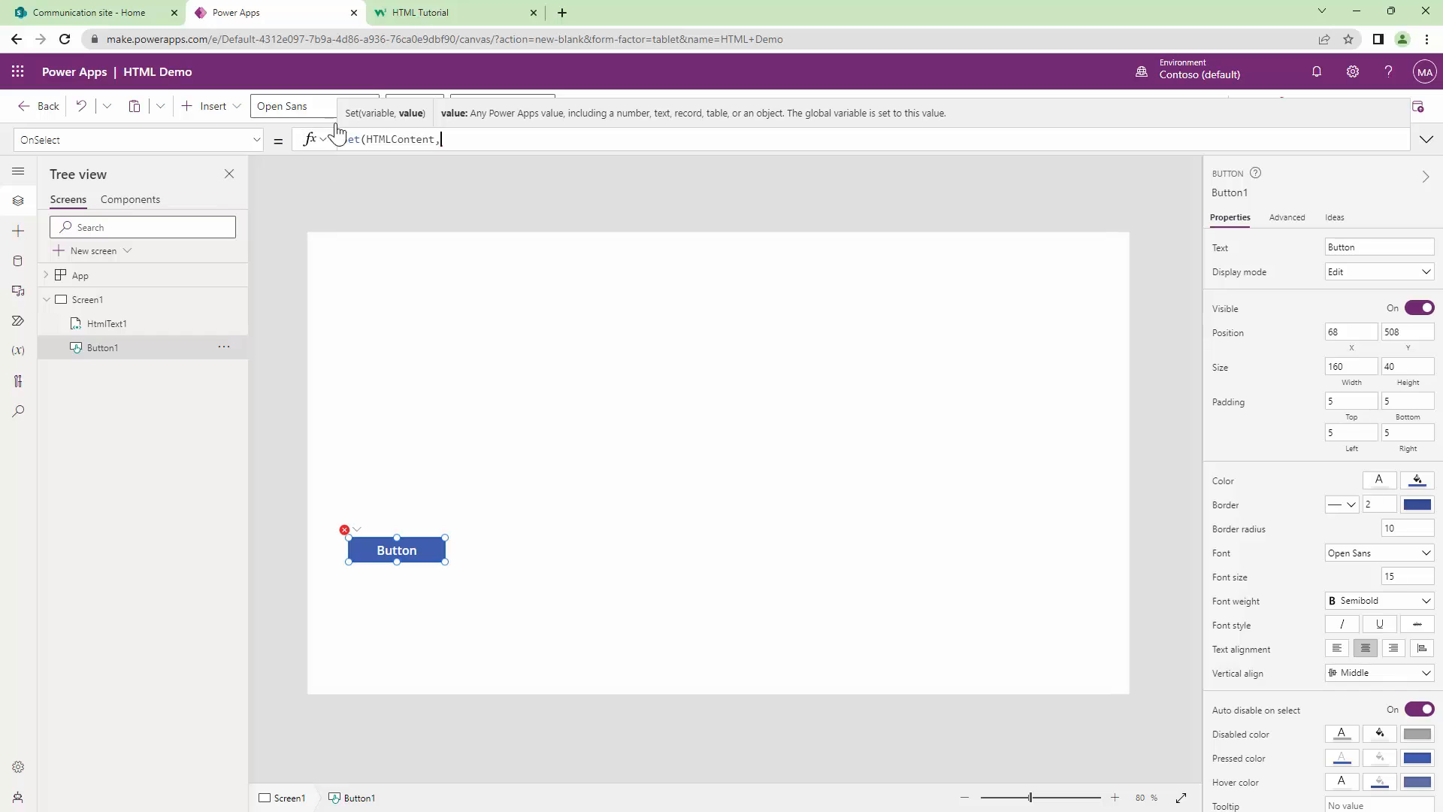
click(451, 12)
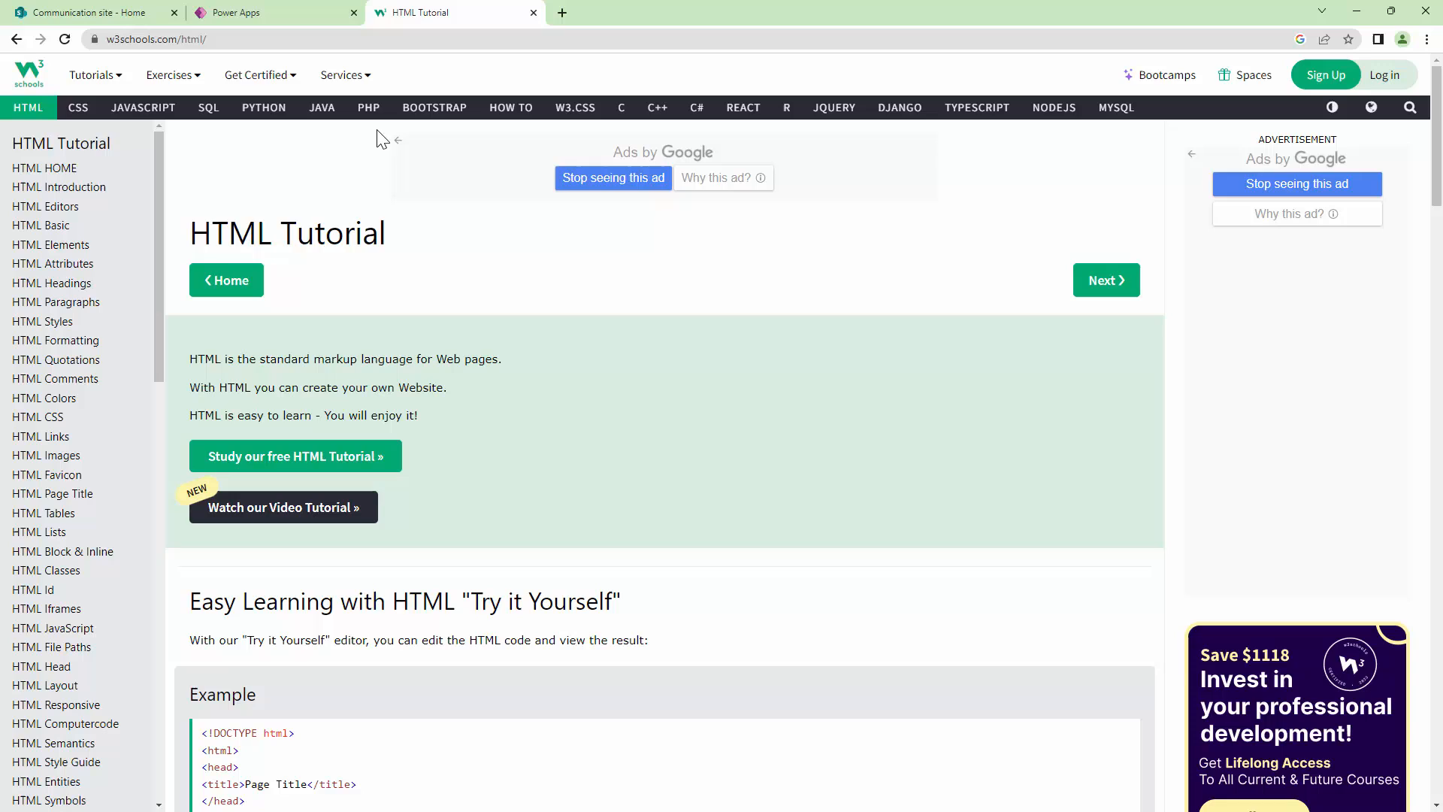
mouse_move(592, 260)
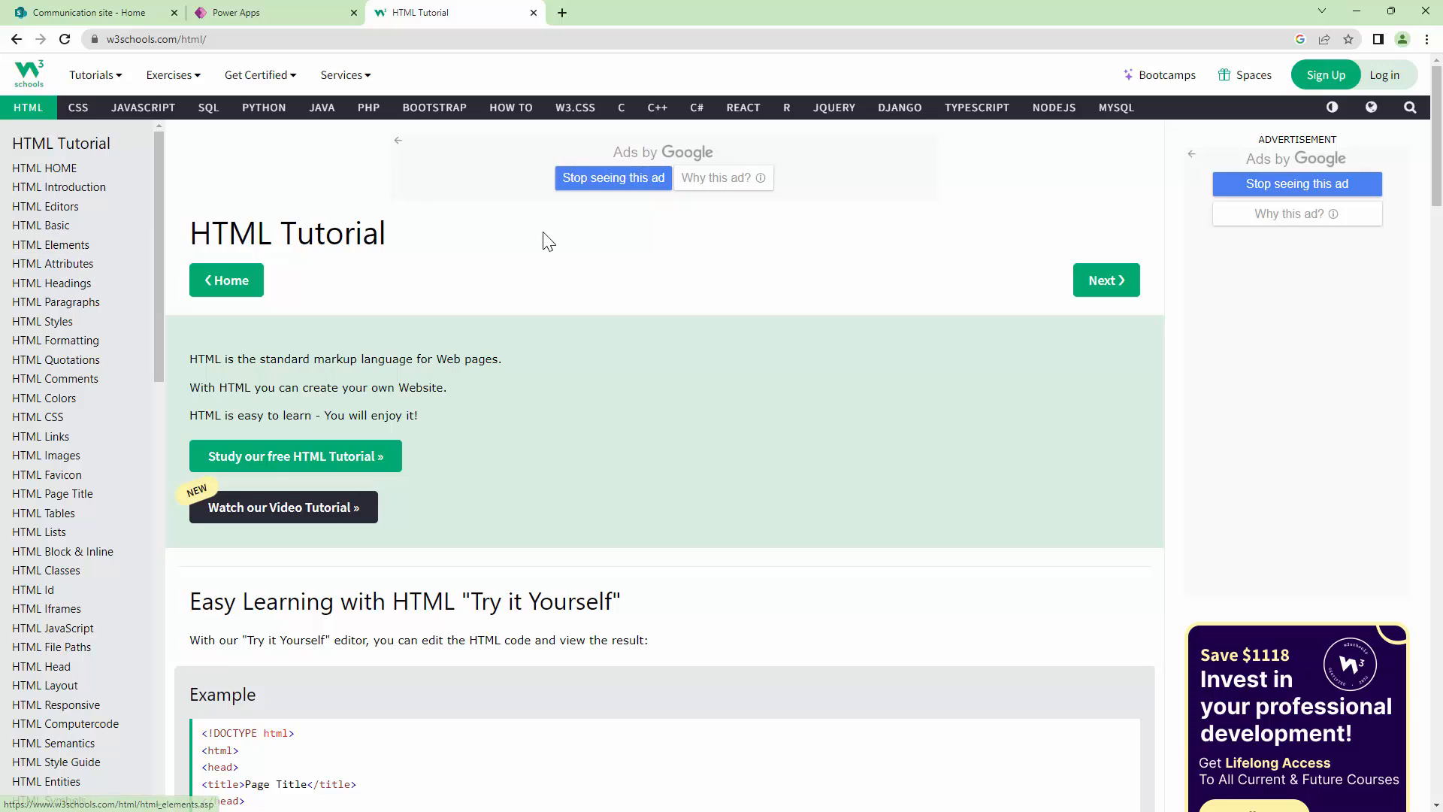
- Scroll to the tutorial's Example HTML code block and begin selecting it
scroll(down, 3)
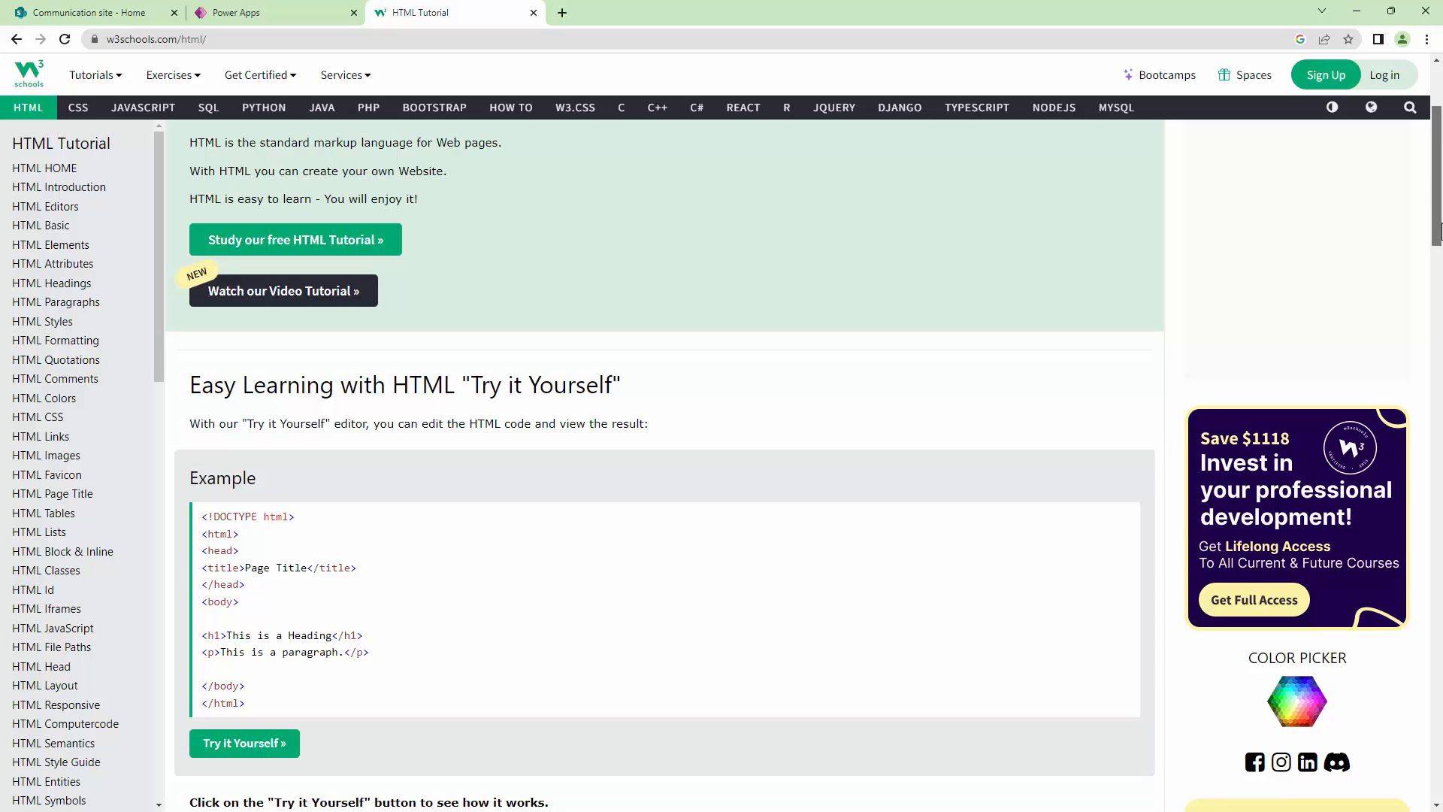
scroll(down, 3)
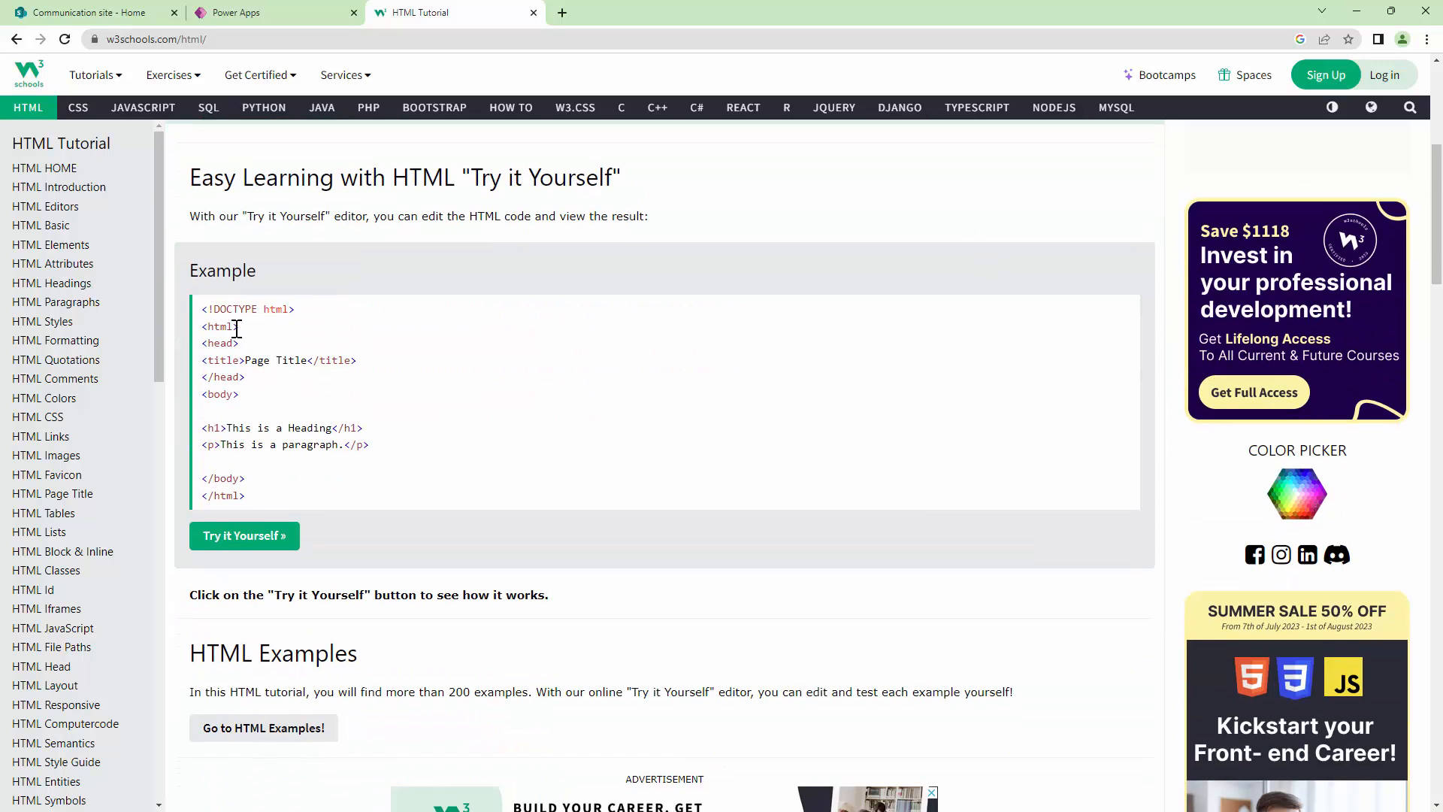
mouse_move(251, 478)
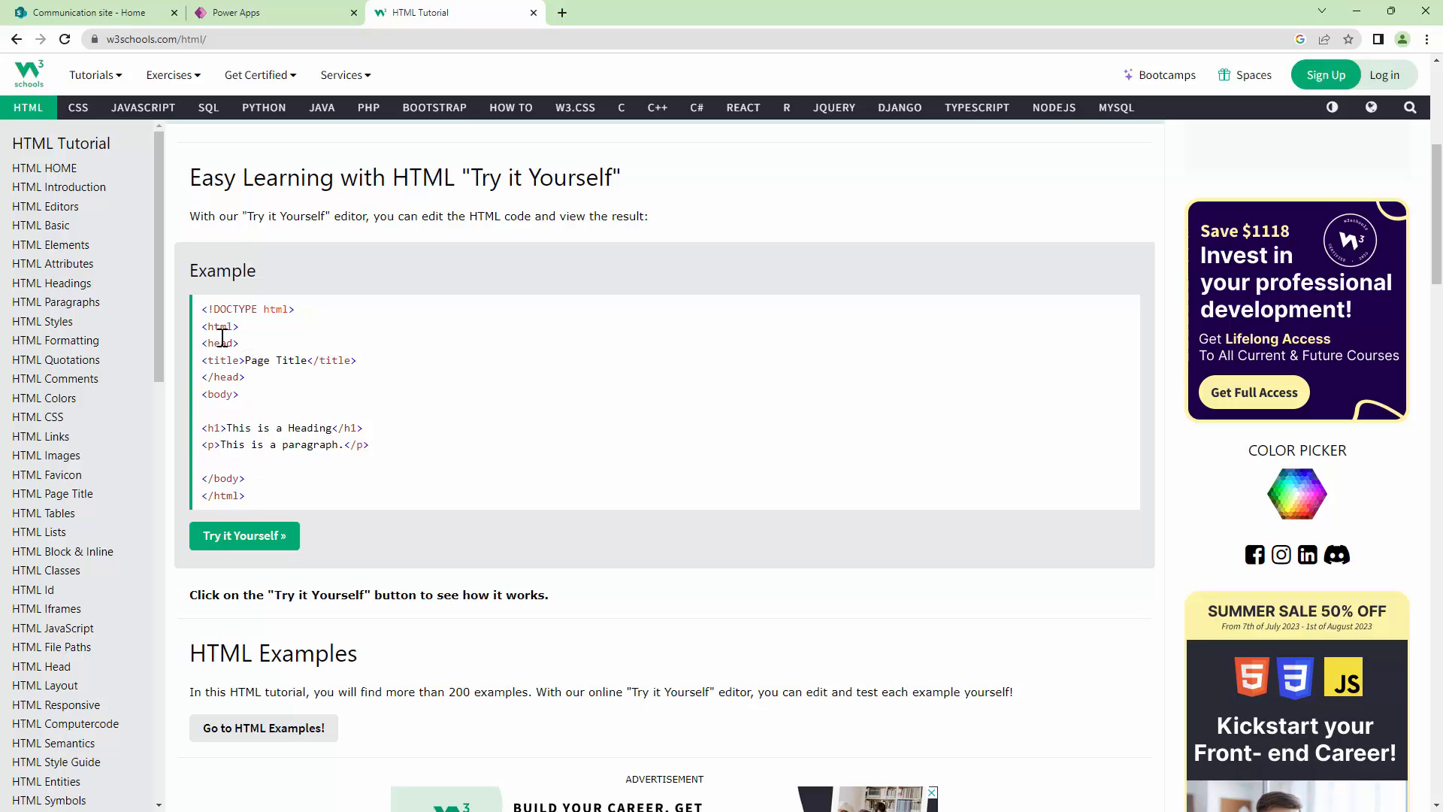
click(268, 12)
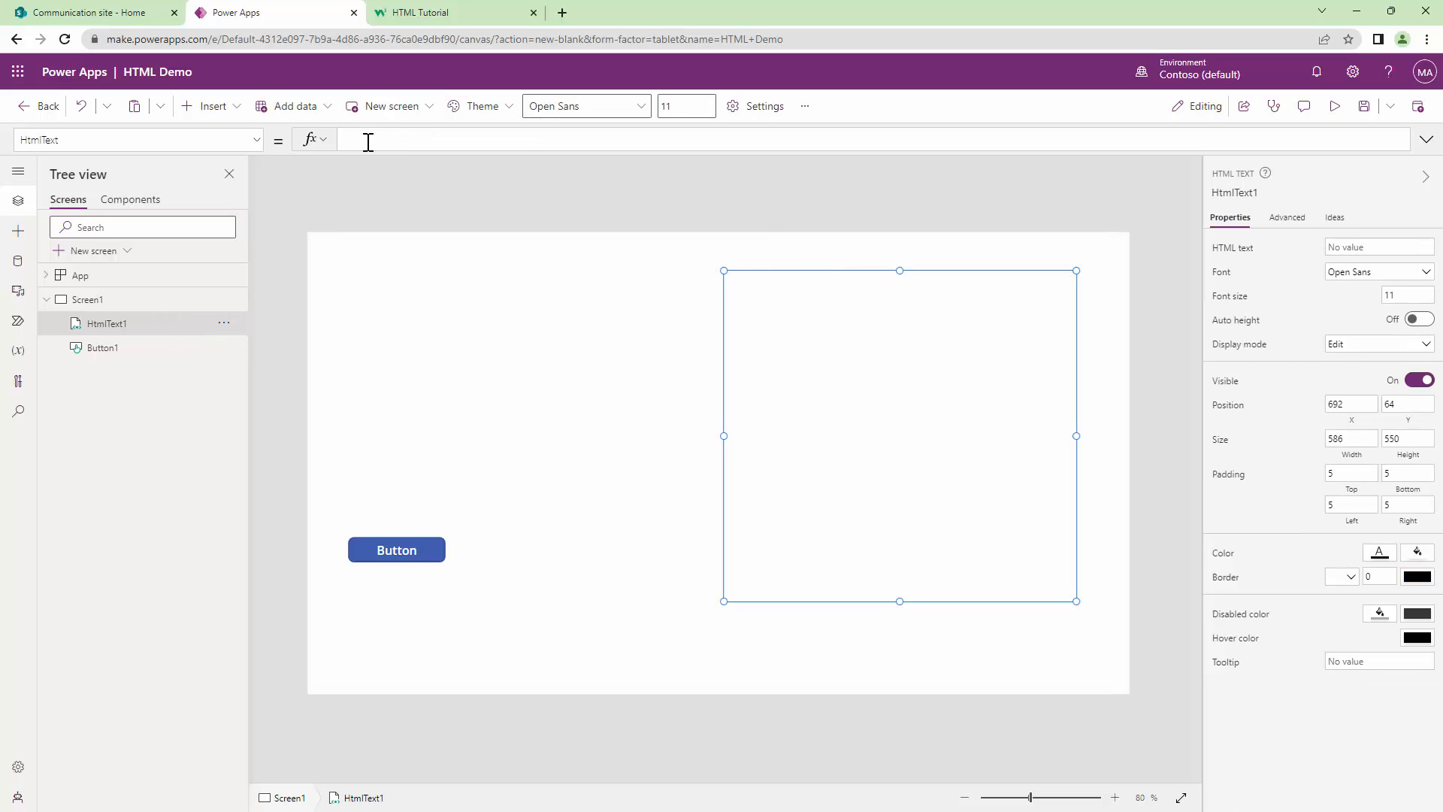
- Set HtmlText1.HtmlText to the HTMLContent variable
text(HTML)
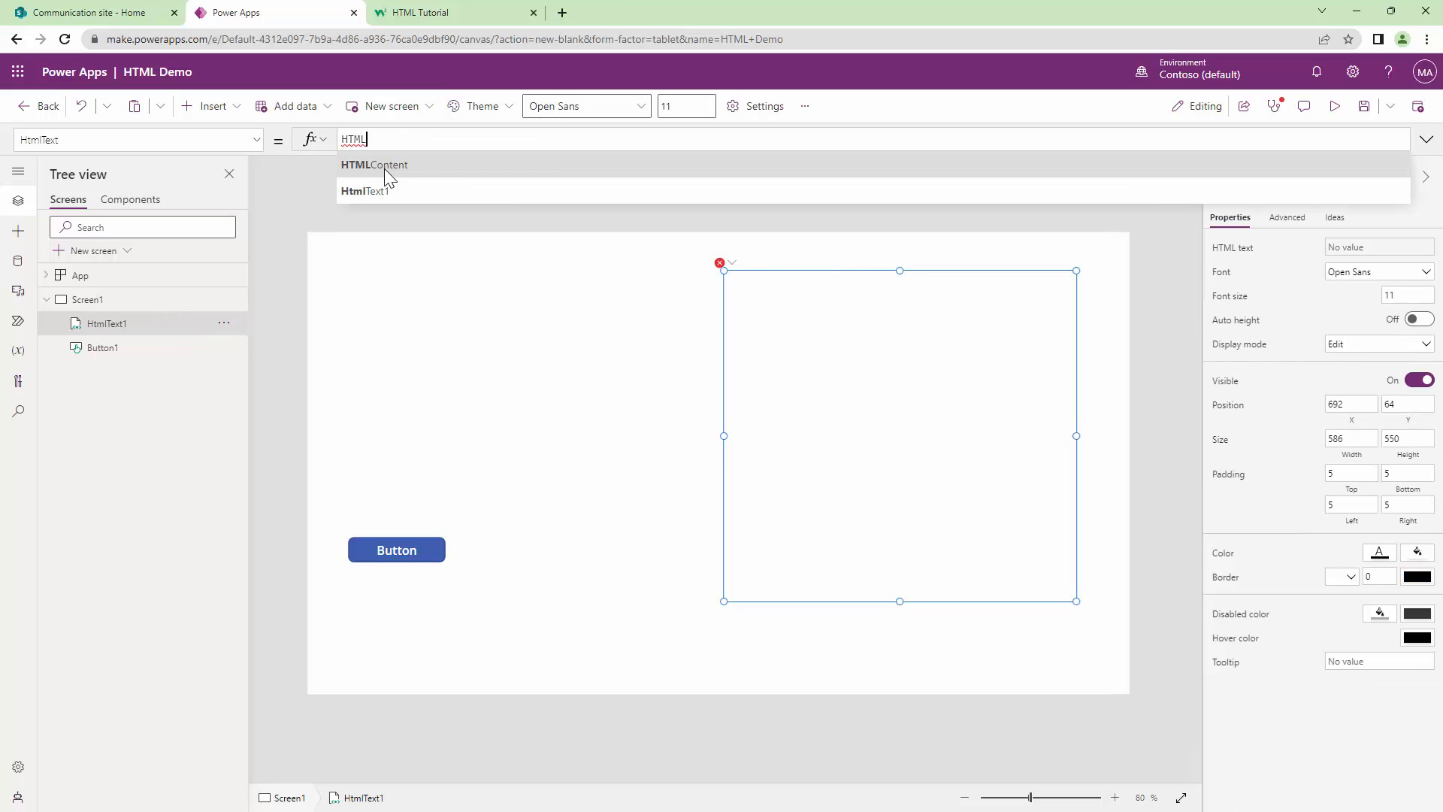
click(374, 166)
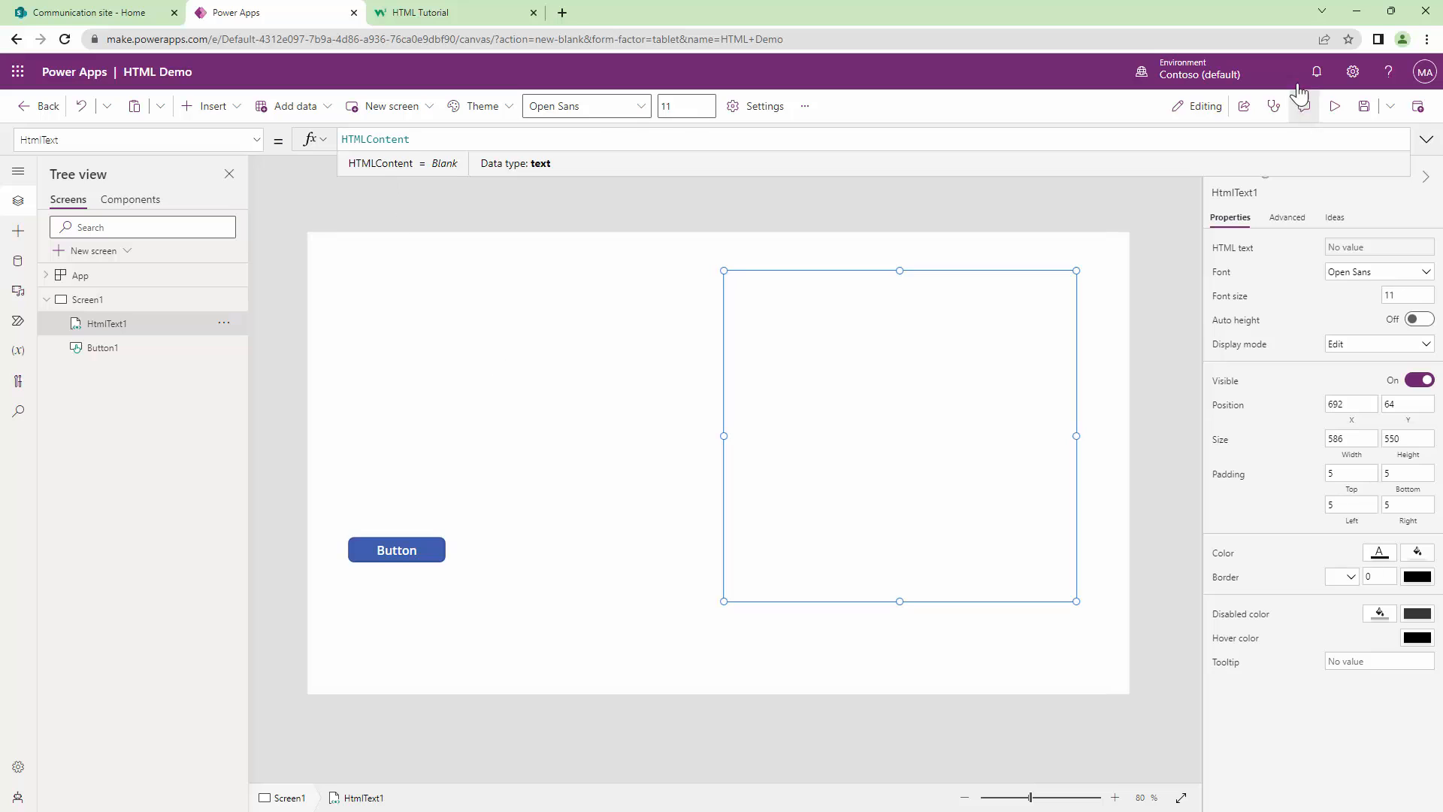
click(1334, 105)
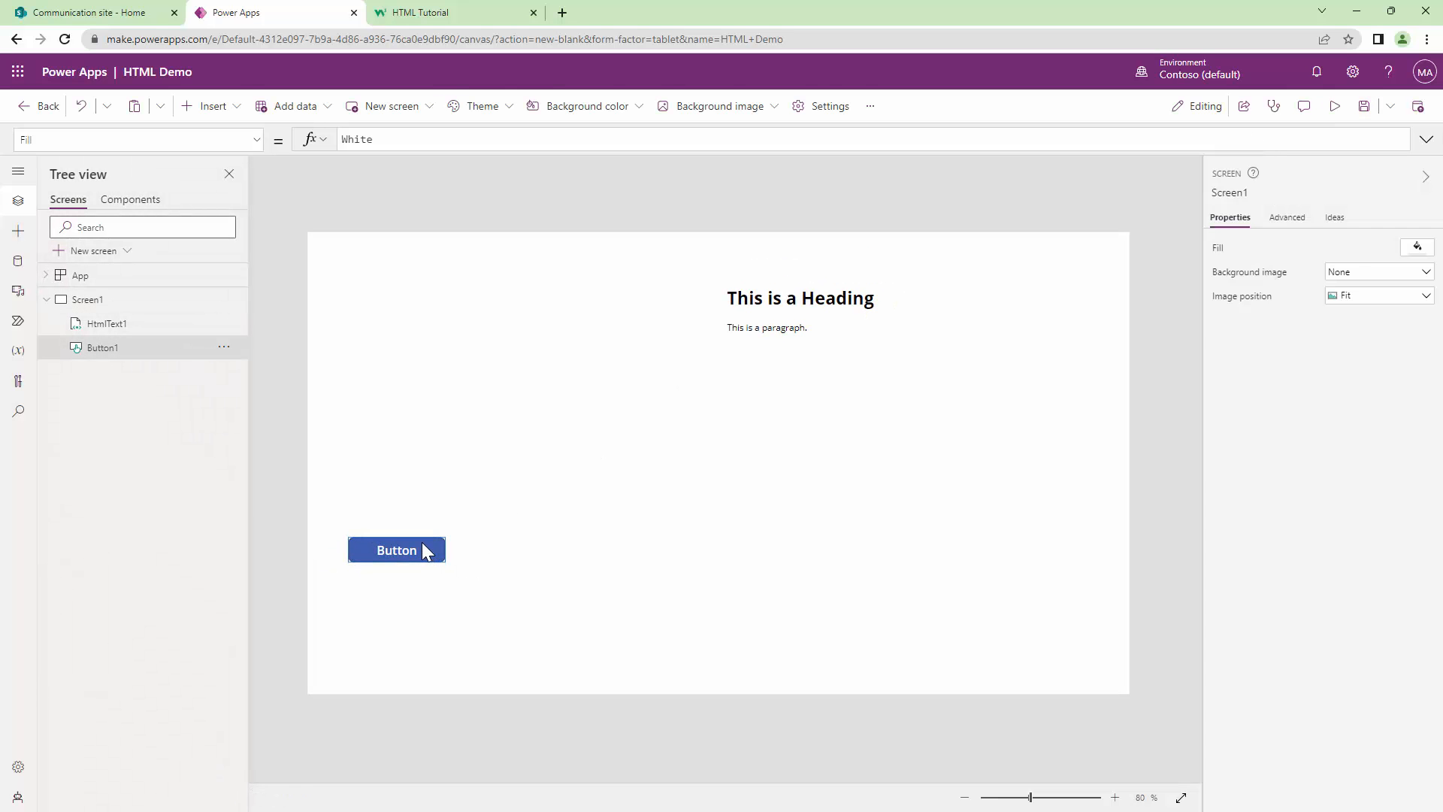
- Select Button1 and expand its OnSelect Set formula holding the example HTML
click(397, 550)
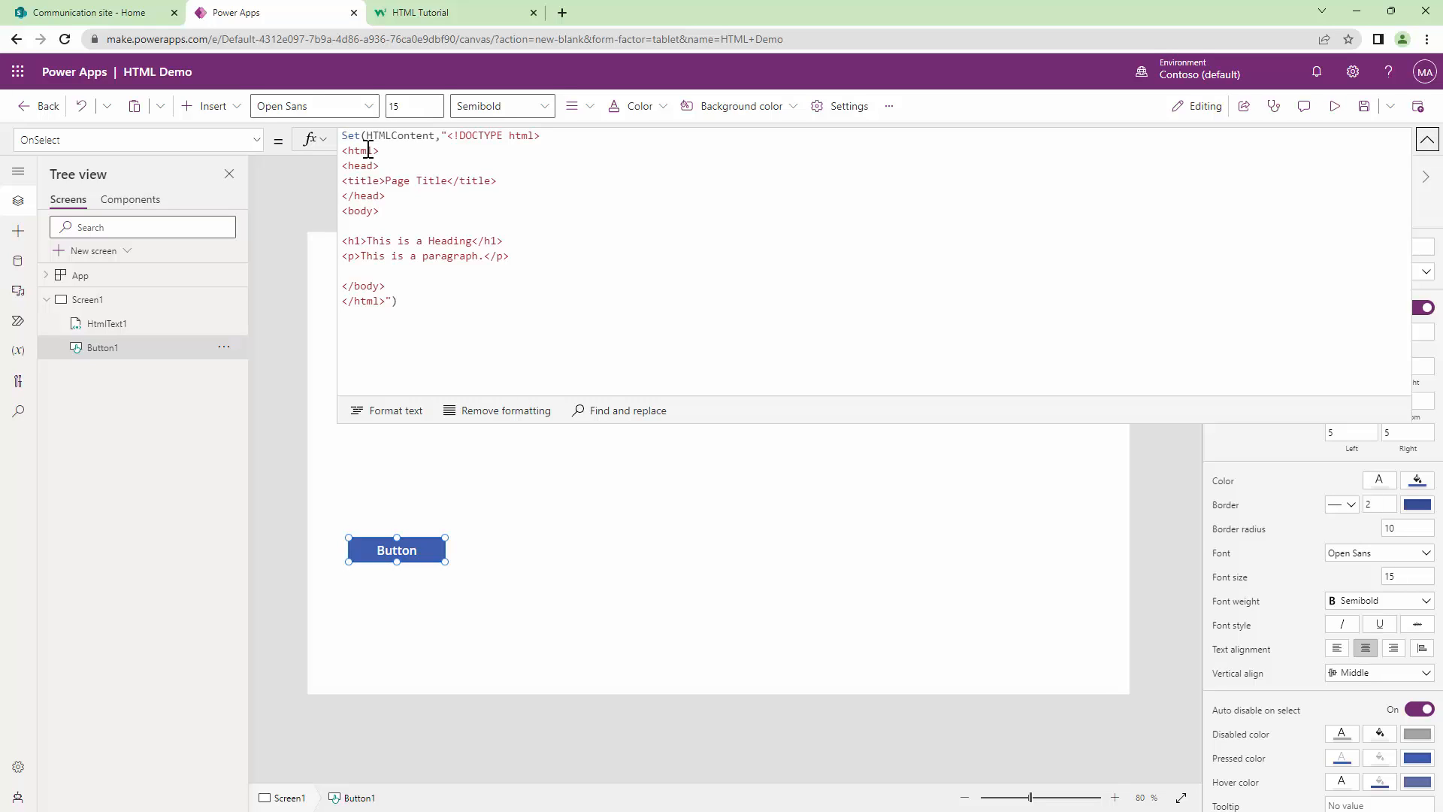
click(376, 301)
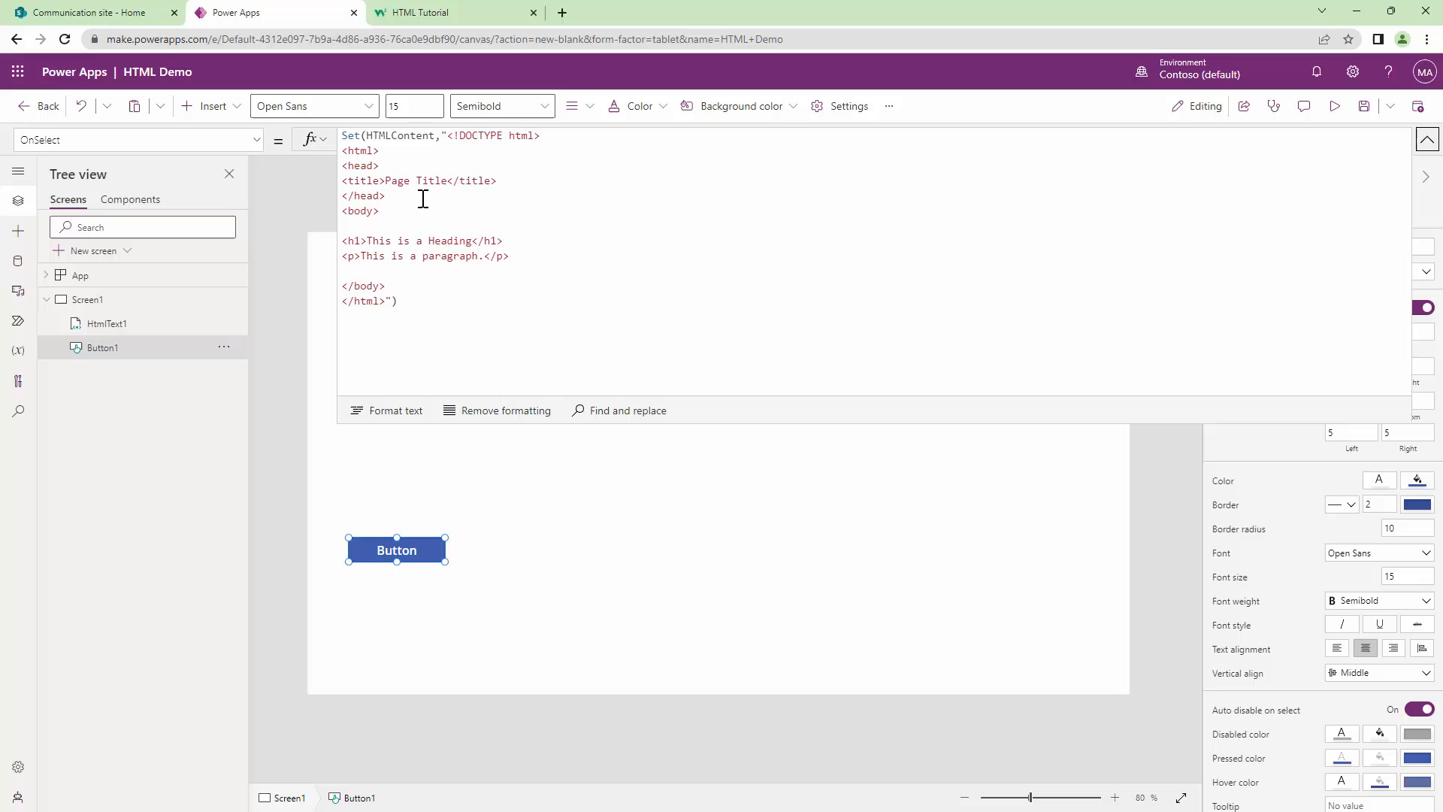
mouse_move(424, 216)
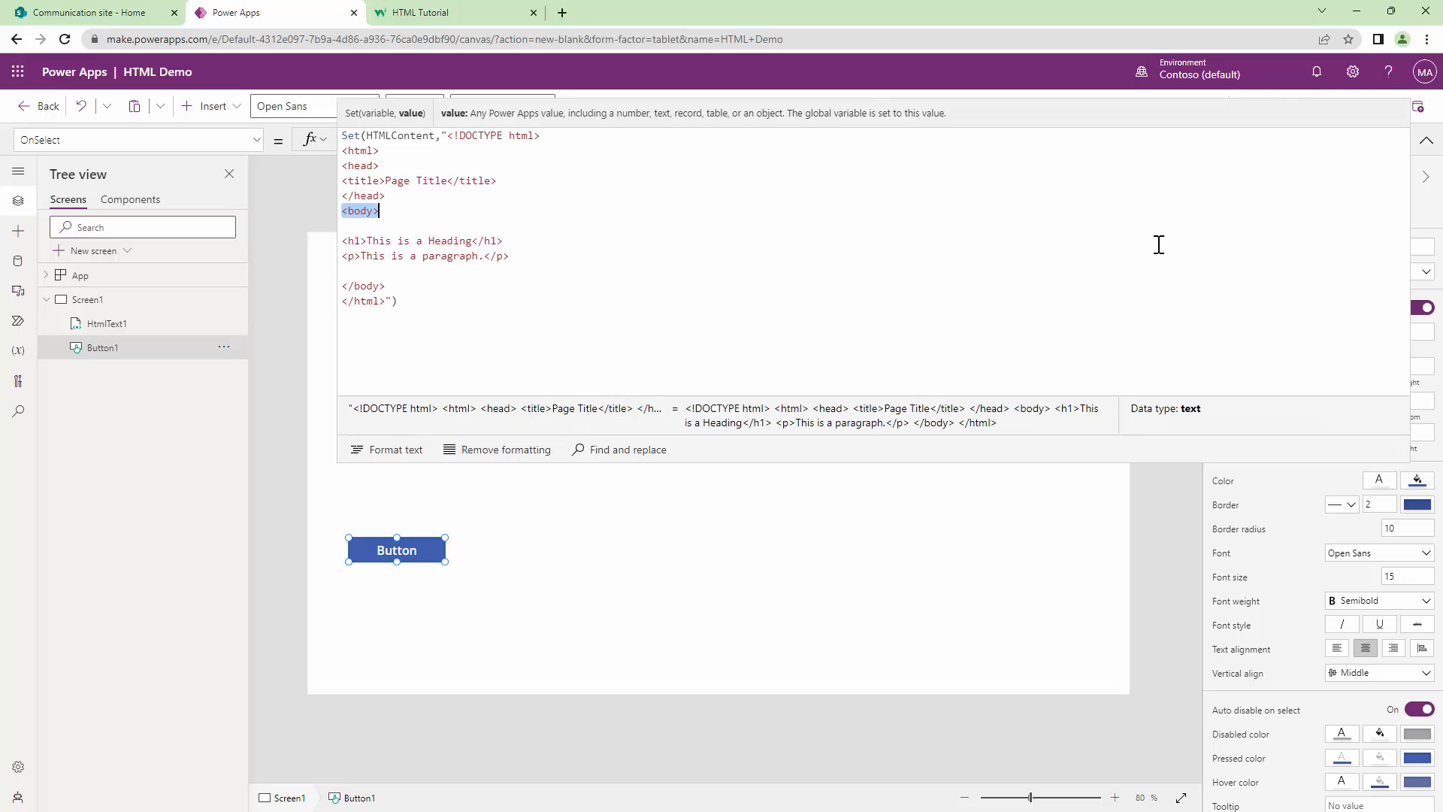
mouse_move(941, 244)
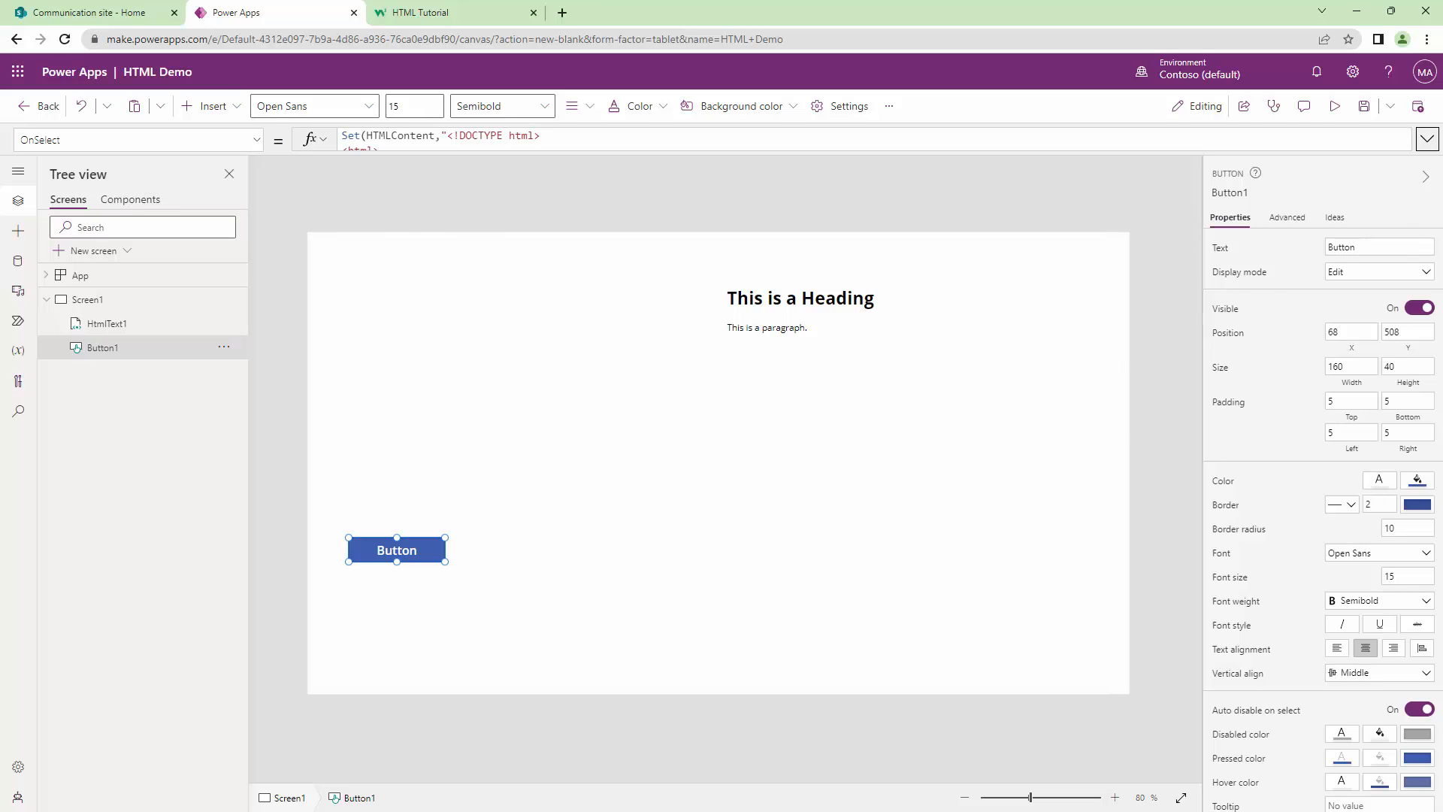
click(1425, 139)
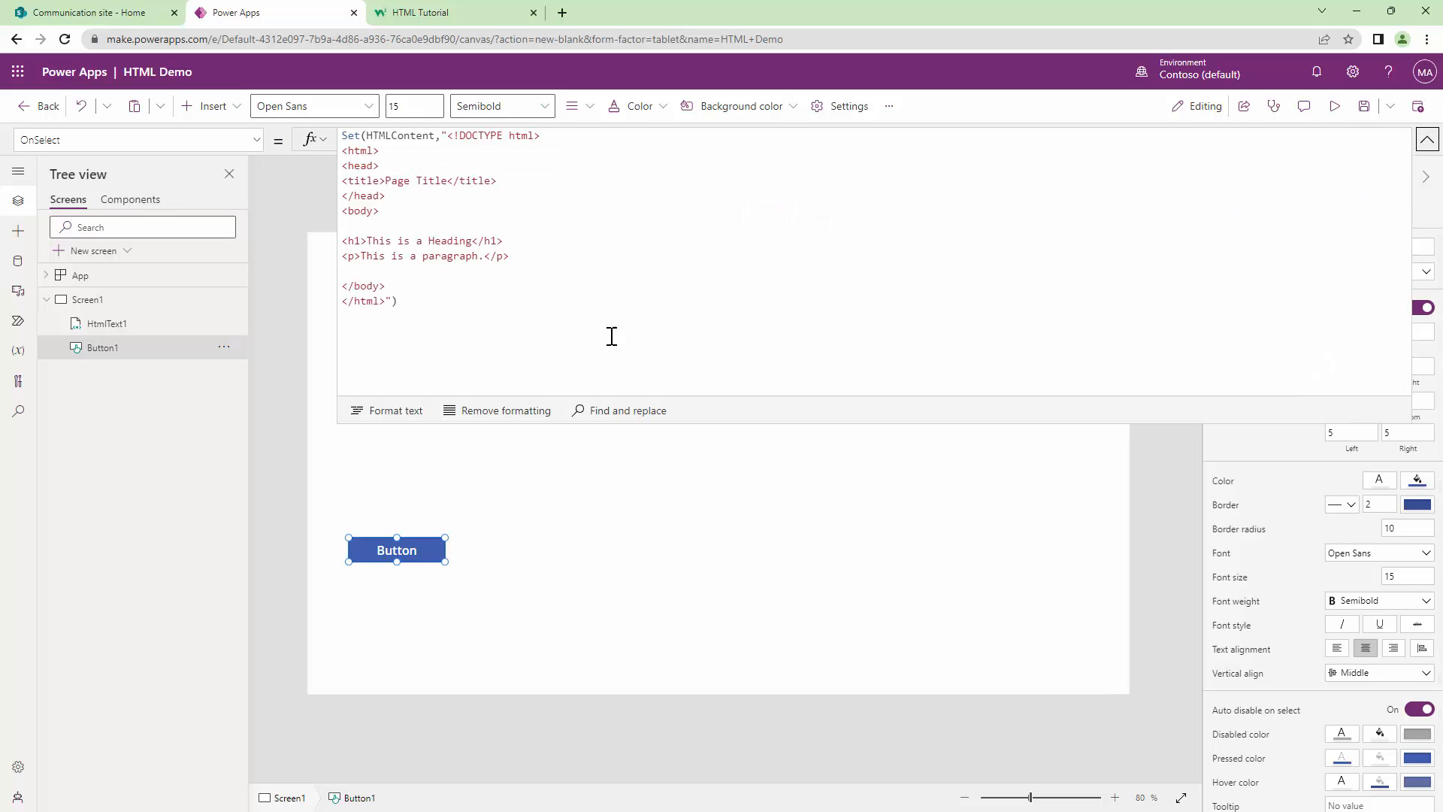
- Add a text label reading This is Label and resize it
click(1426, 139)
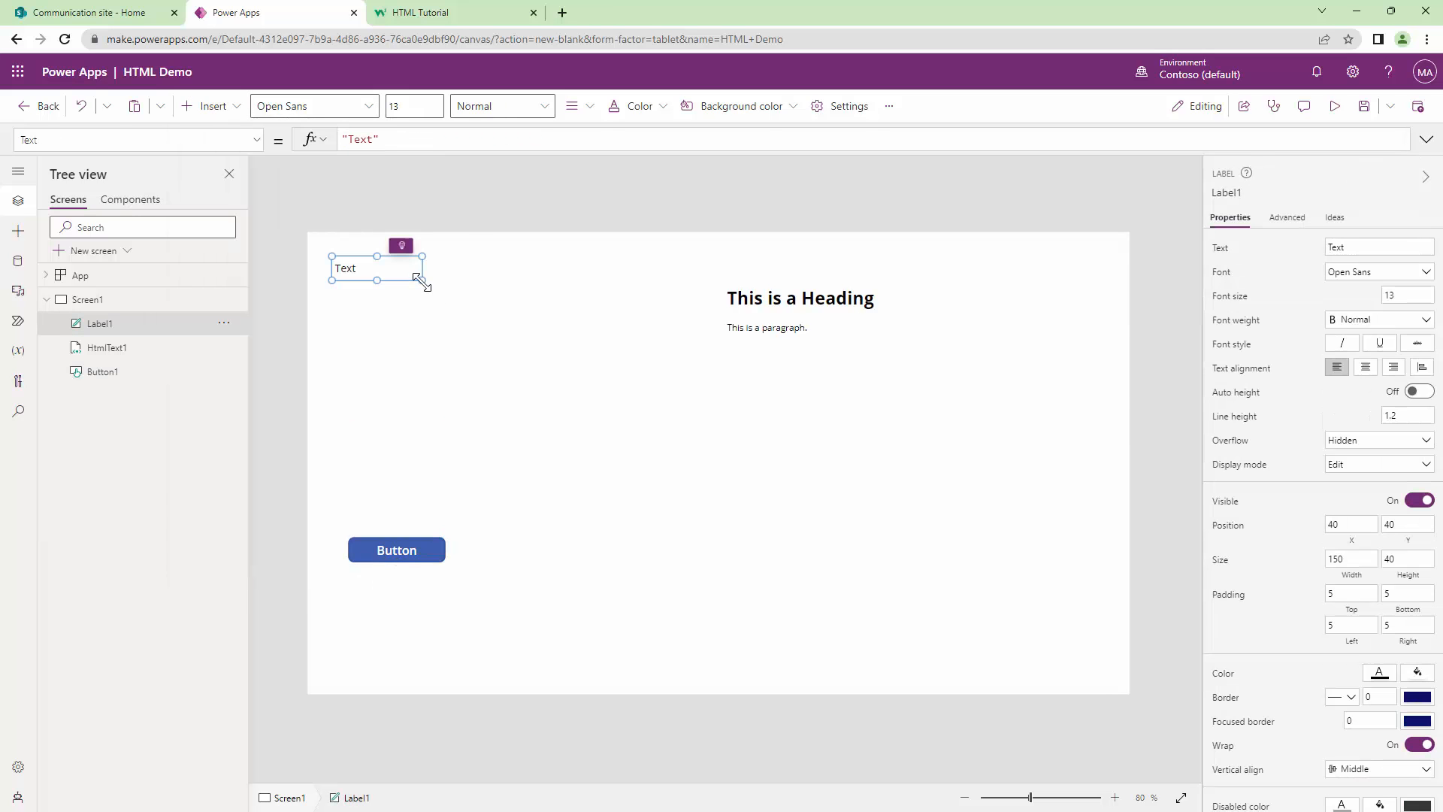
drag(420, 281, 554, 317)
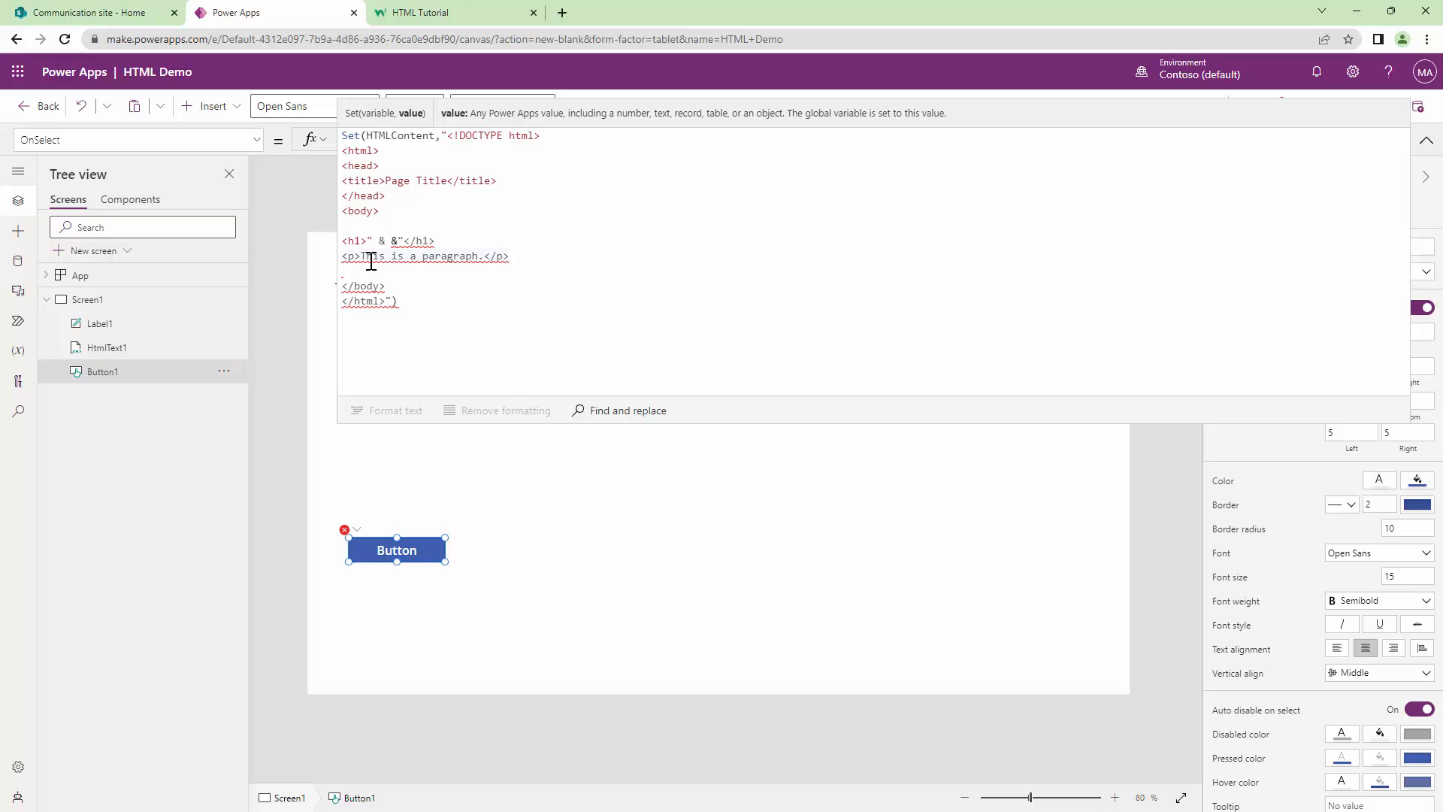
- Replace the h1 content in OnSelect with " & Label1.Text & " so the heading uses the label
text(Leb)
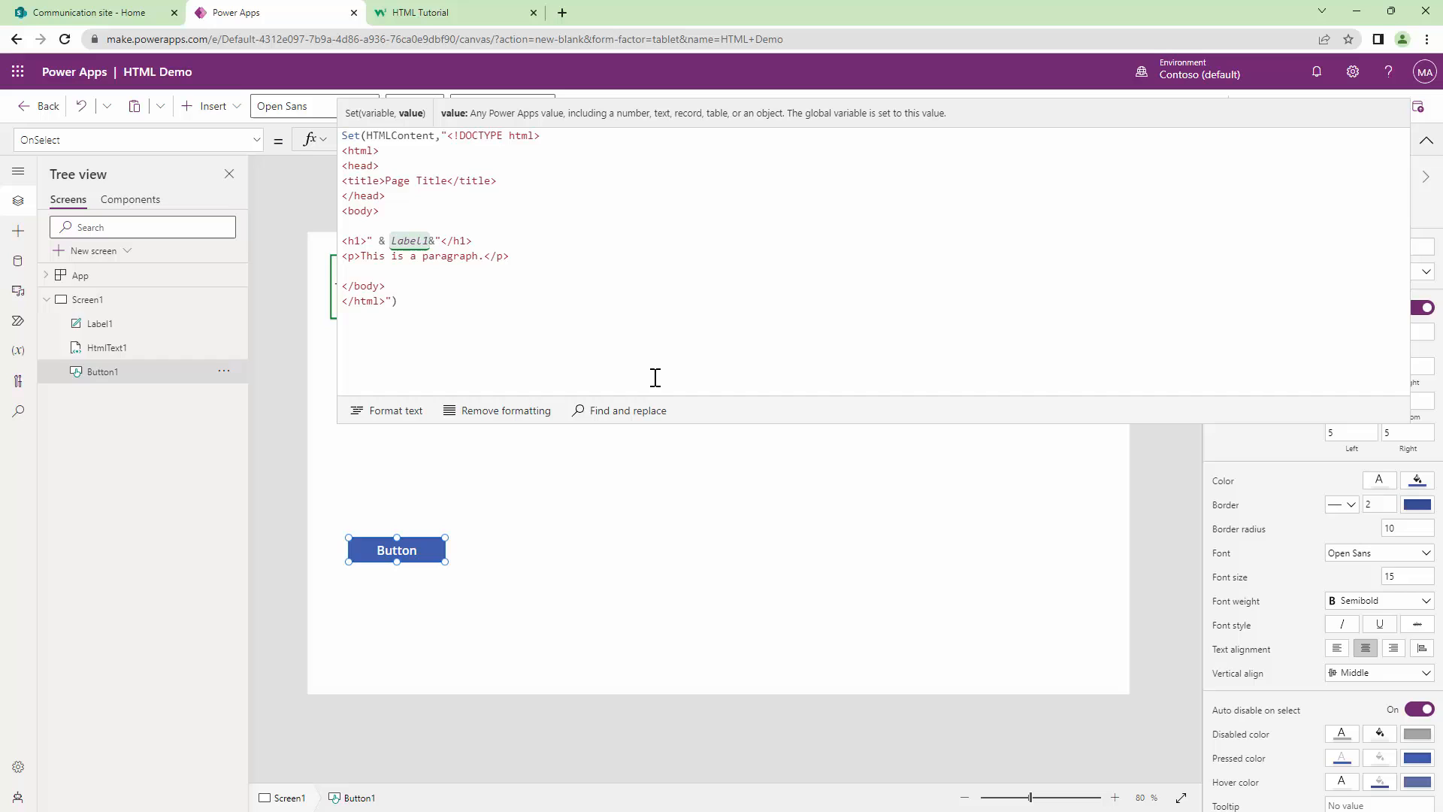
text(.Text)
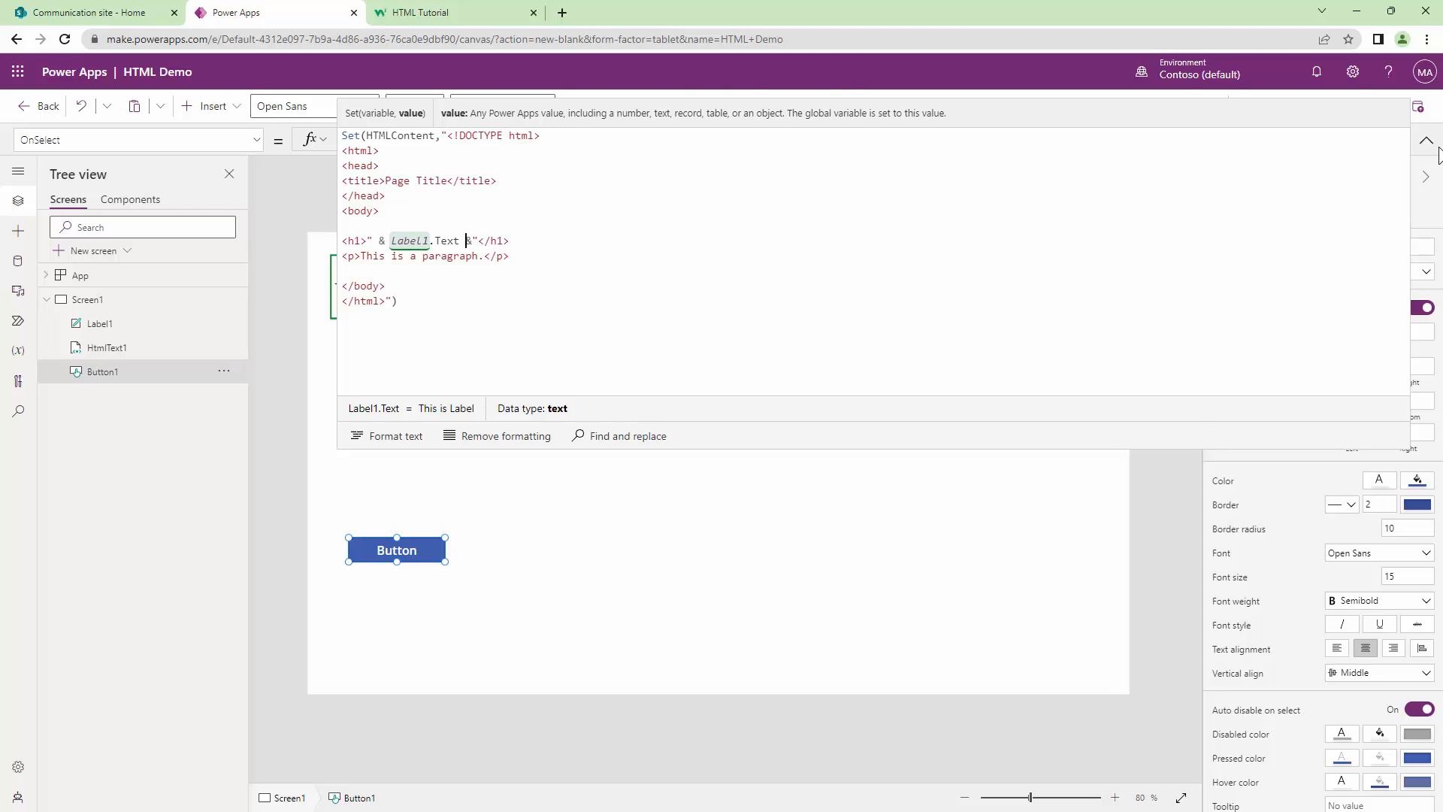
click(1427, 139)
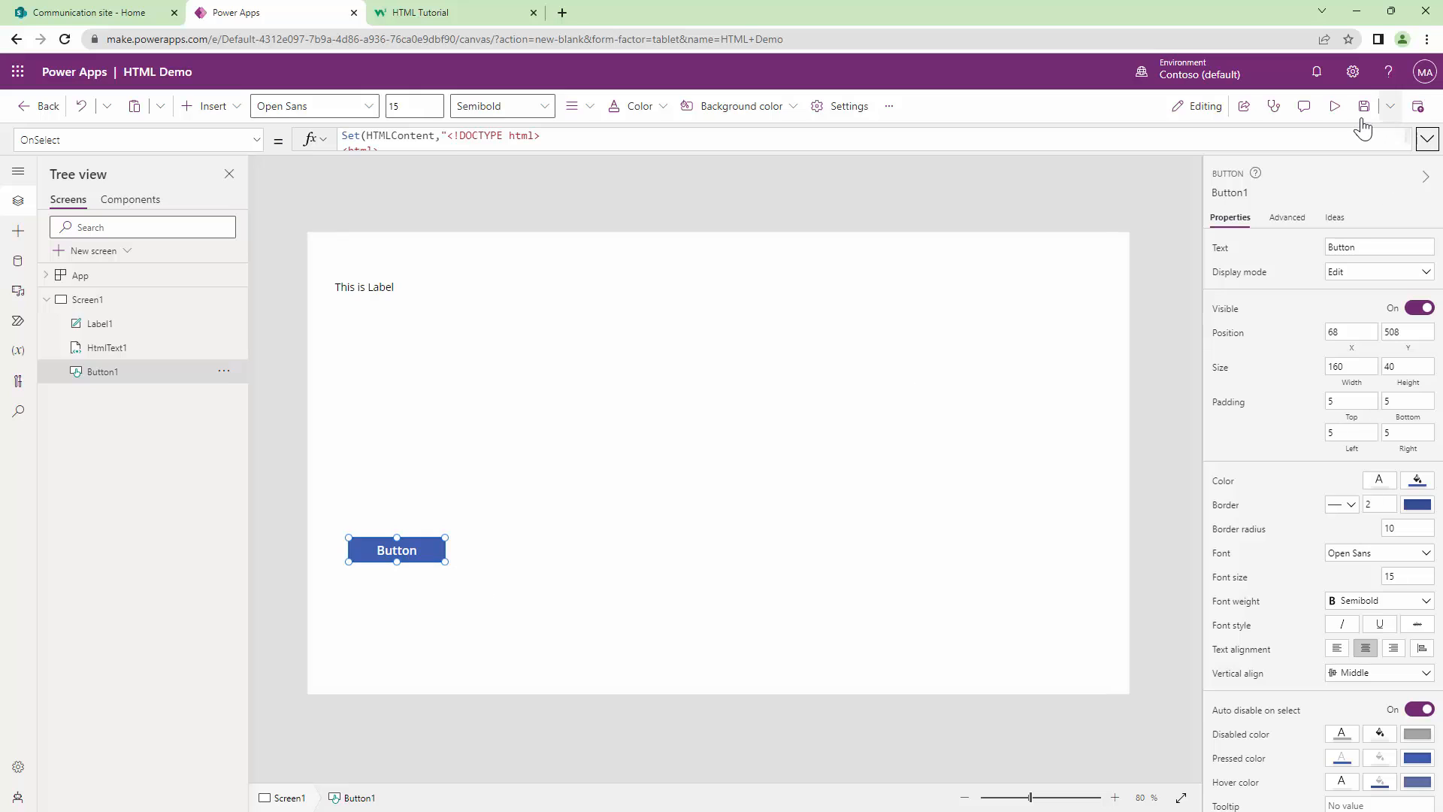
click(1334, 105)
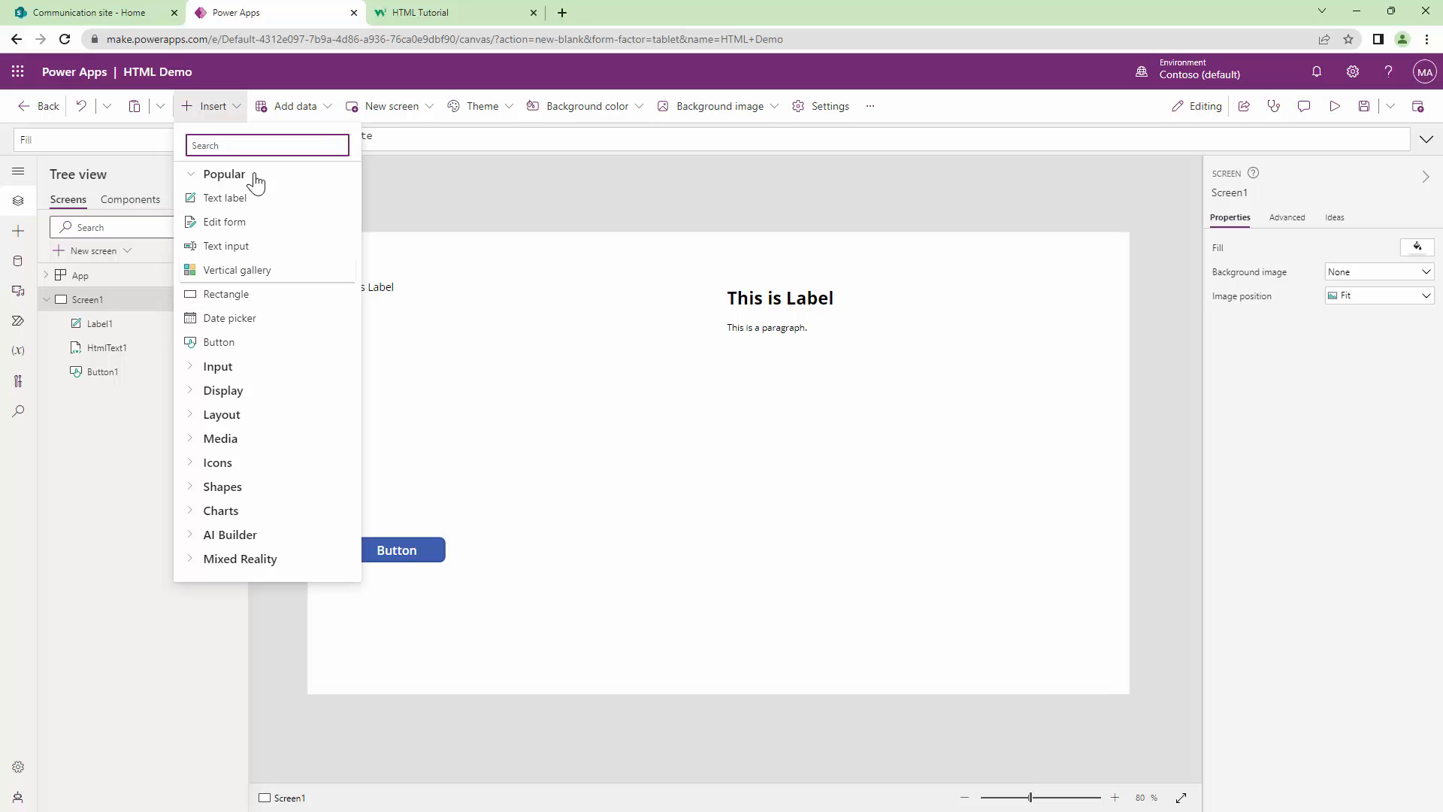
- Add a multiline text input and select Button1 to edit its OnSelect
click(225, 245)
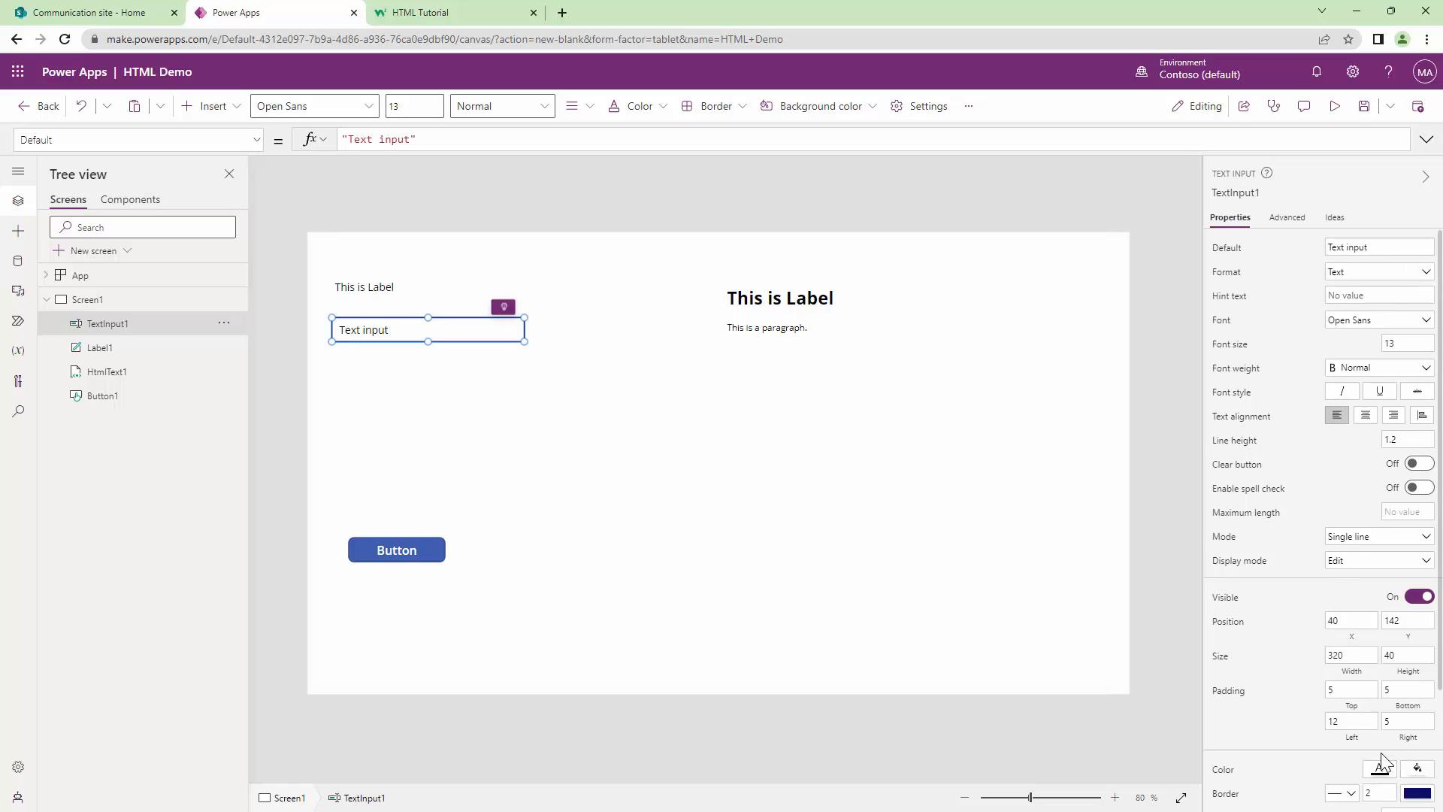
click(1378, 535)
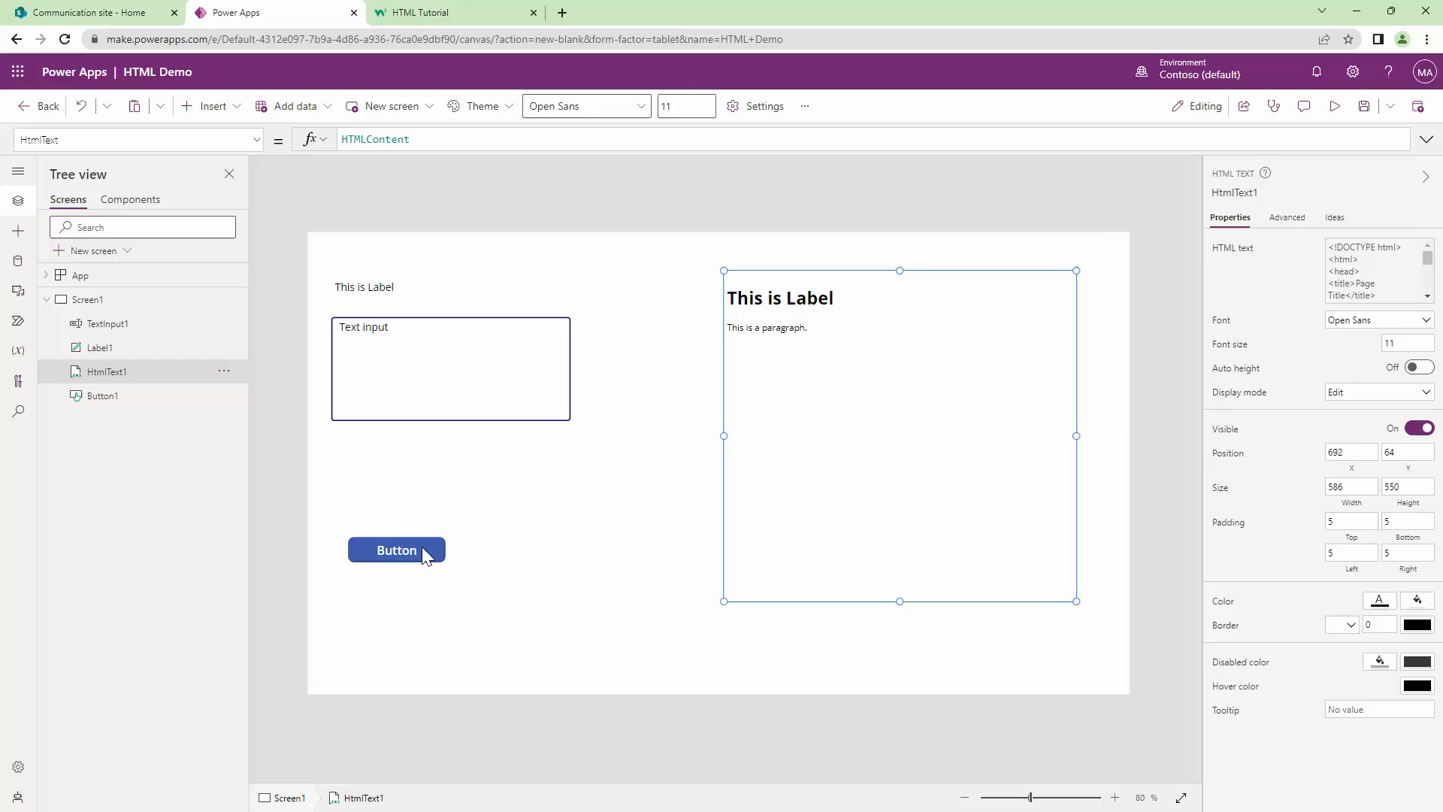
click(395, 551)
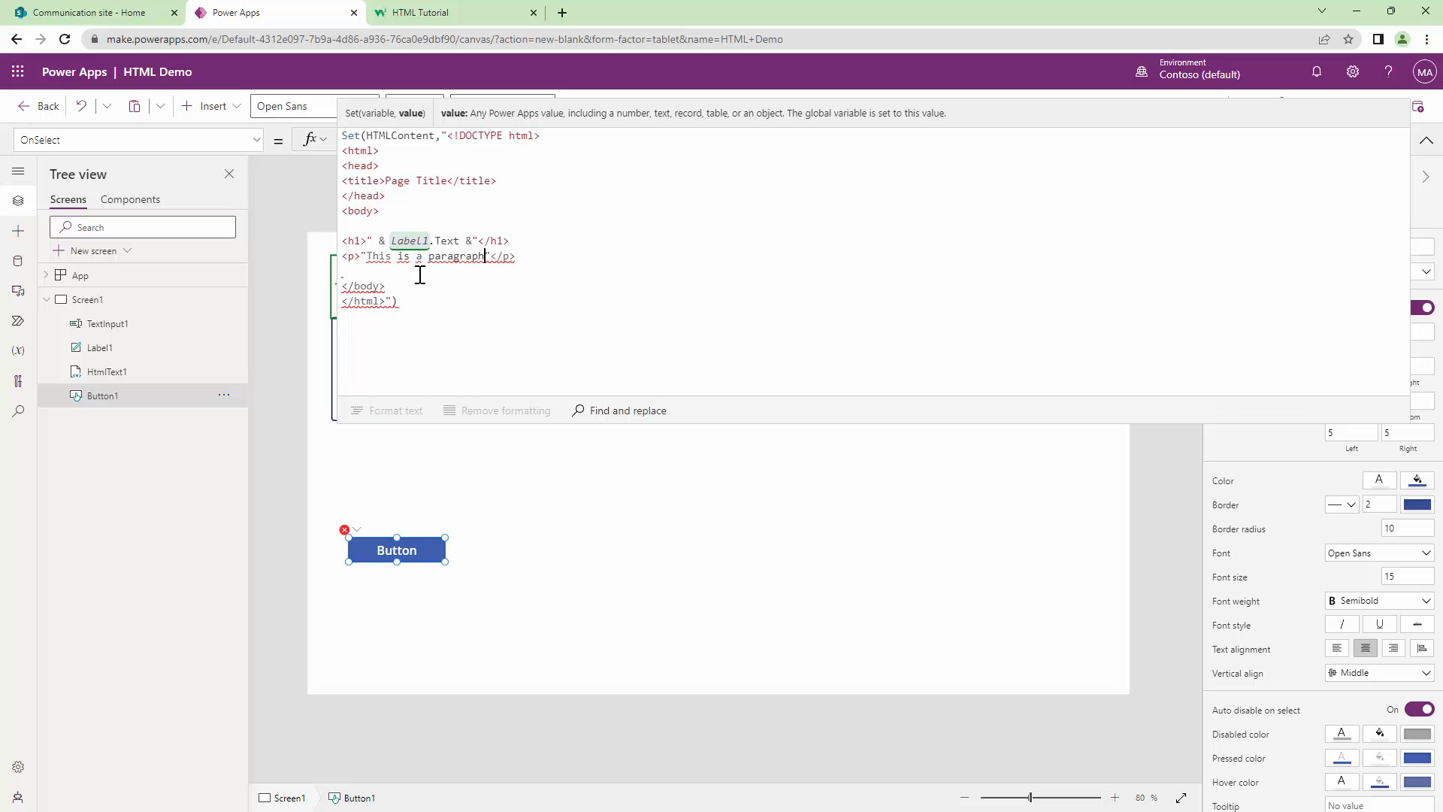
- Replace the fixed paragraph text with "& TextInput1.Text &" and start the preview
key(Delete)
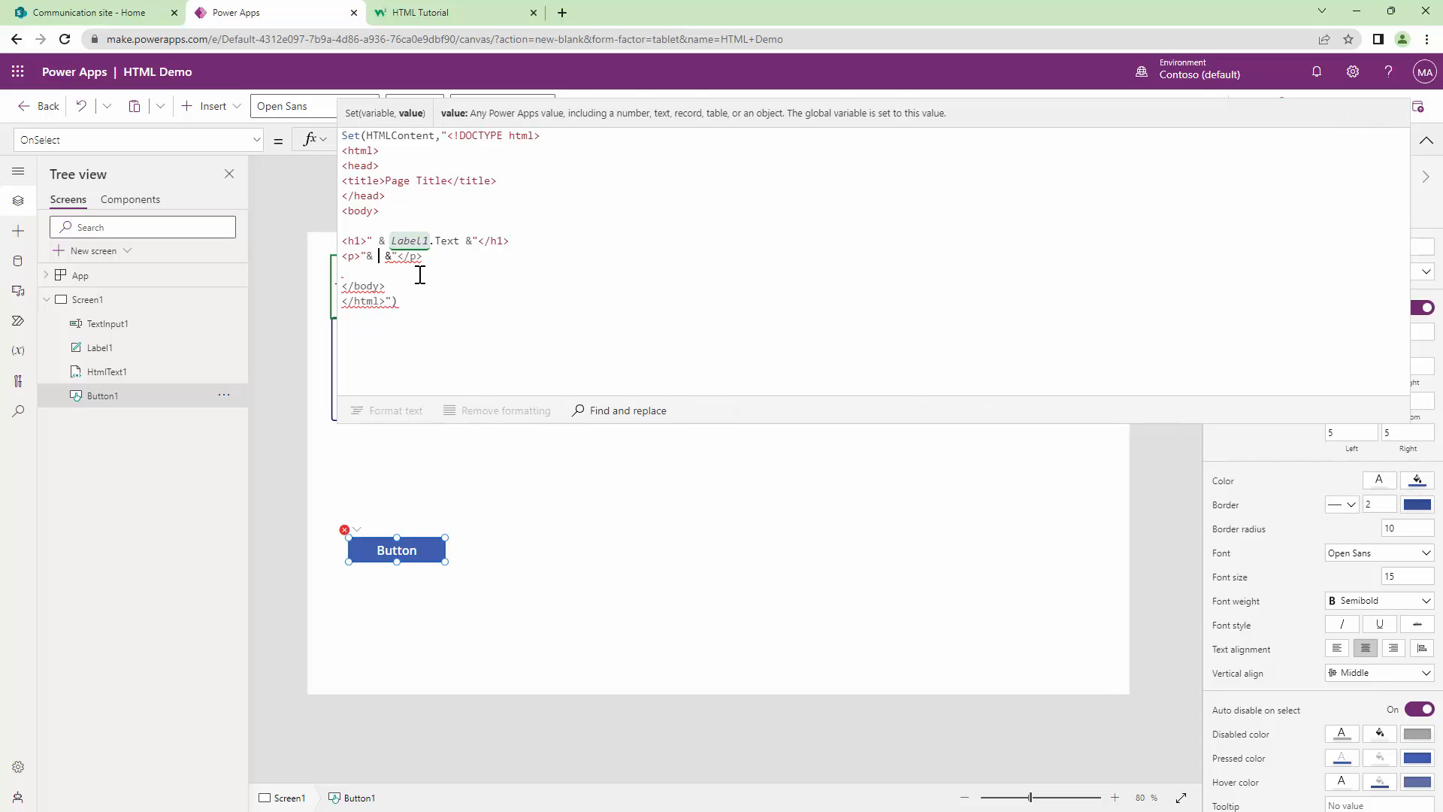
text(TextInput1)
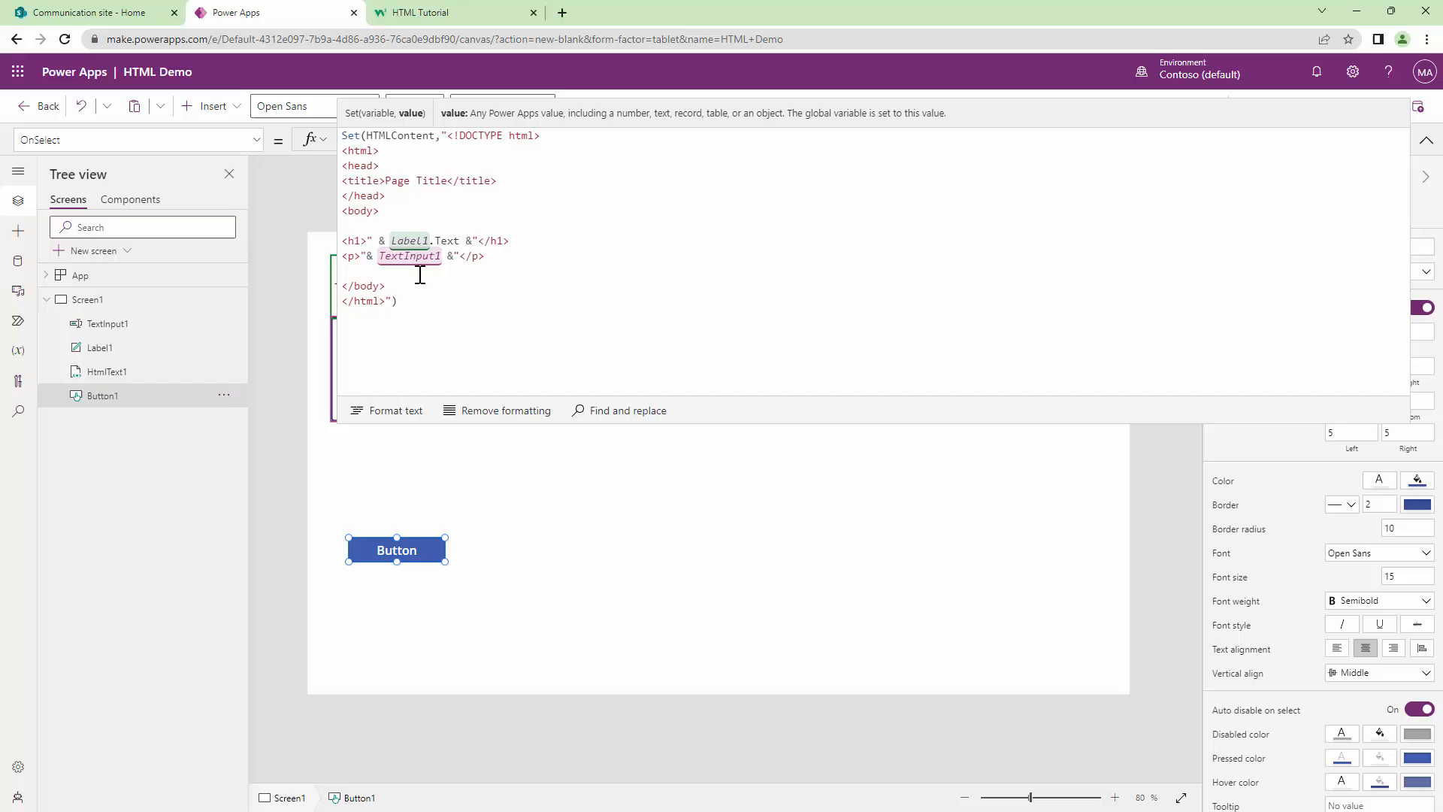
click(1333, 105)
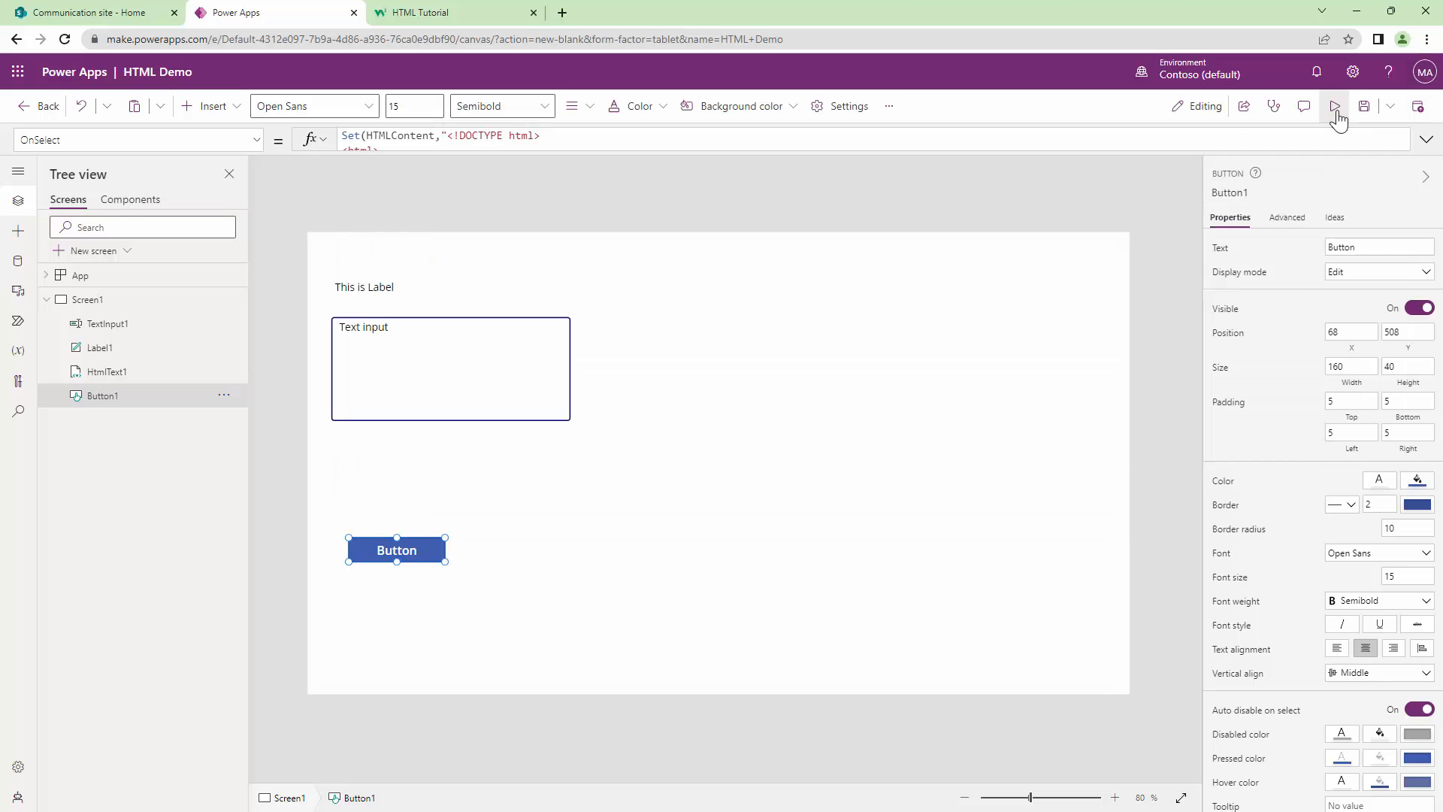
click(1333, 106)
text(zzzzzzzzzzzzzzzzzzztyyyyyyyyyyyyyyyyyyyyyyyyyyyyyyyyyyyyysddddddddddddddddddd)
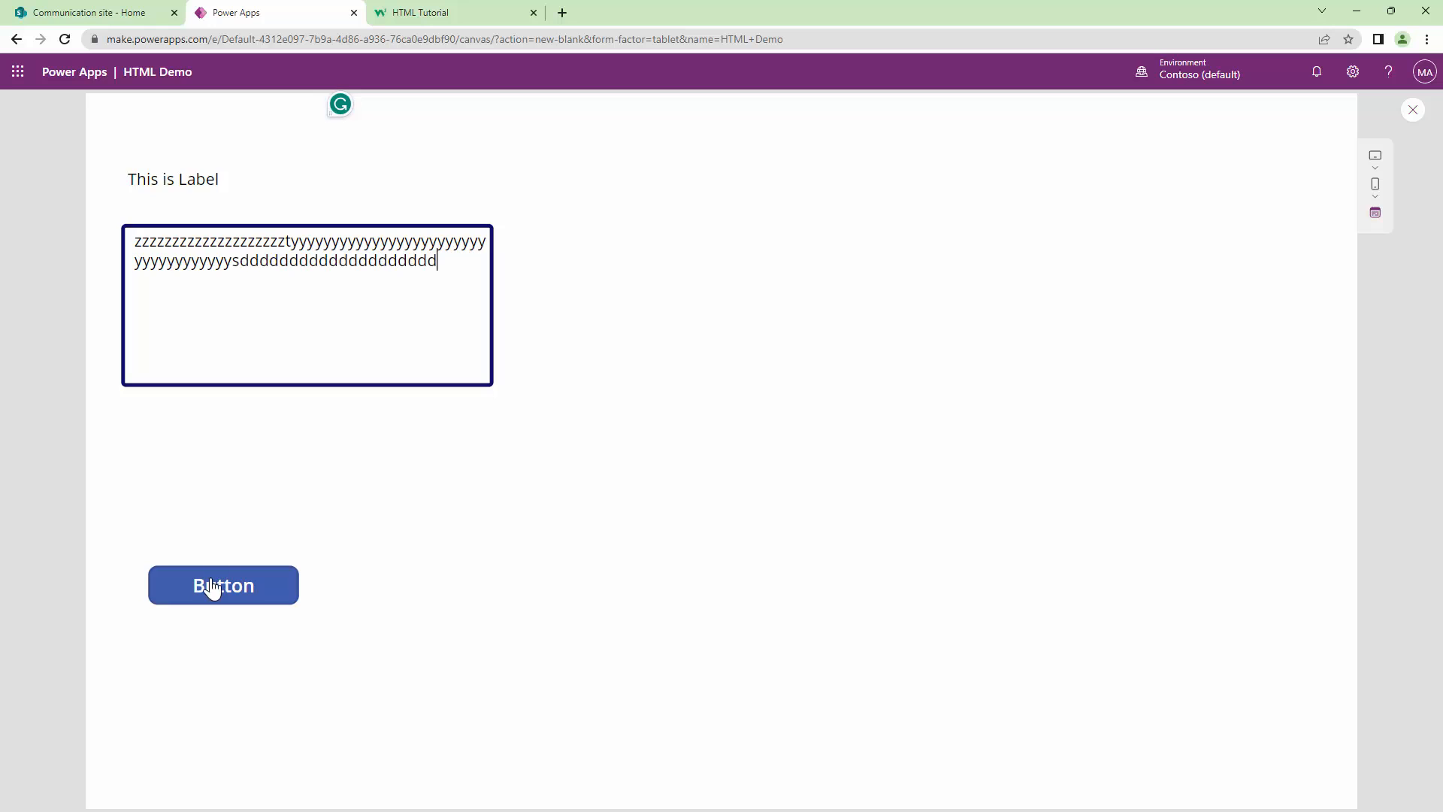
- Run the button in preview to render heading and typed paragraph, then return to editing
click(222, 584)
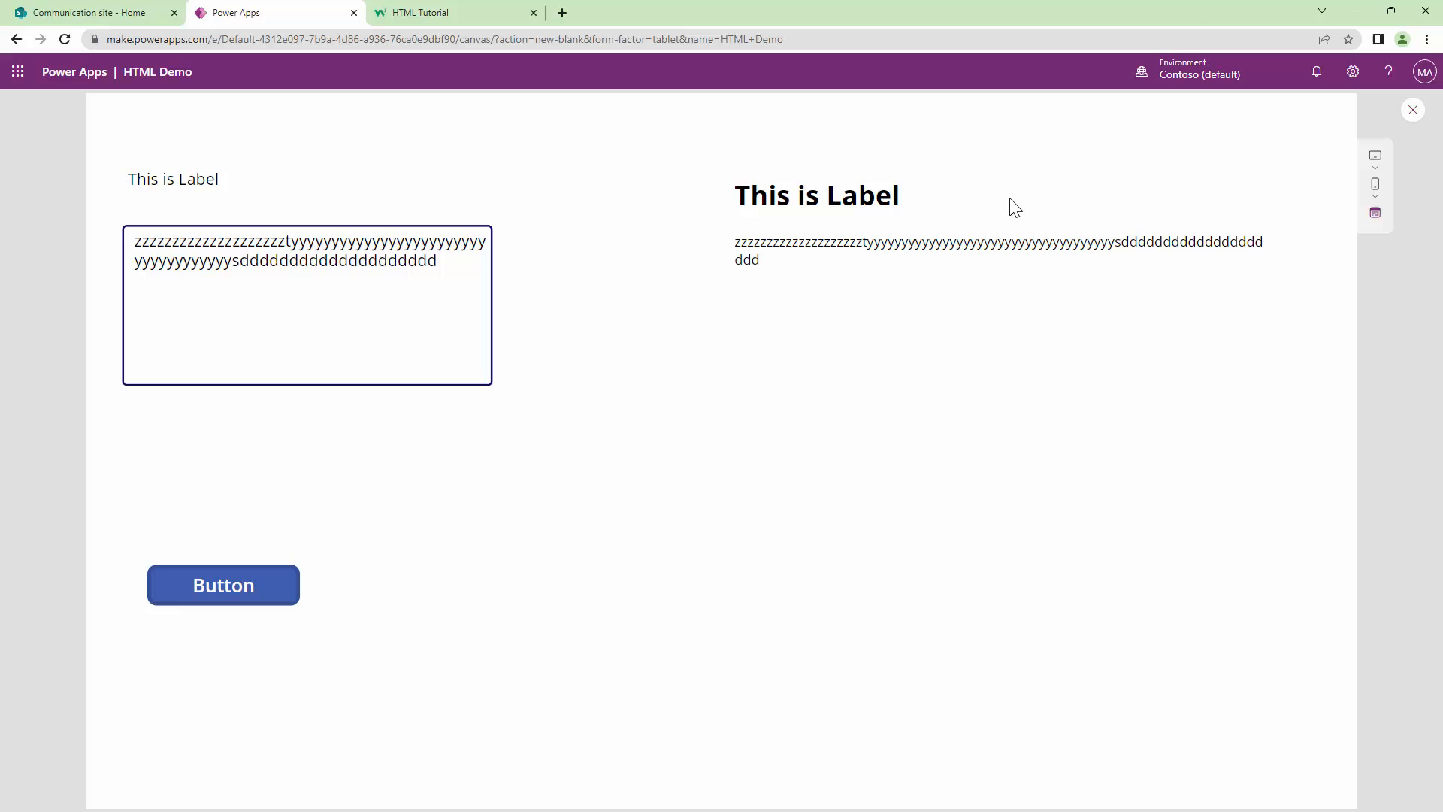
click(1413, 110)
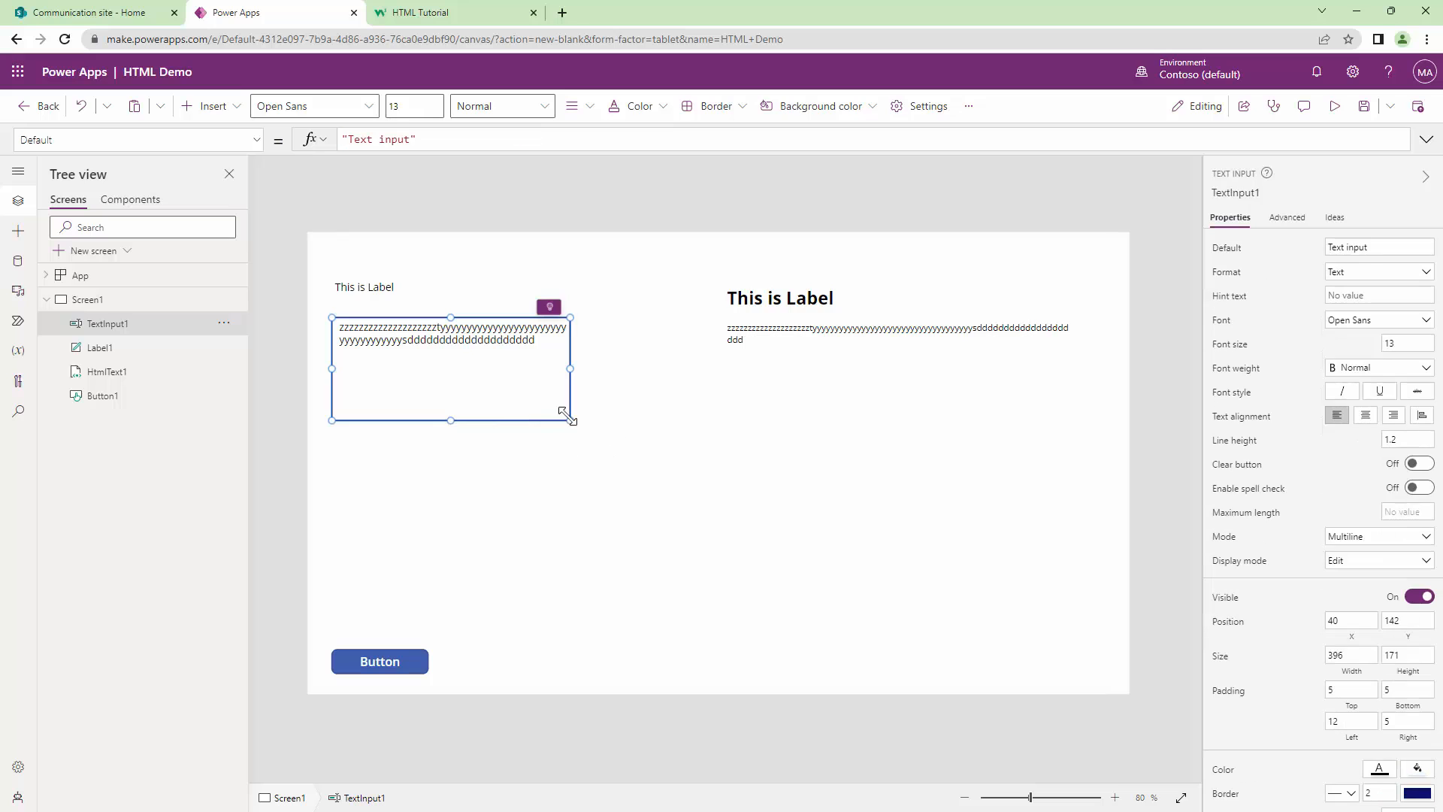
- Shorten the text input box and search Insert for Camera
drag(571, 412, 577, 359)
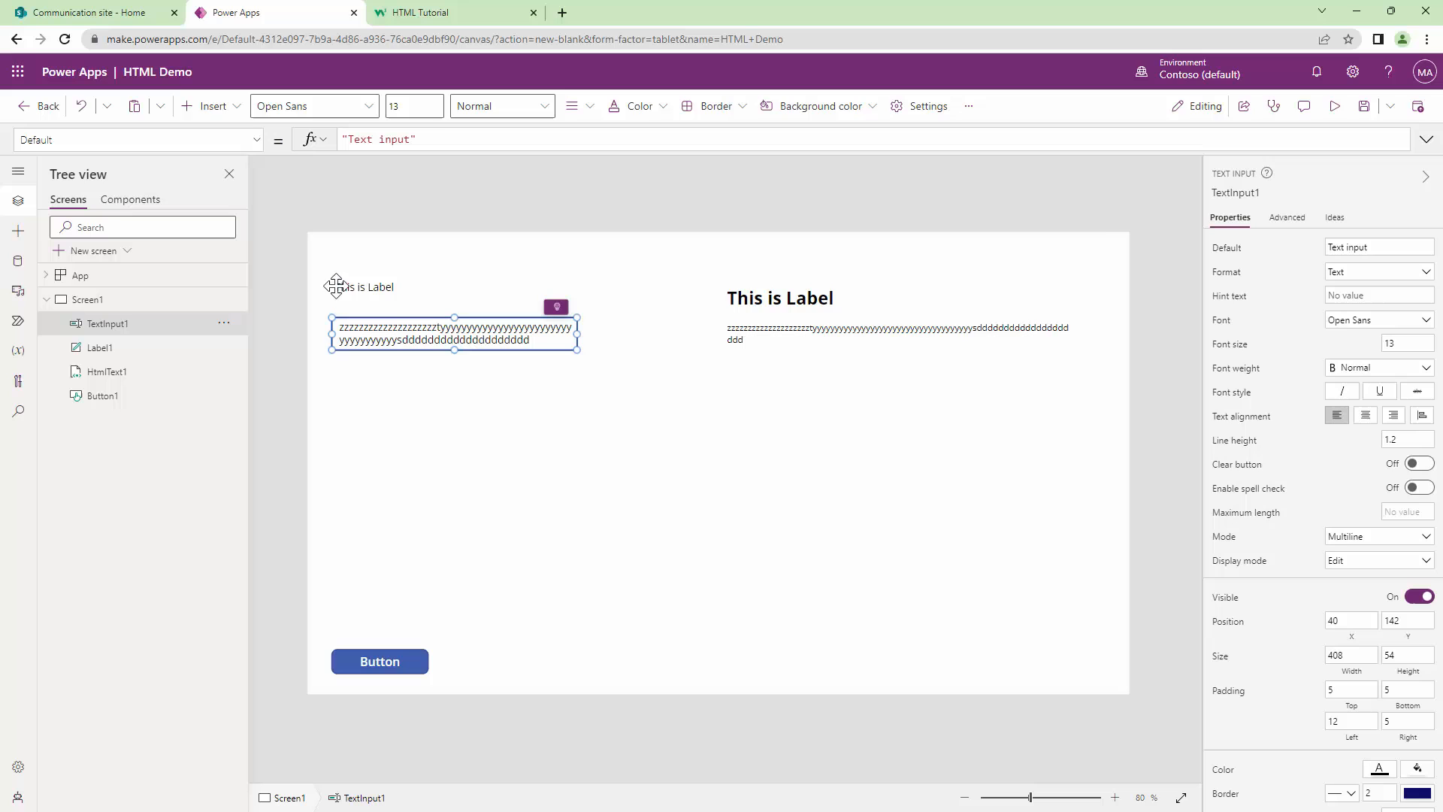
click(212, 105)
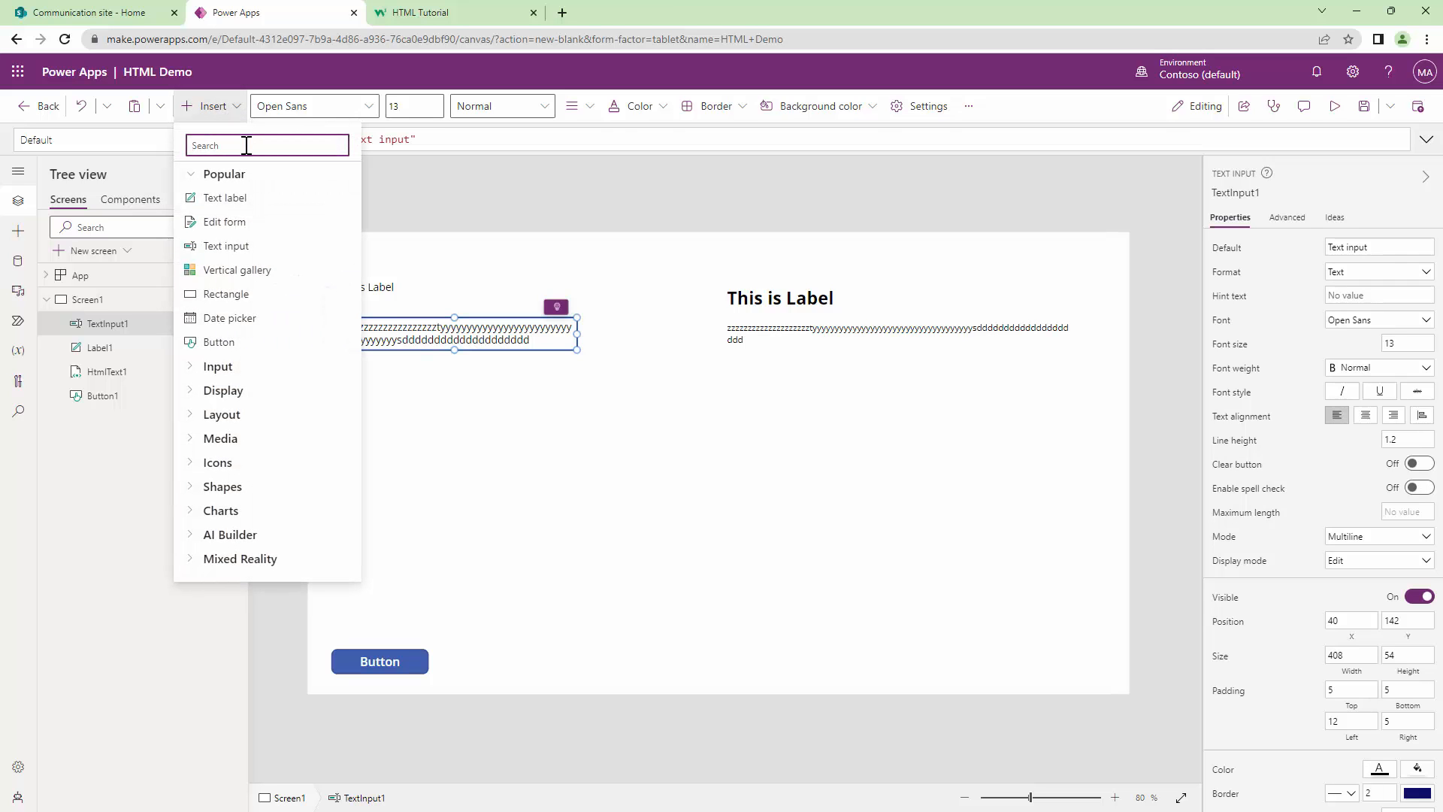
text(Camer)
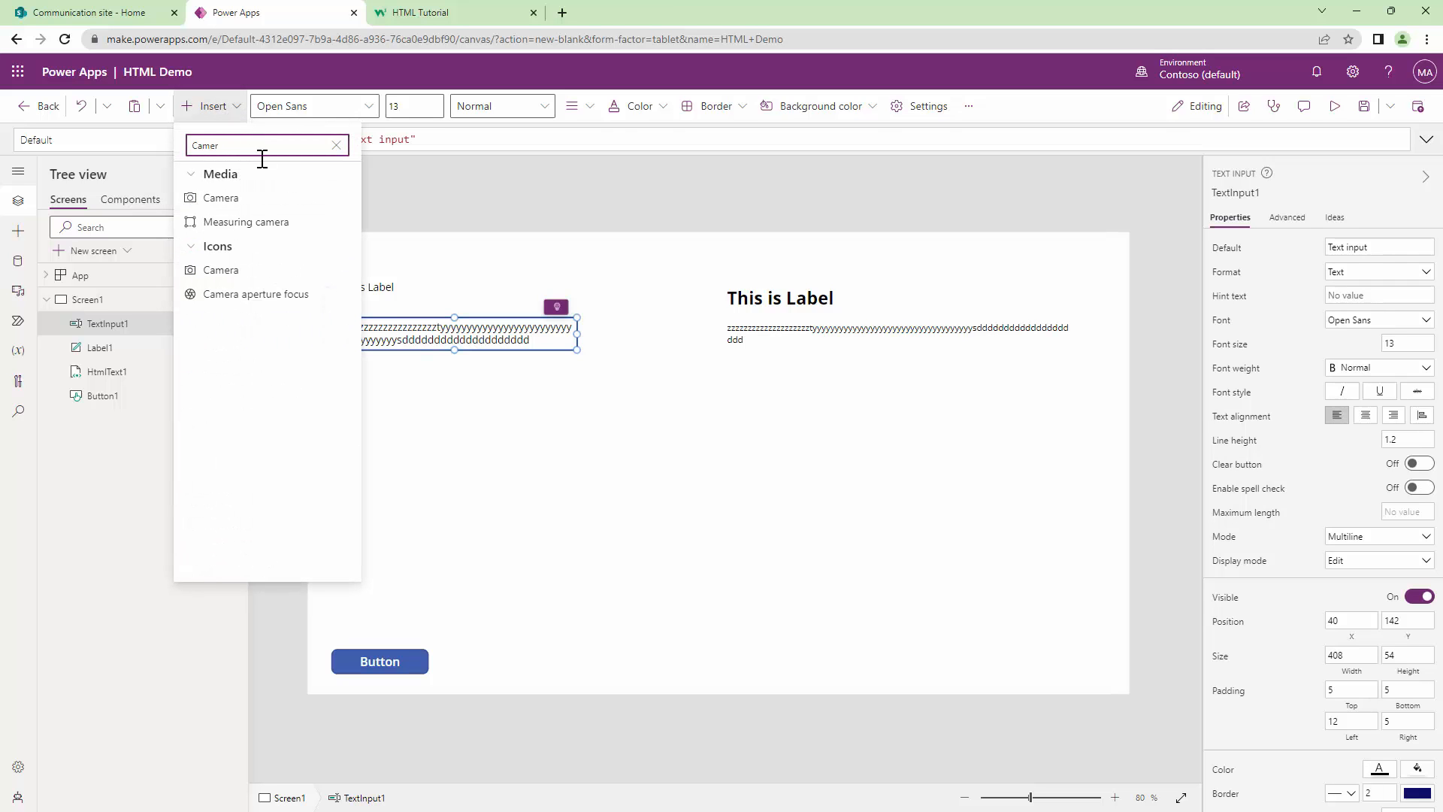
- Add a Camera control below the text input and shrink it
click(221, 196)
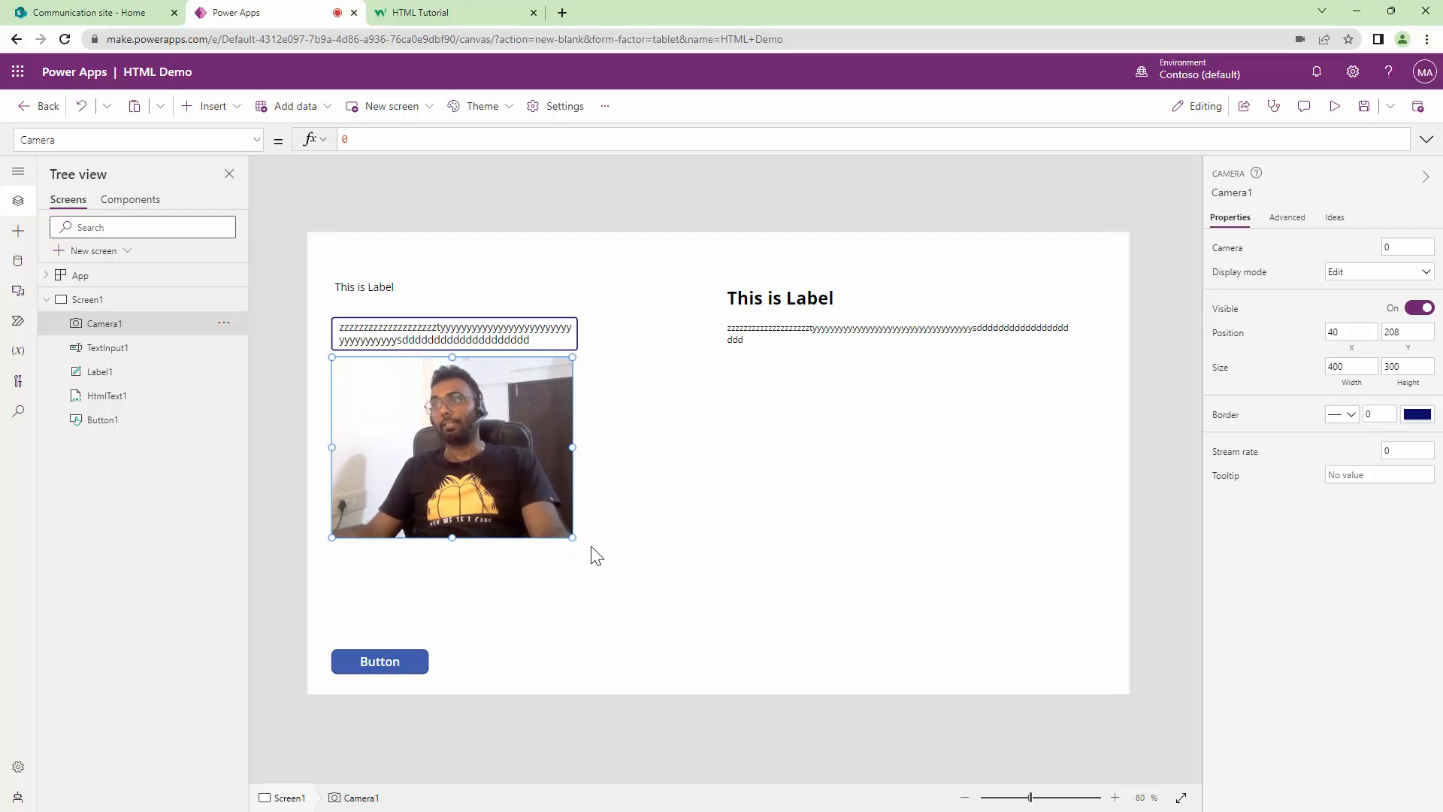
drag(571, 537, 530, 490)
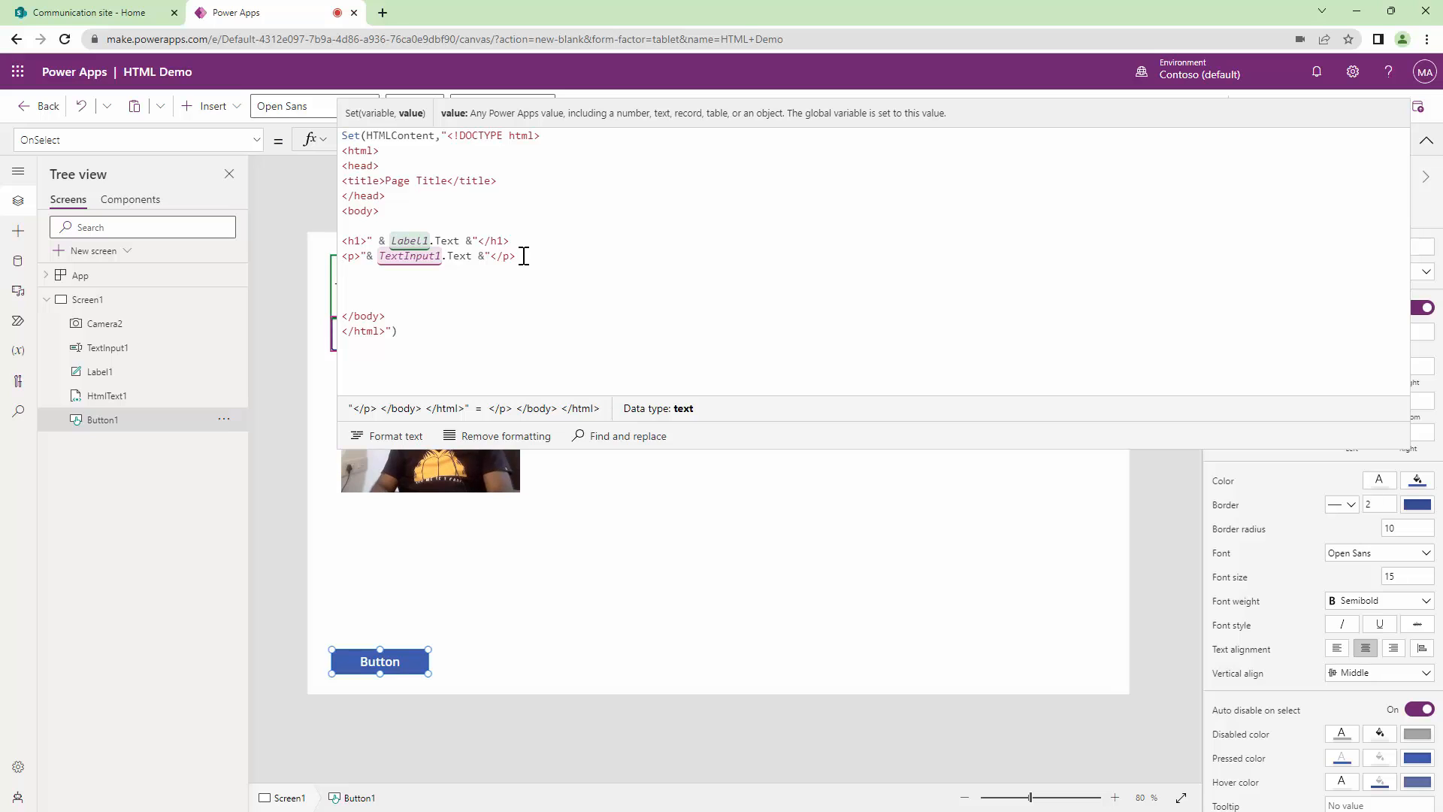
- Add an <img src=""> tag after the paragraph in Button1's OnSelect HTML
text(<img sc)
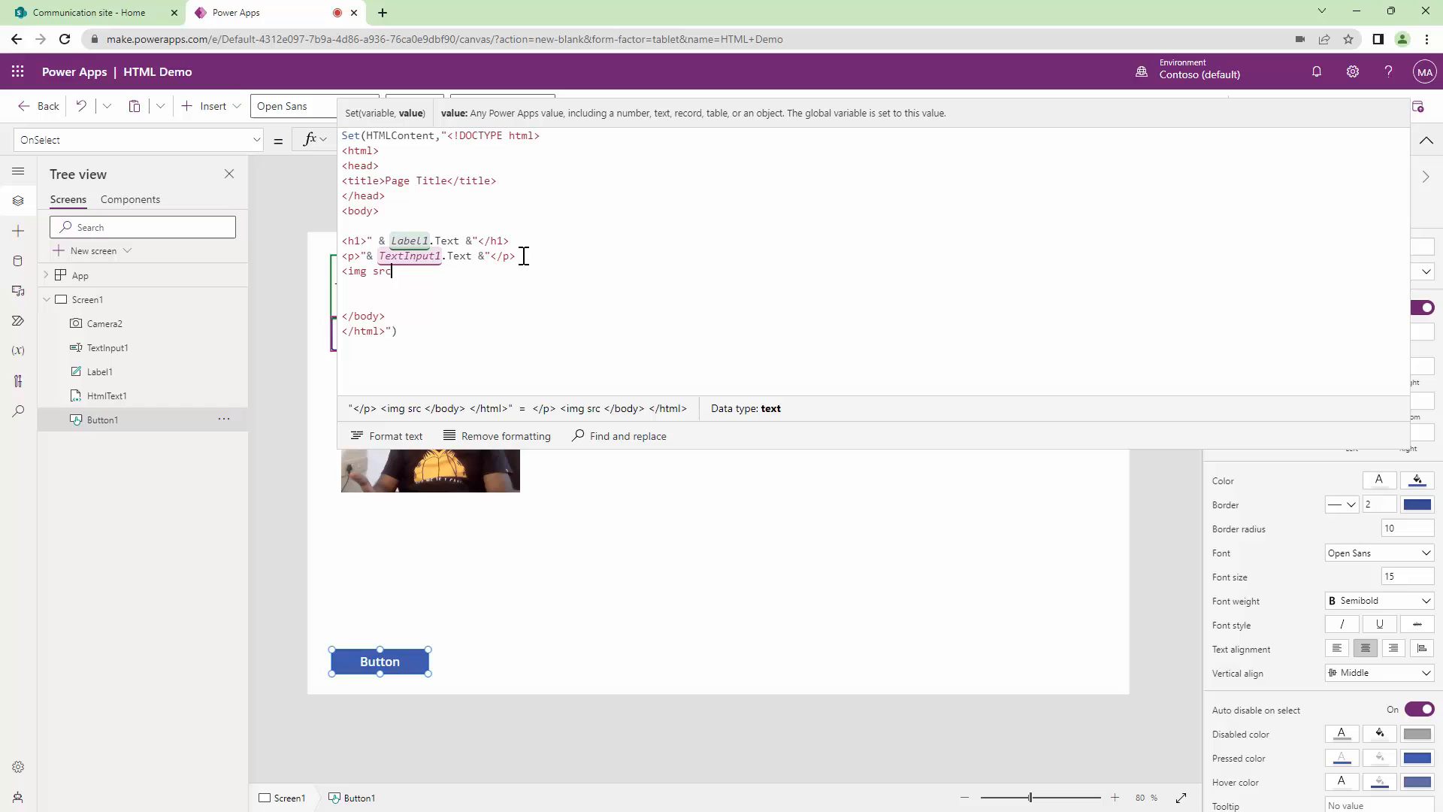
text(="")
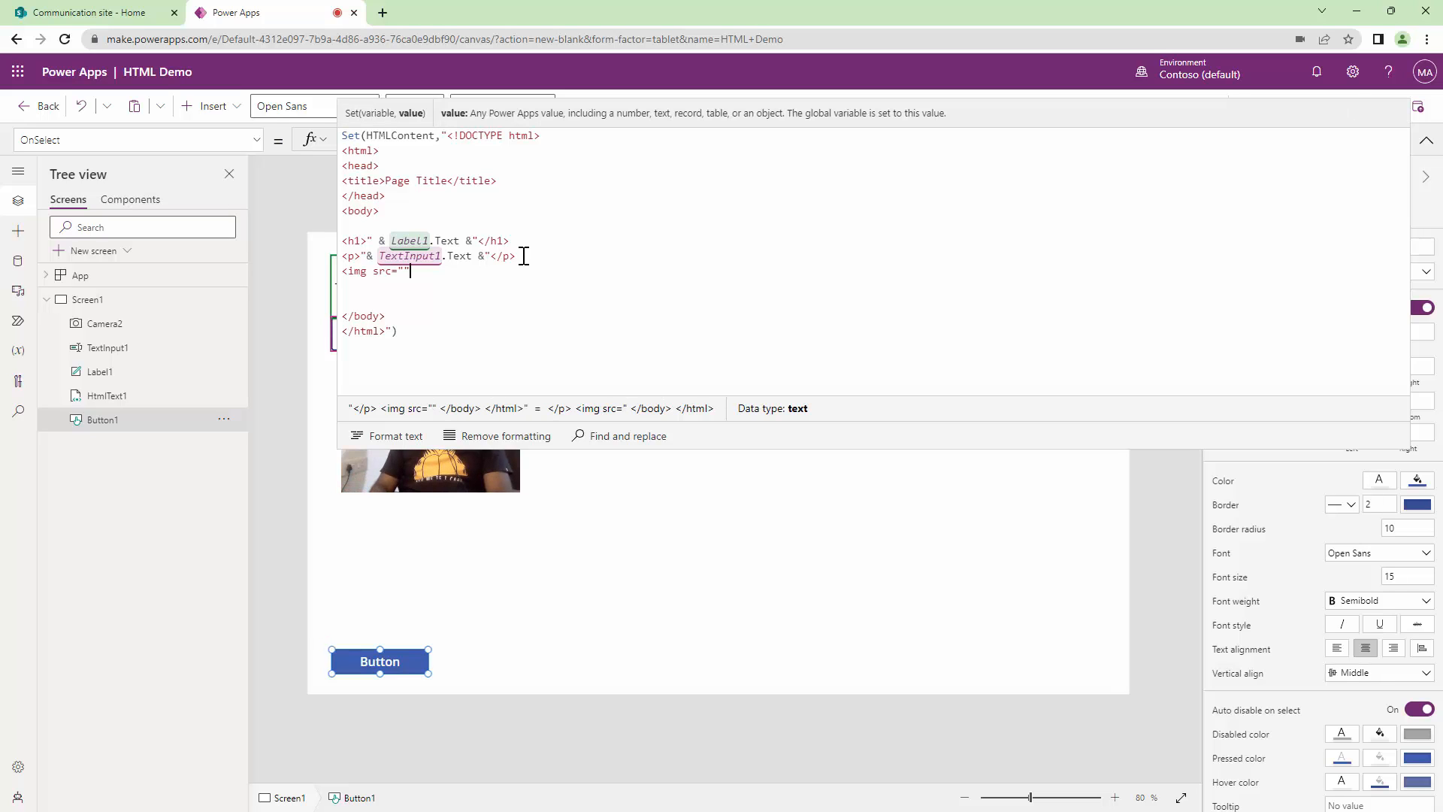
text(>)
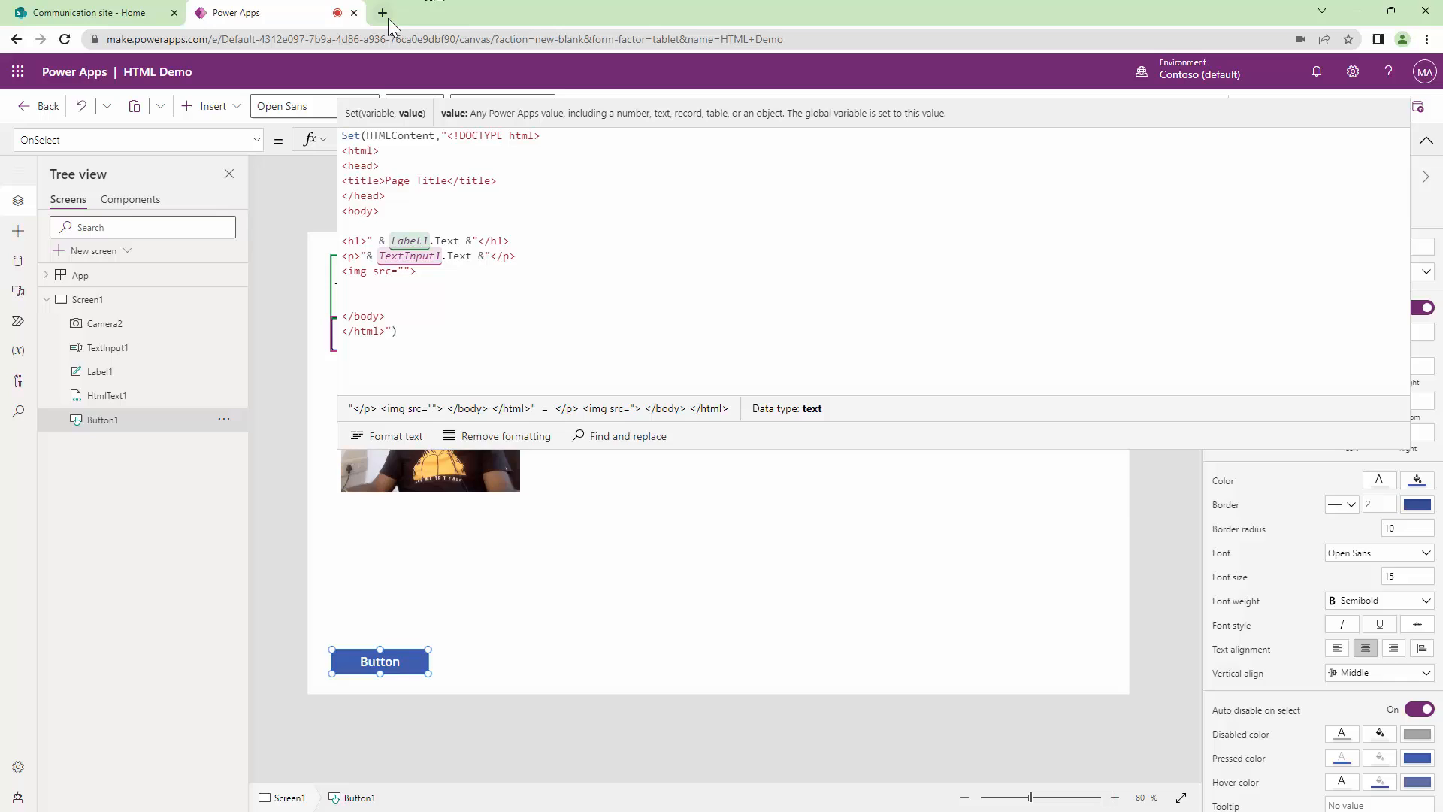
right_click(978, 392)
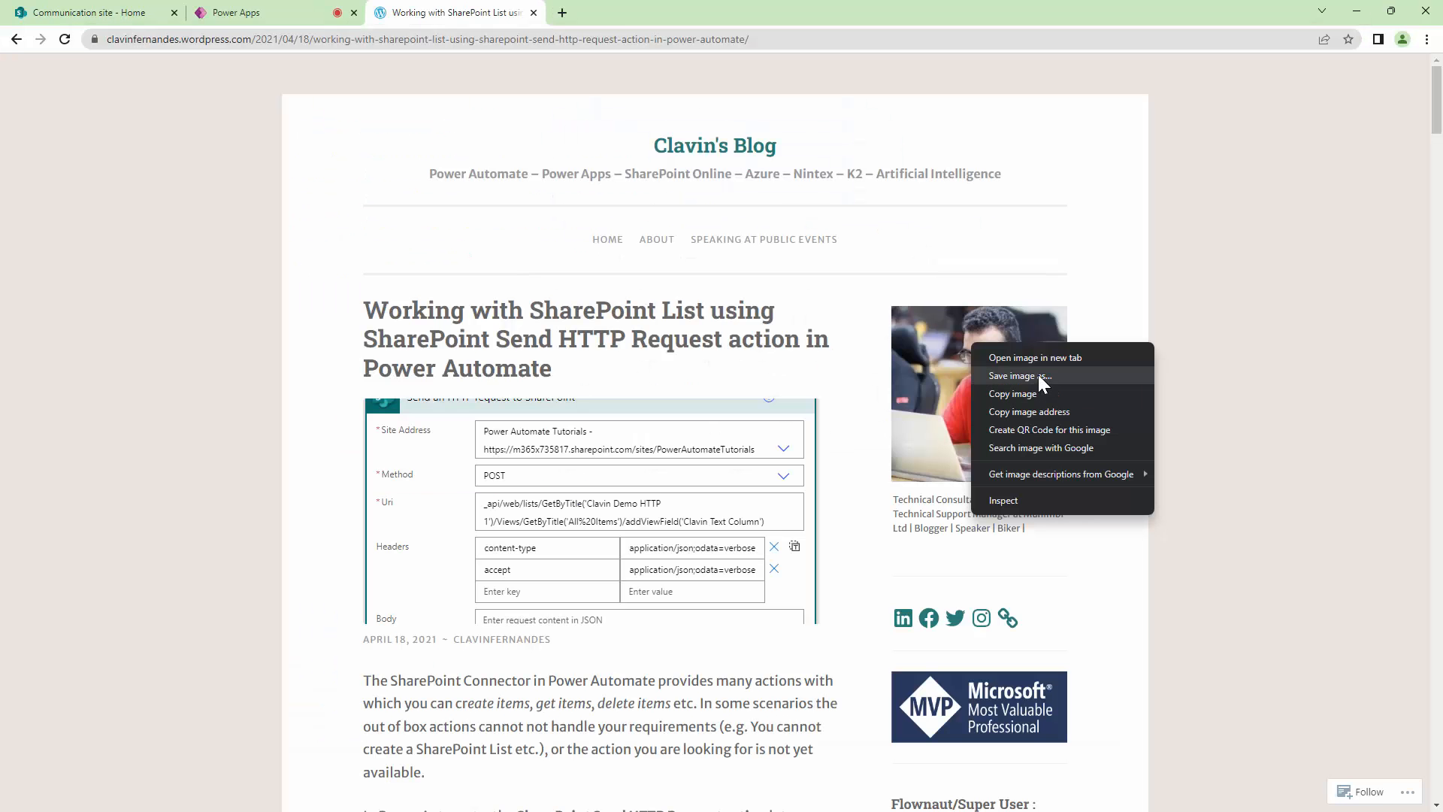
click(268, 12)
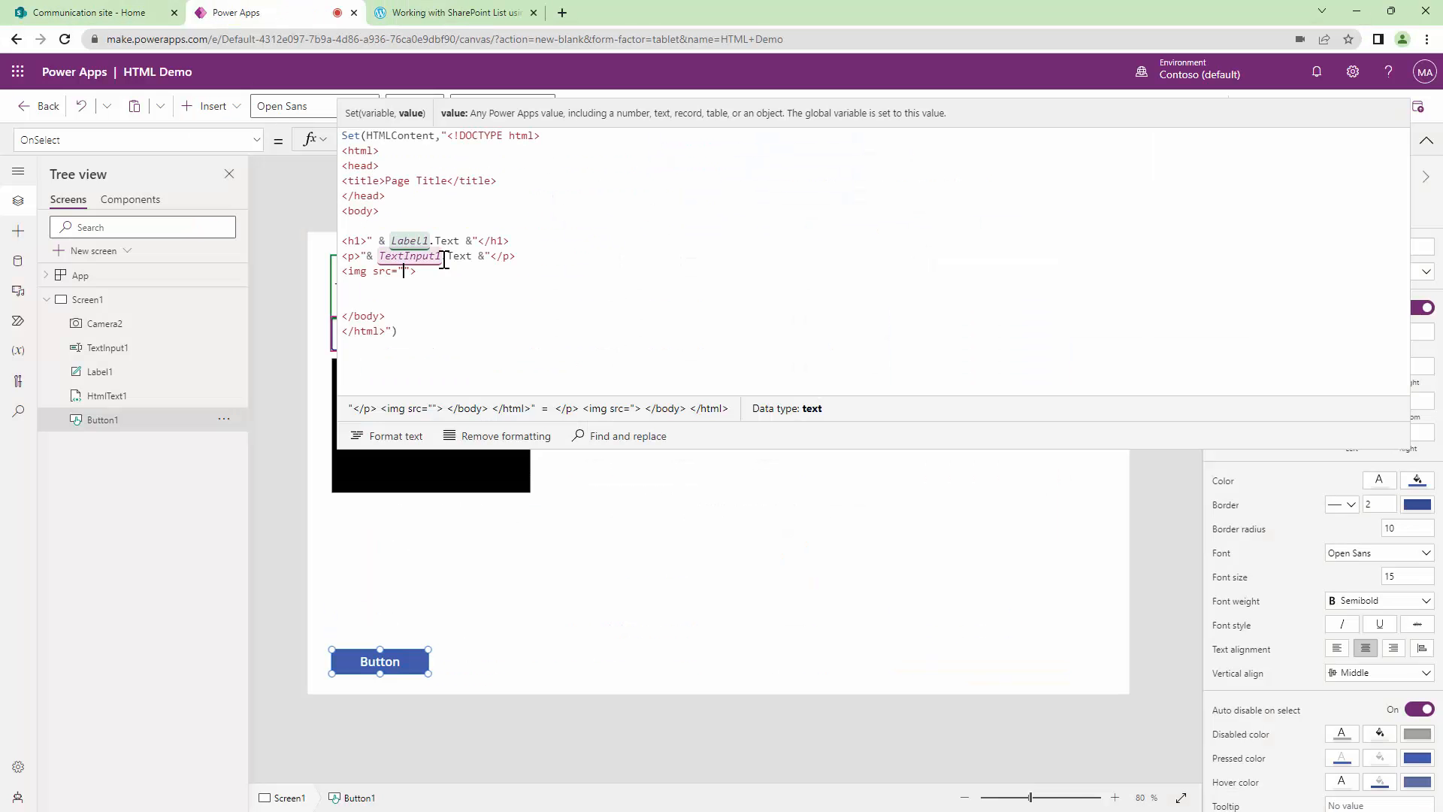
text(https://clavinfernandes.files.wordpress.com/2020/06/clavin.jpeg?w=30)
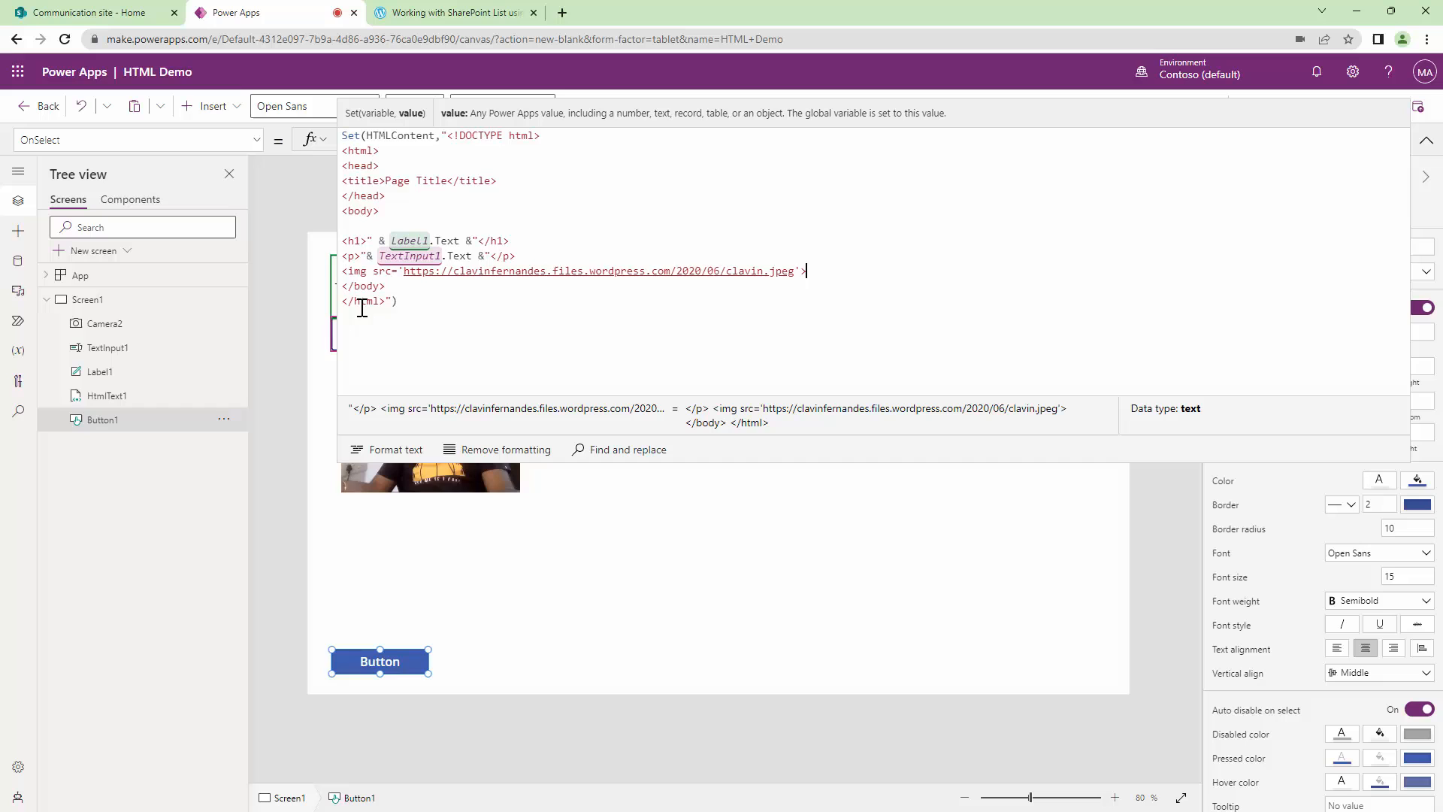
mouse_move(696, 296)
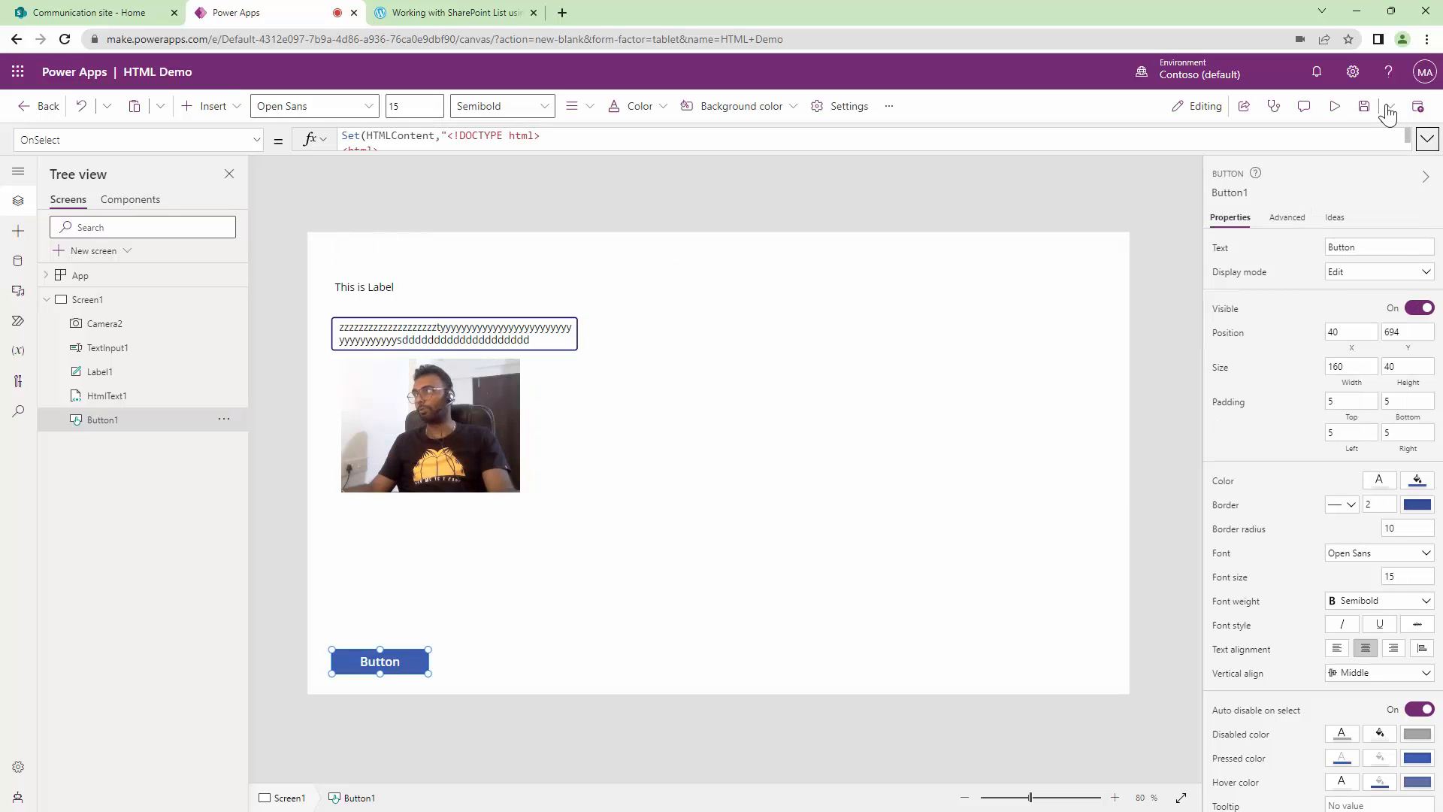
mouse_move(1334, 105)
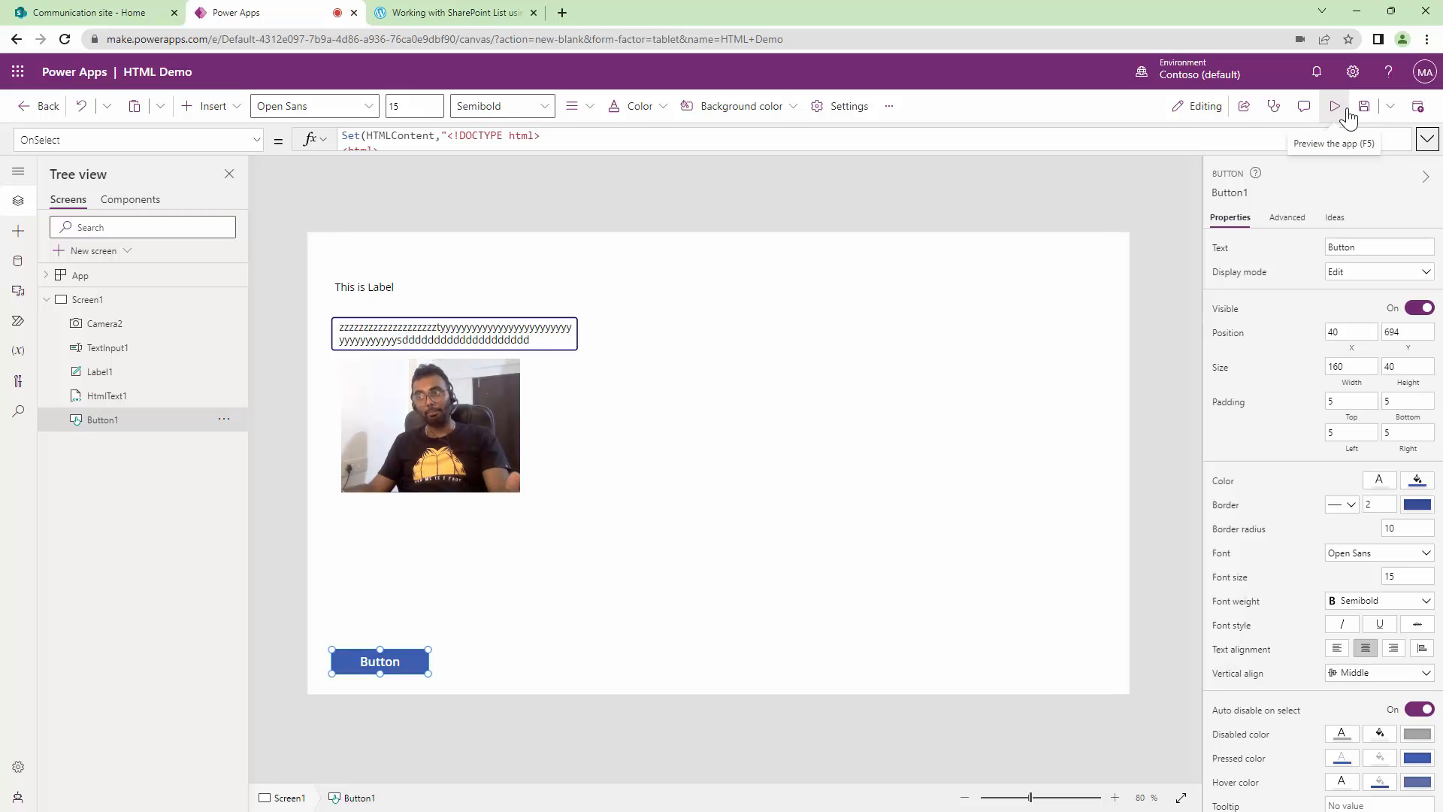
- Preview the app, render the HTML with the blog photo under the text, and return to editing
click(1334, 105)
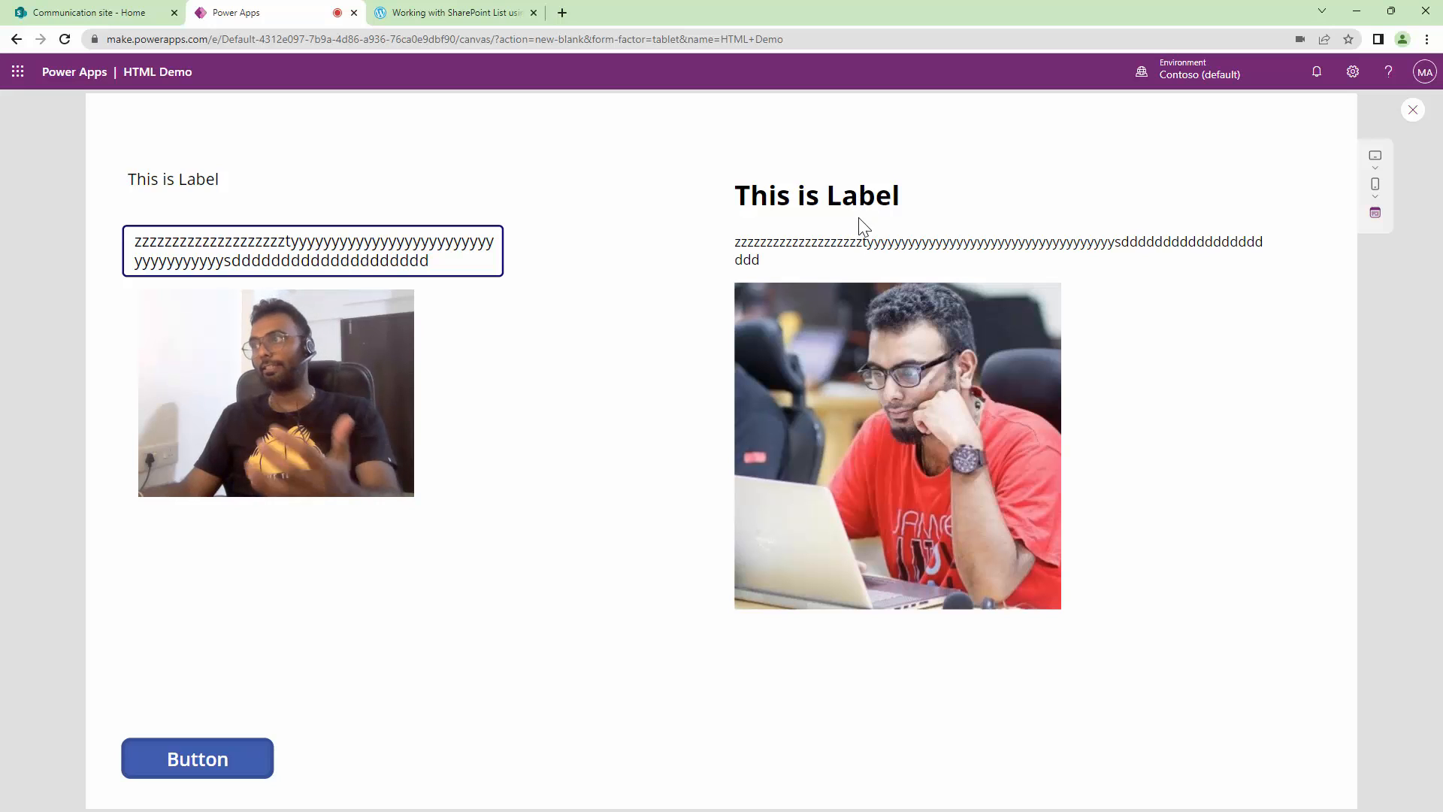
double_click(746, 260)
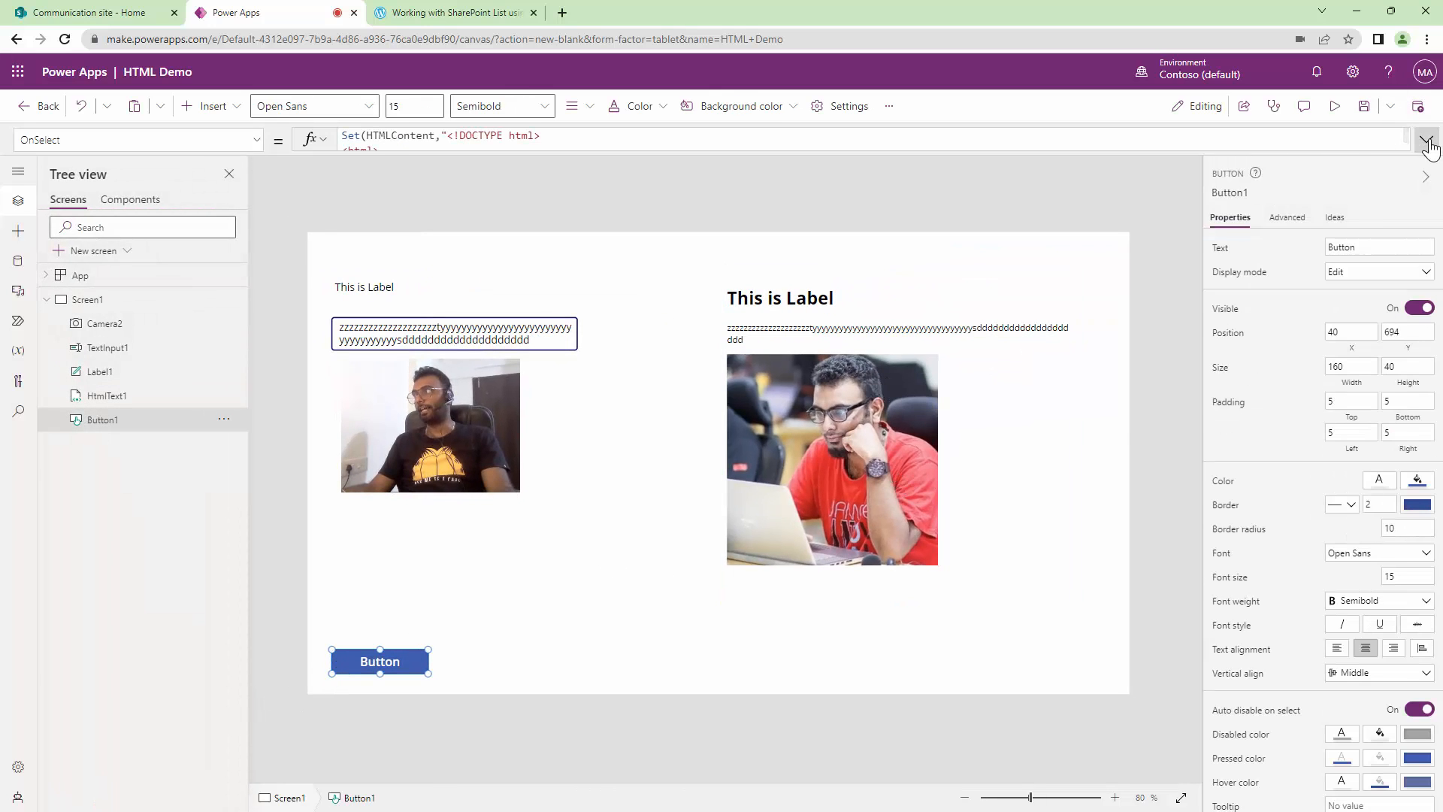
- Replace the img src web address in OnSelect with the concatenated Camera2.Photo reference
click(1427, 139)
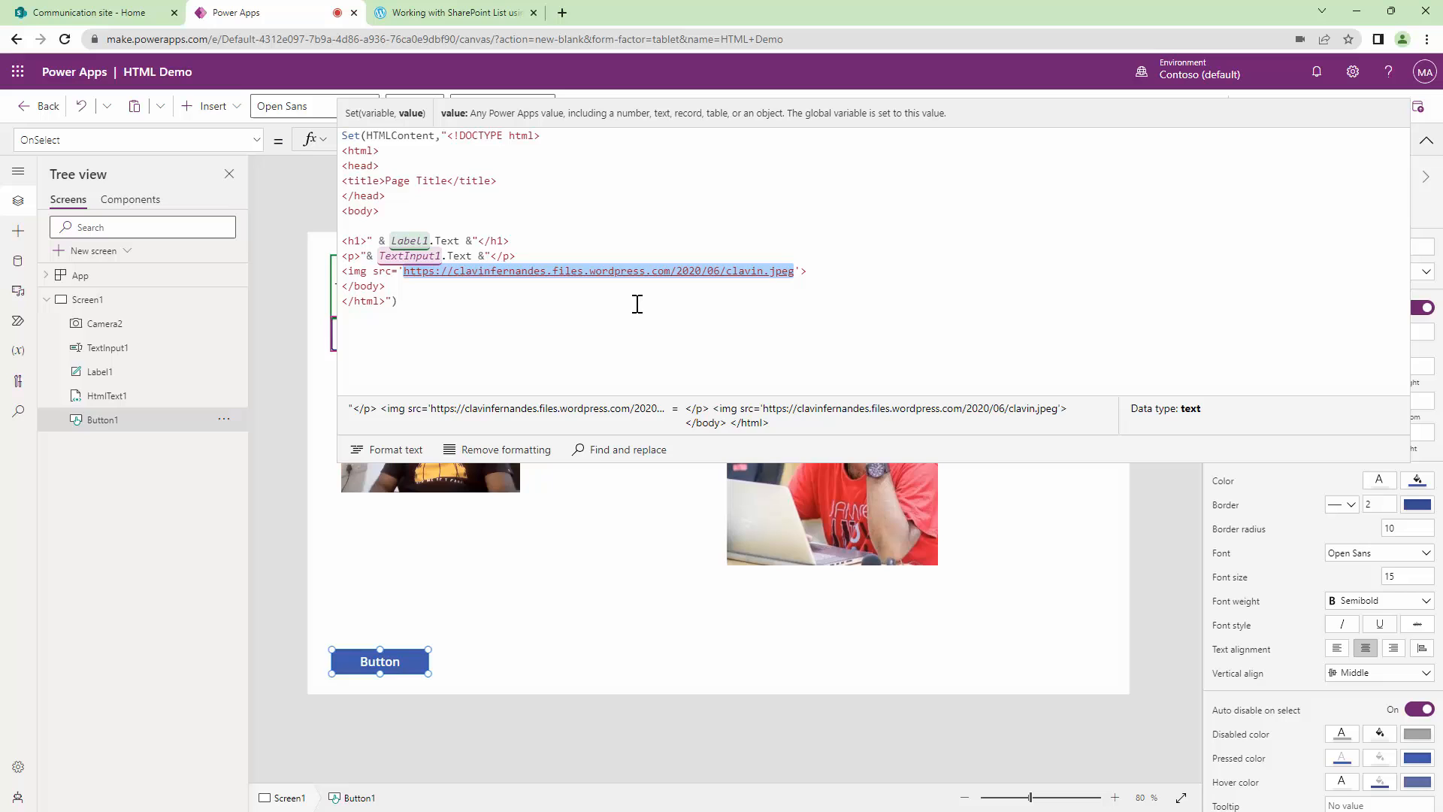
key(Delete)
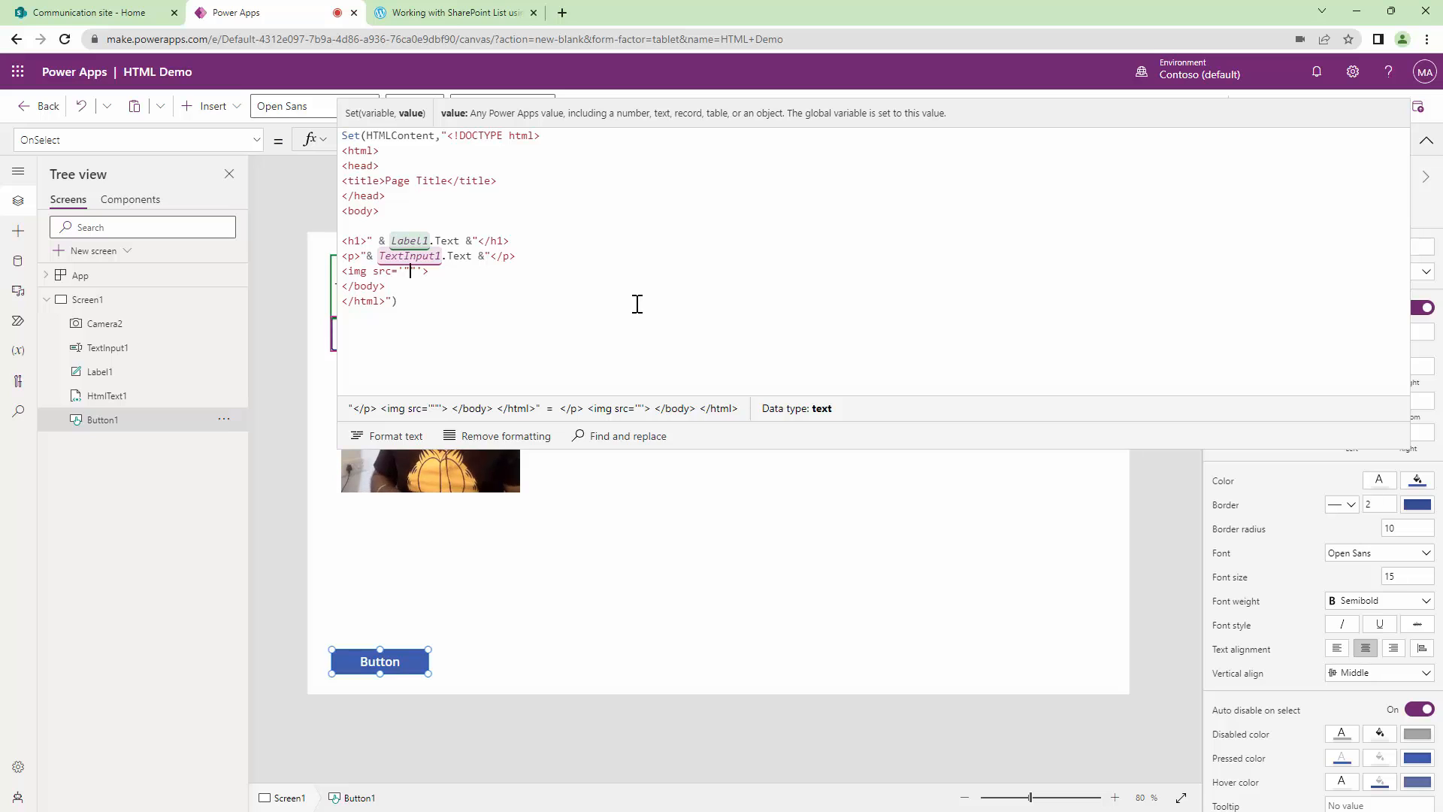
text(&&)
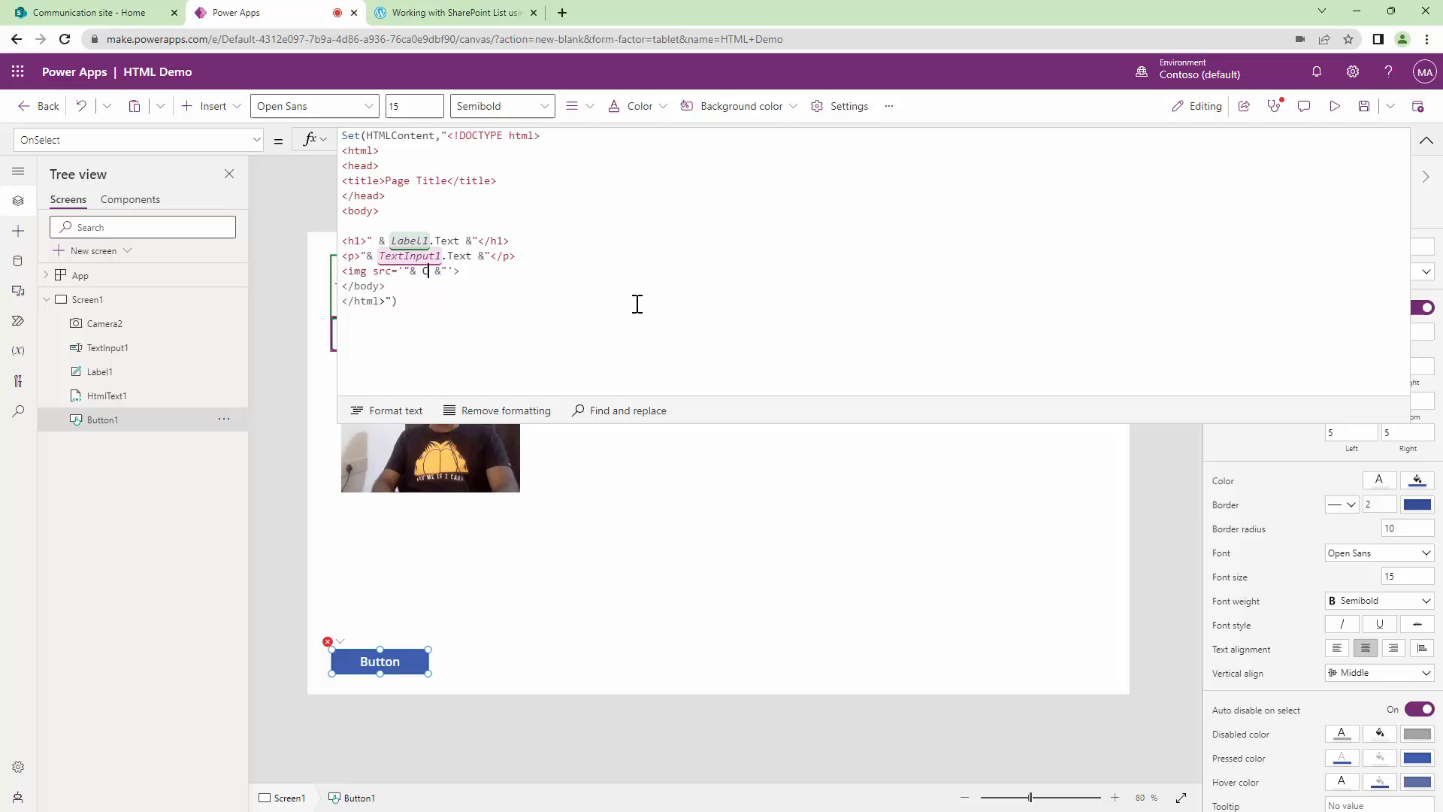
text(amera)
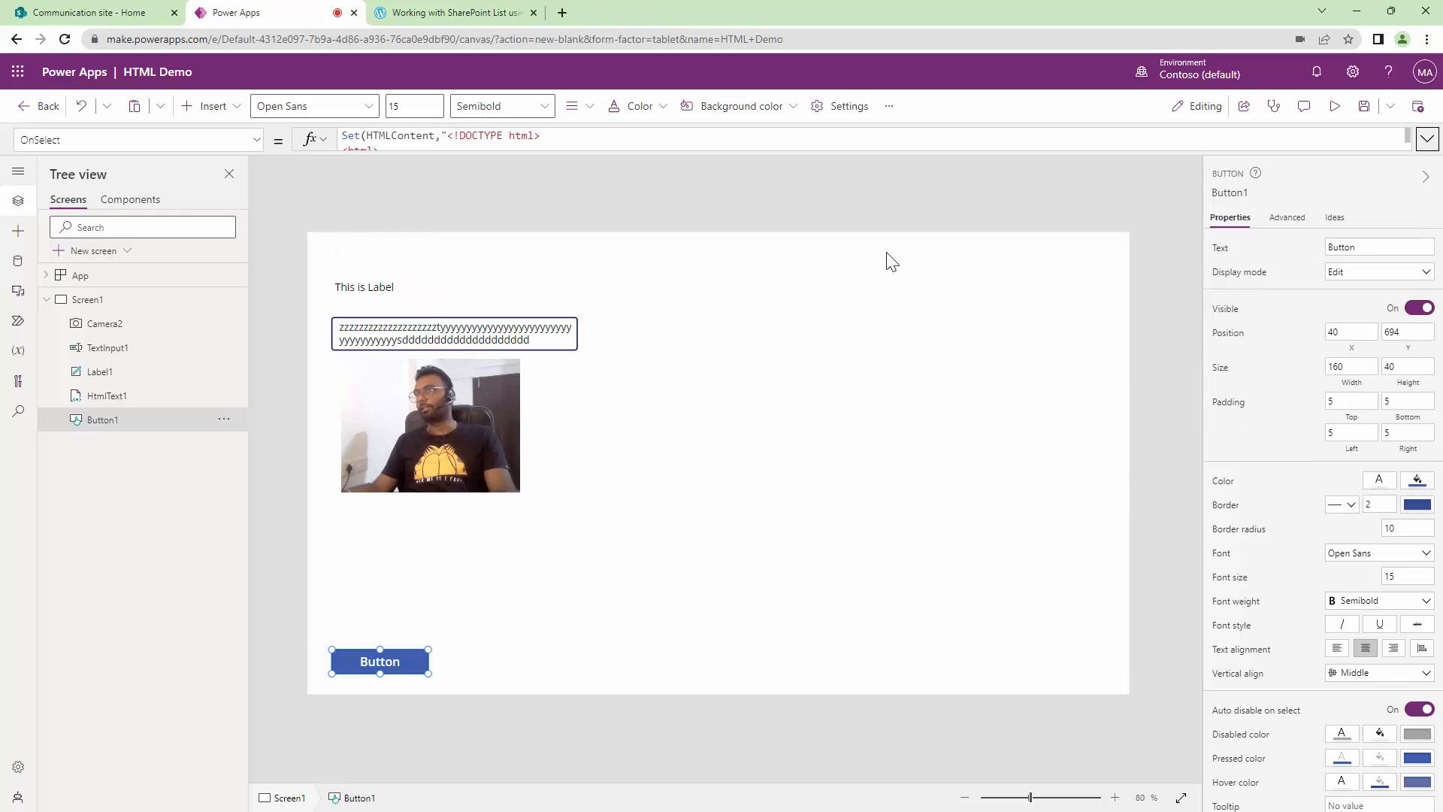
- Preview, run the button so the camera snapshot renders under the text, then reselect Button1
click(1335, 105)
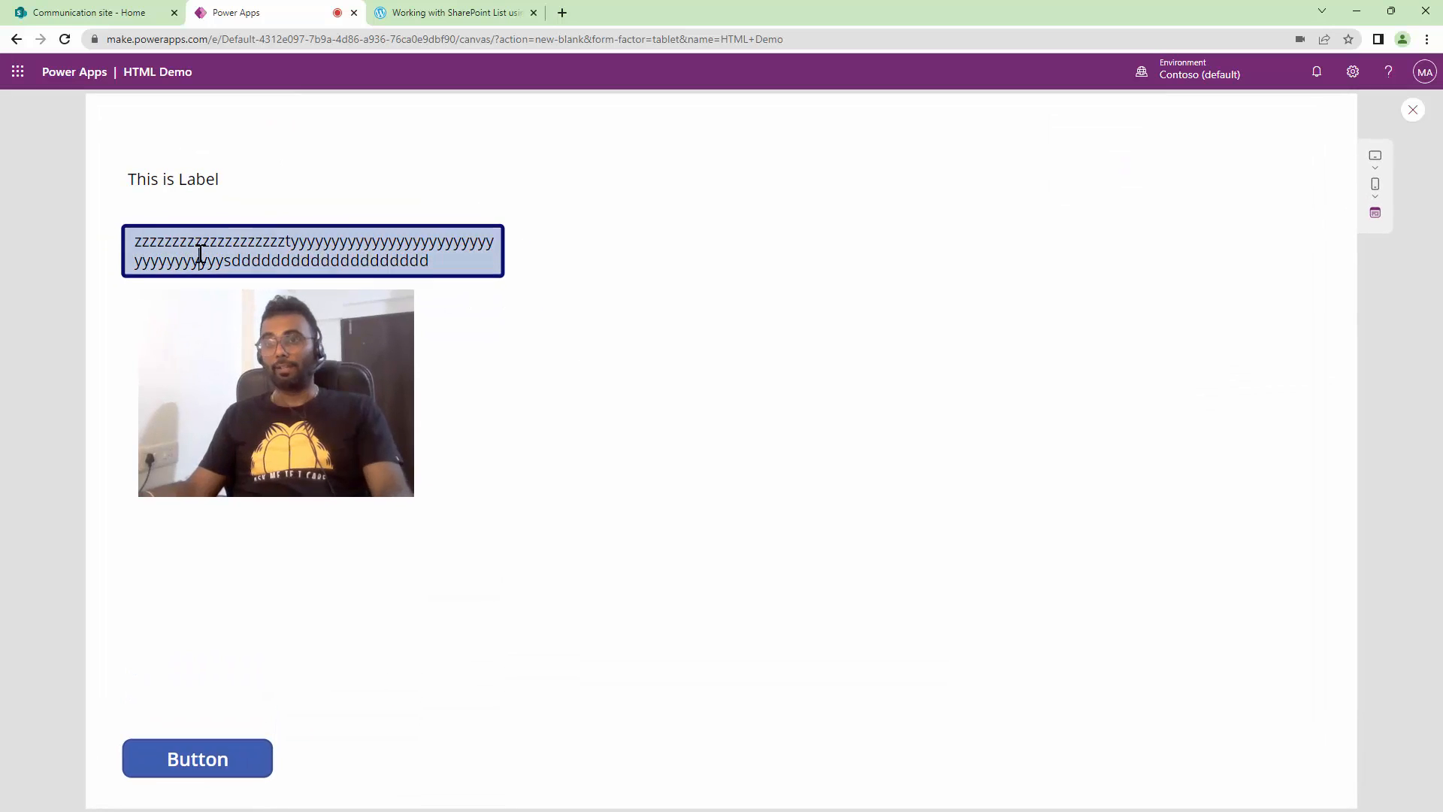
text(Clavvvvvvvvvvvviiiiiiiiinnnnnnnnnnnn)
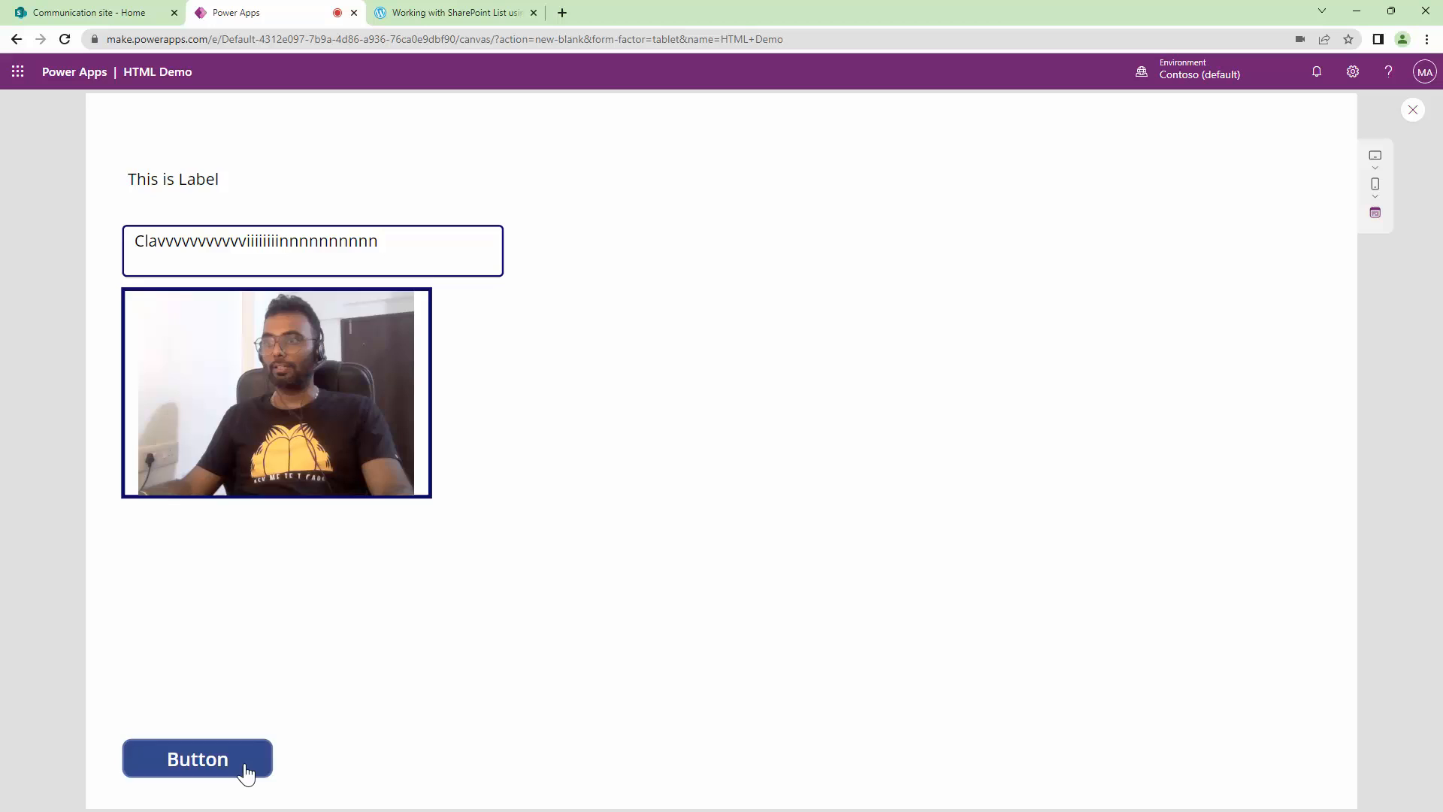
click(196, 758)
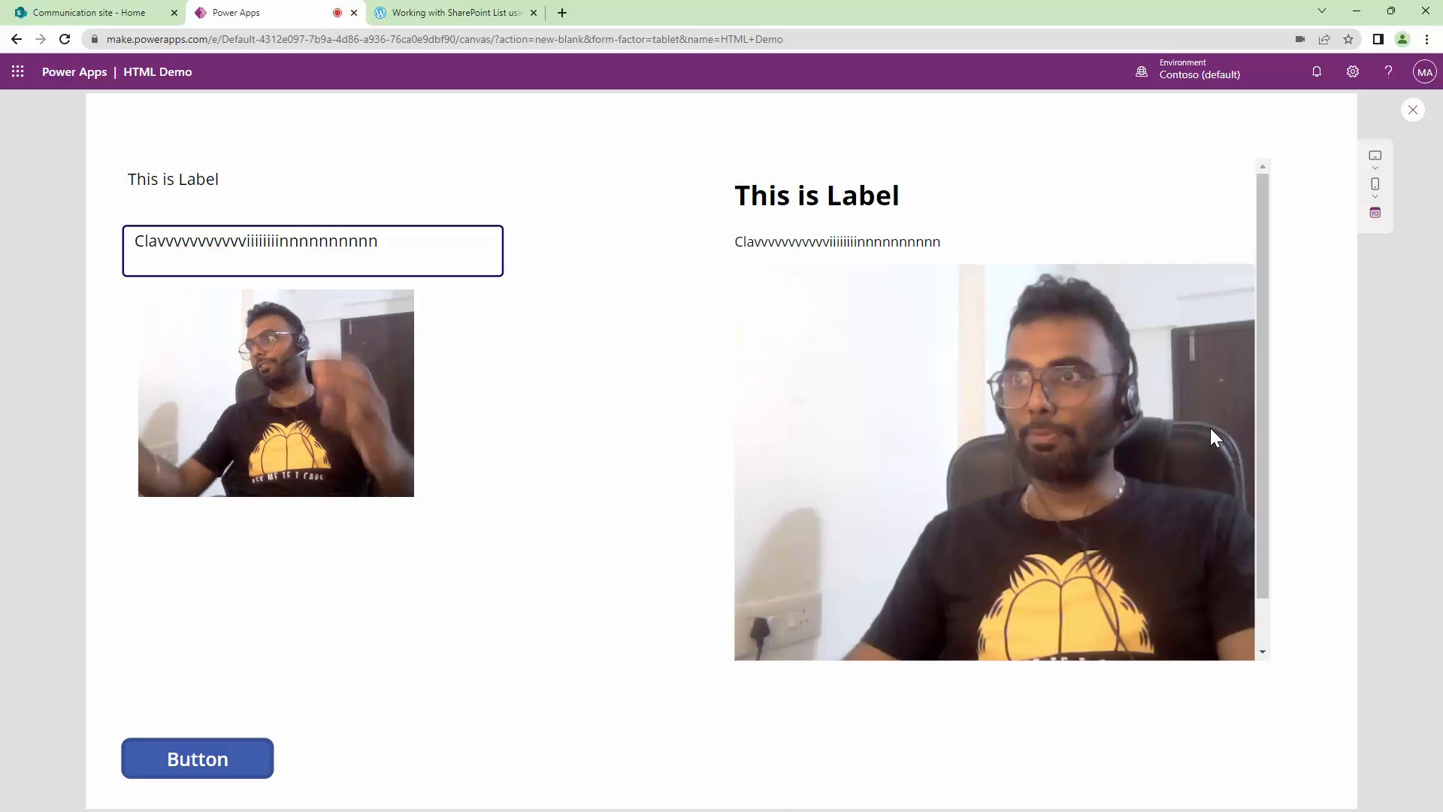
mouse_move(1113, 474)
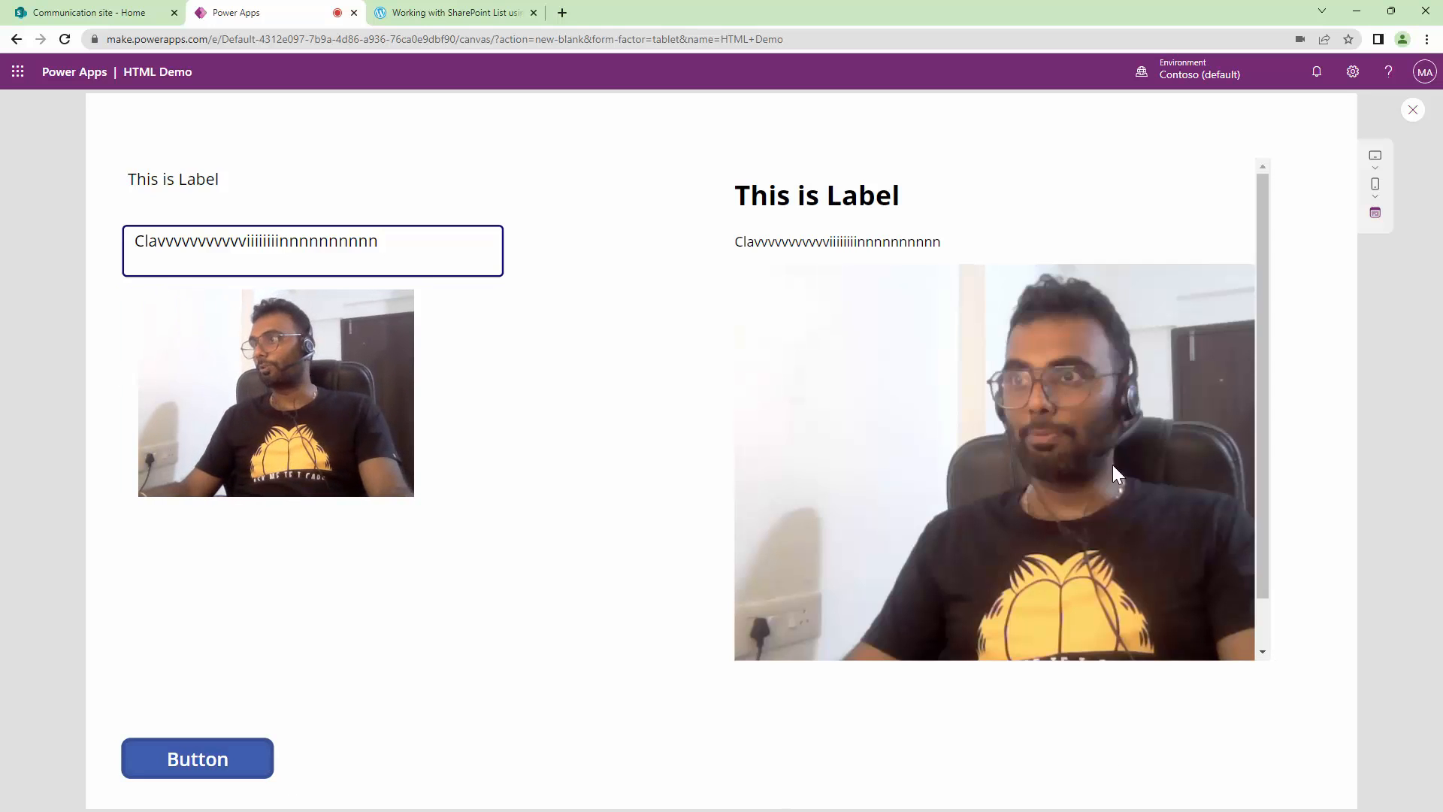
click(1413, 110)
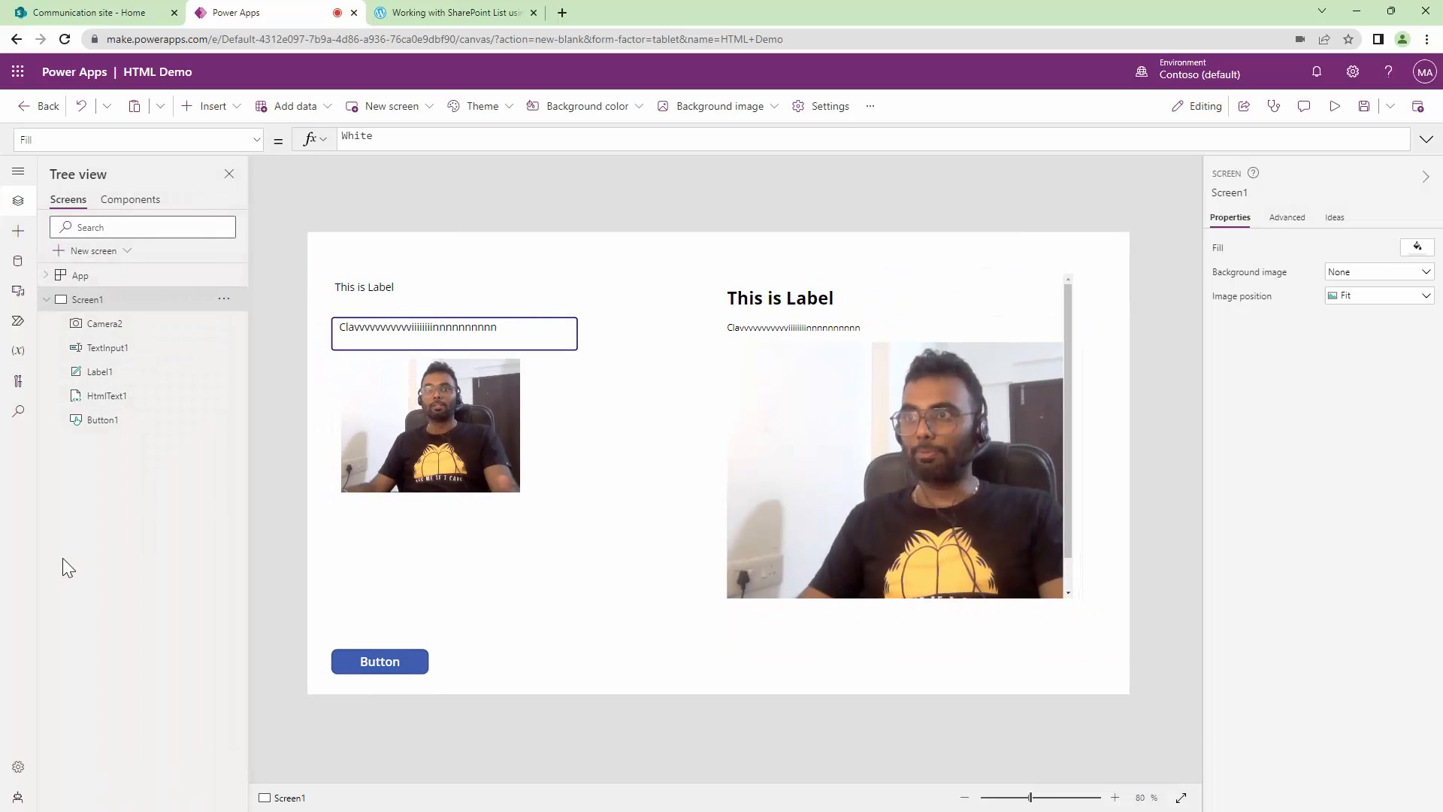
mouse_move(1052, 544)
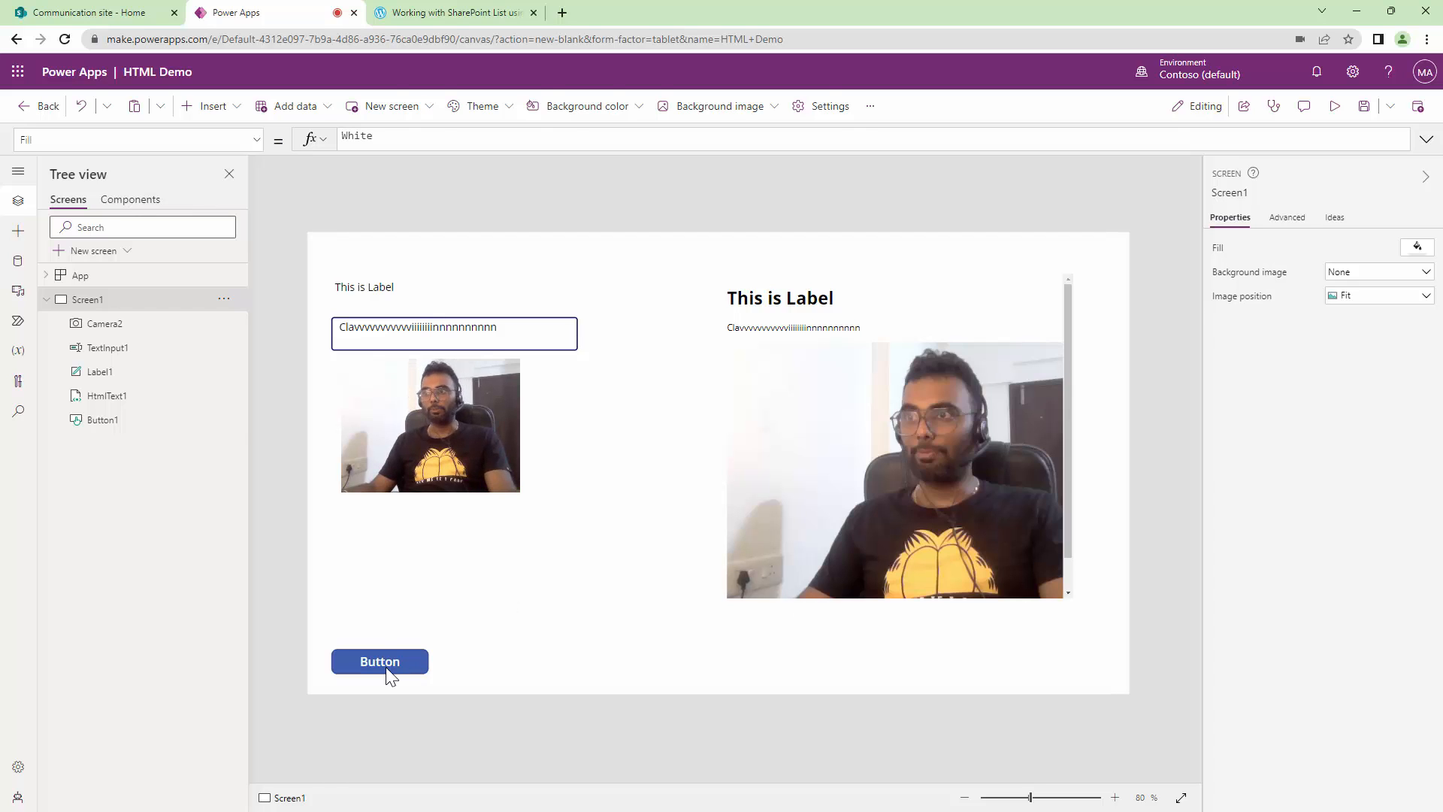
click(379, 661)
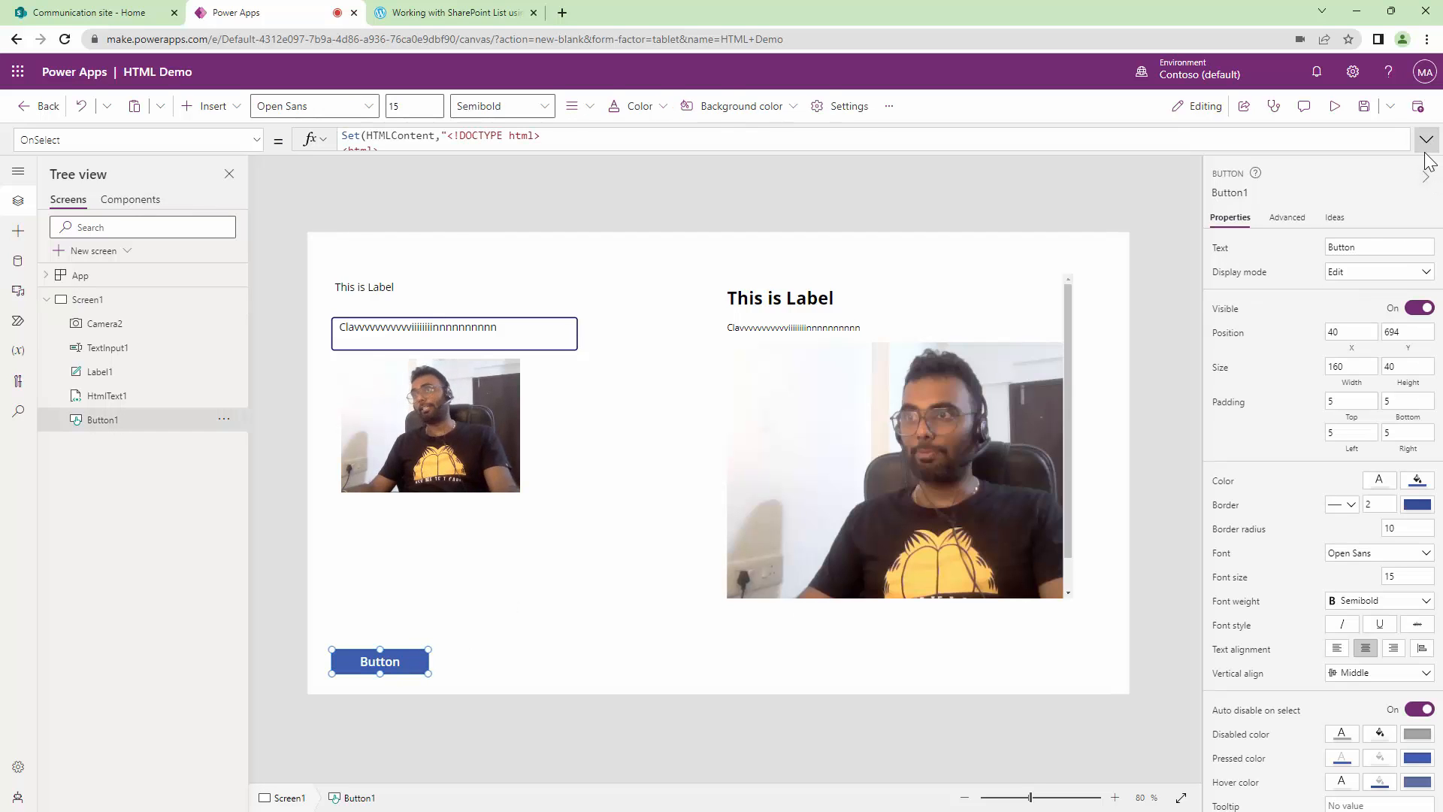
- Add style='color:red;' to the <p> tag wrapping TextInput1.Text in the OnSelect formula
click(1425, 139)
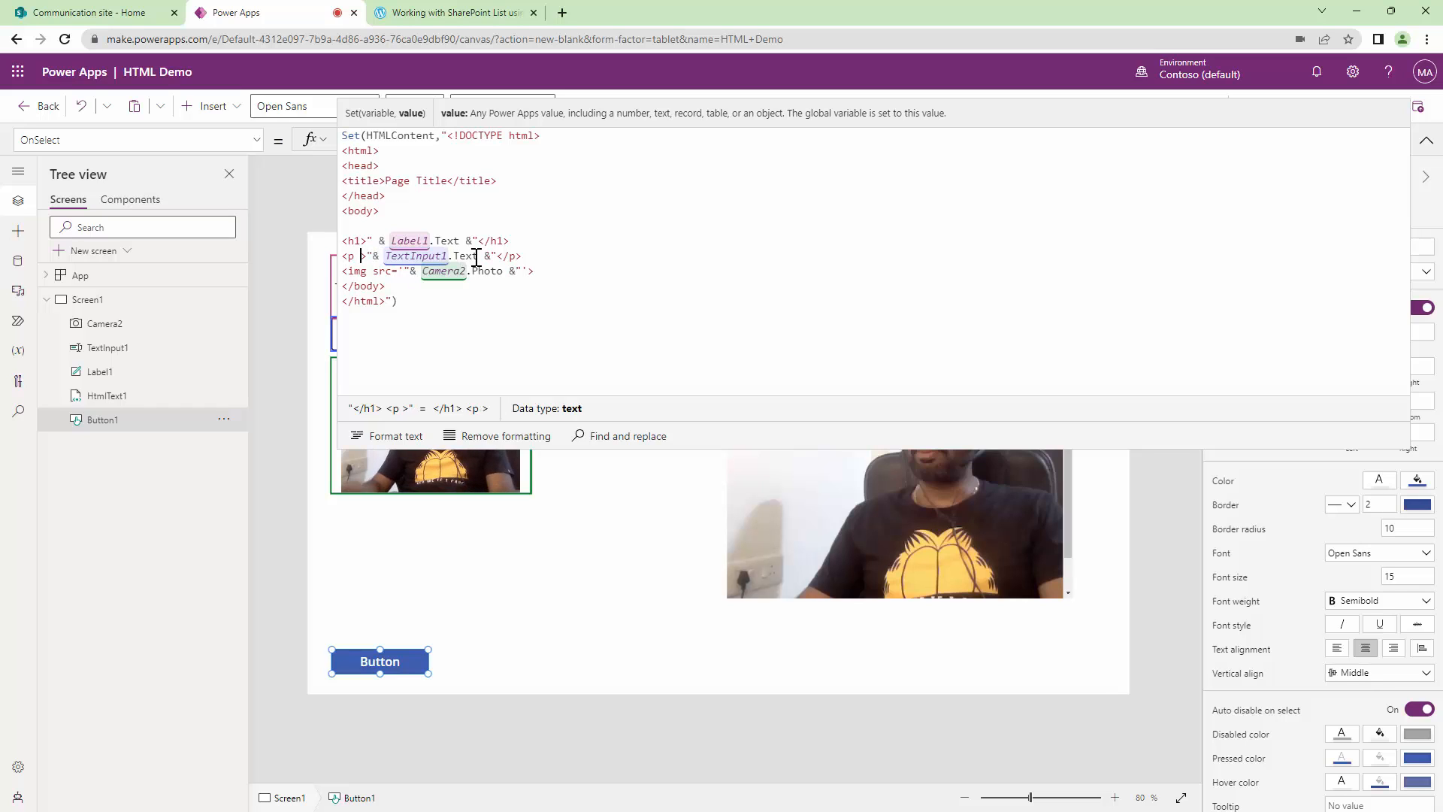
text(style=')
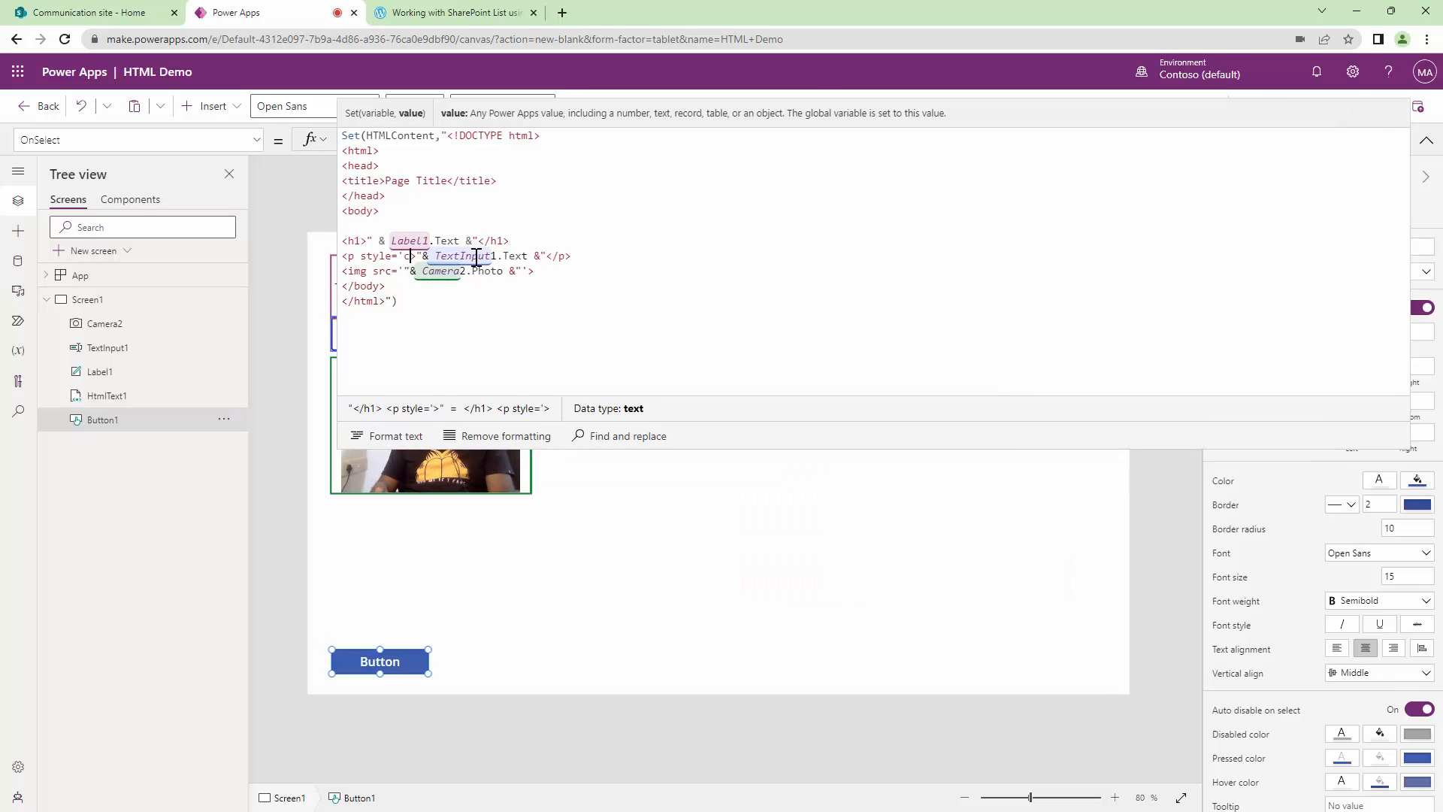
text(color:)
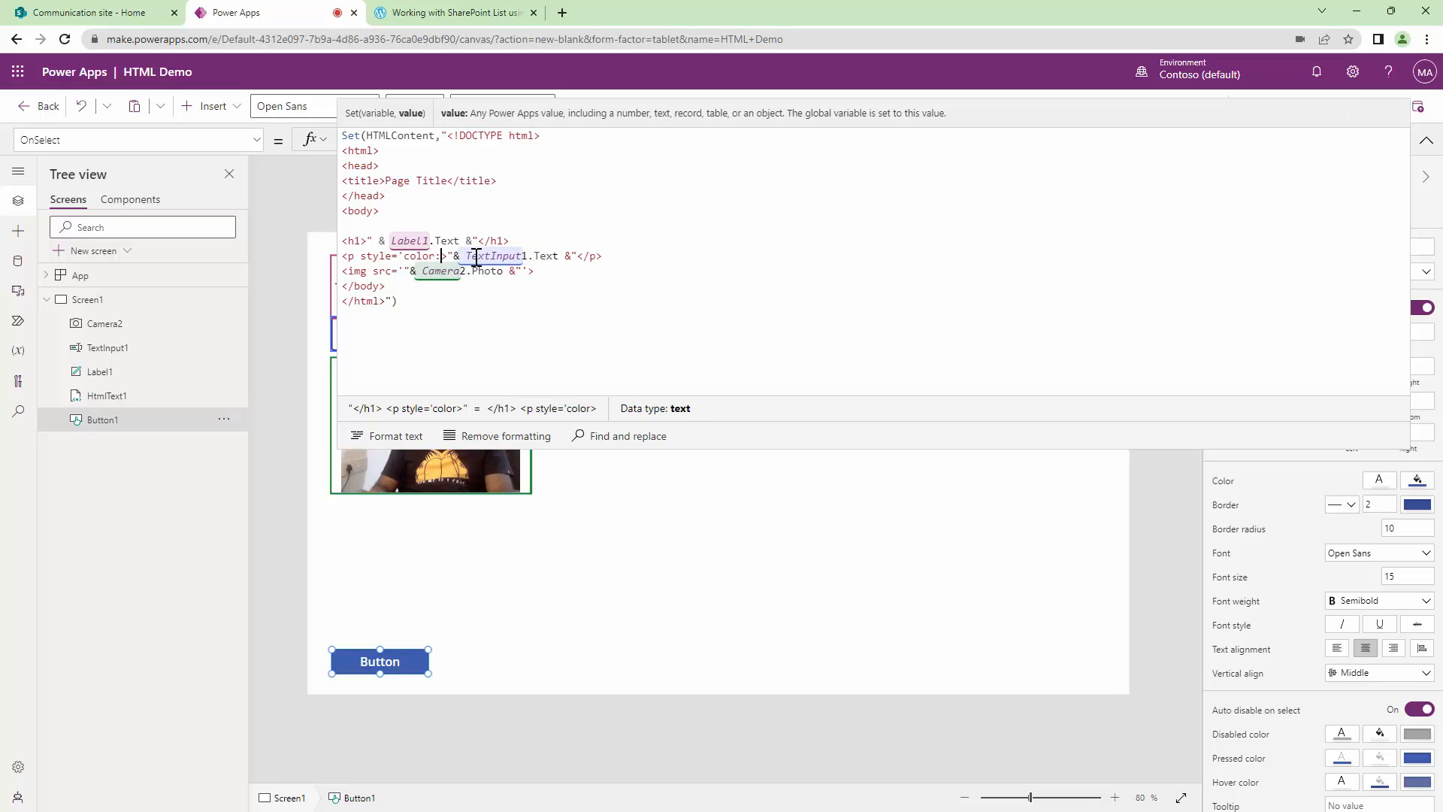
text(red)
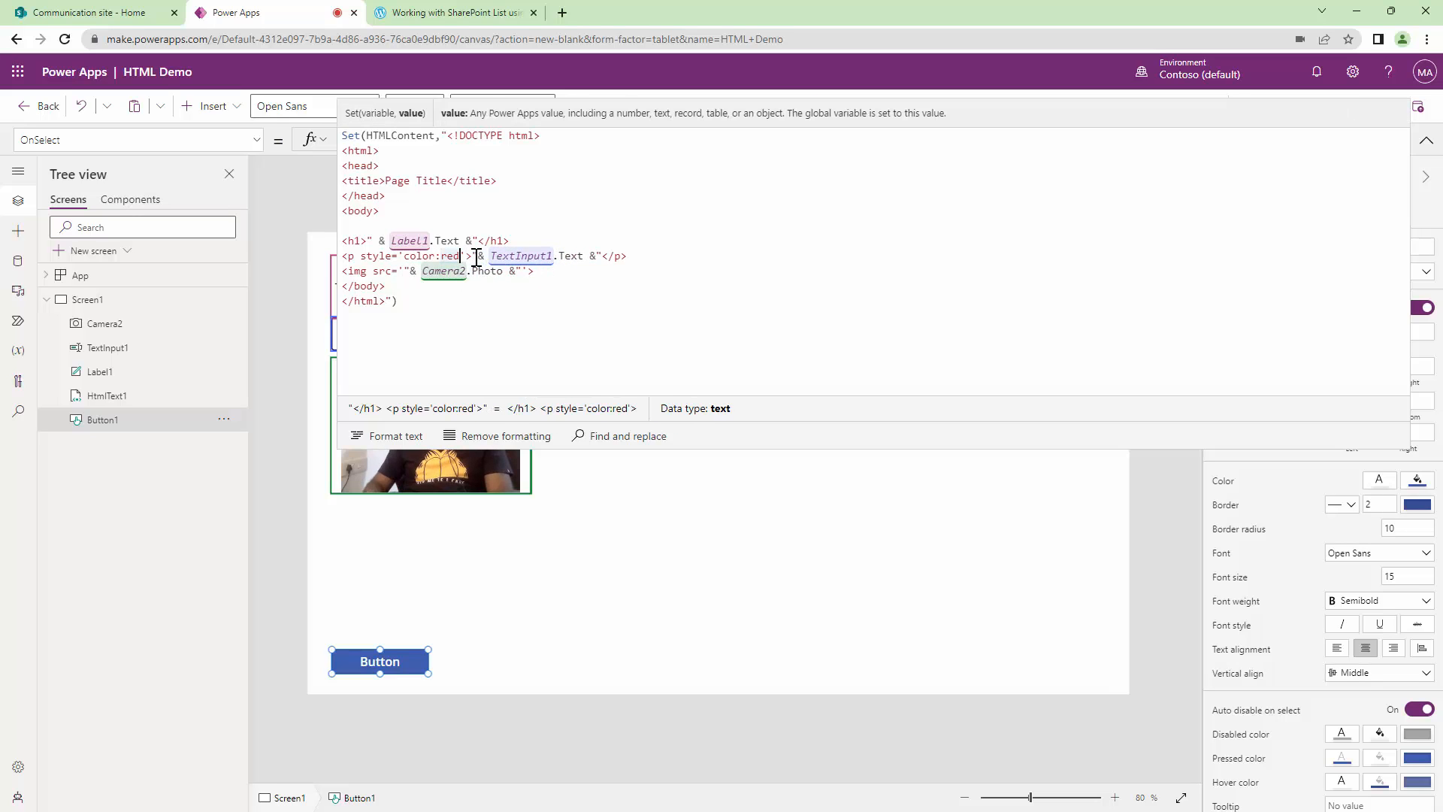
text(;)
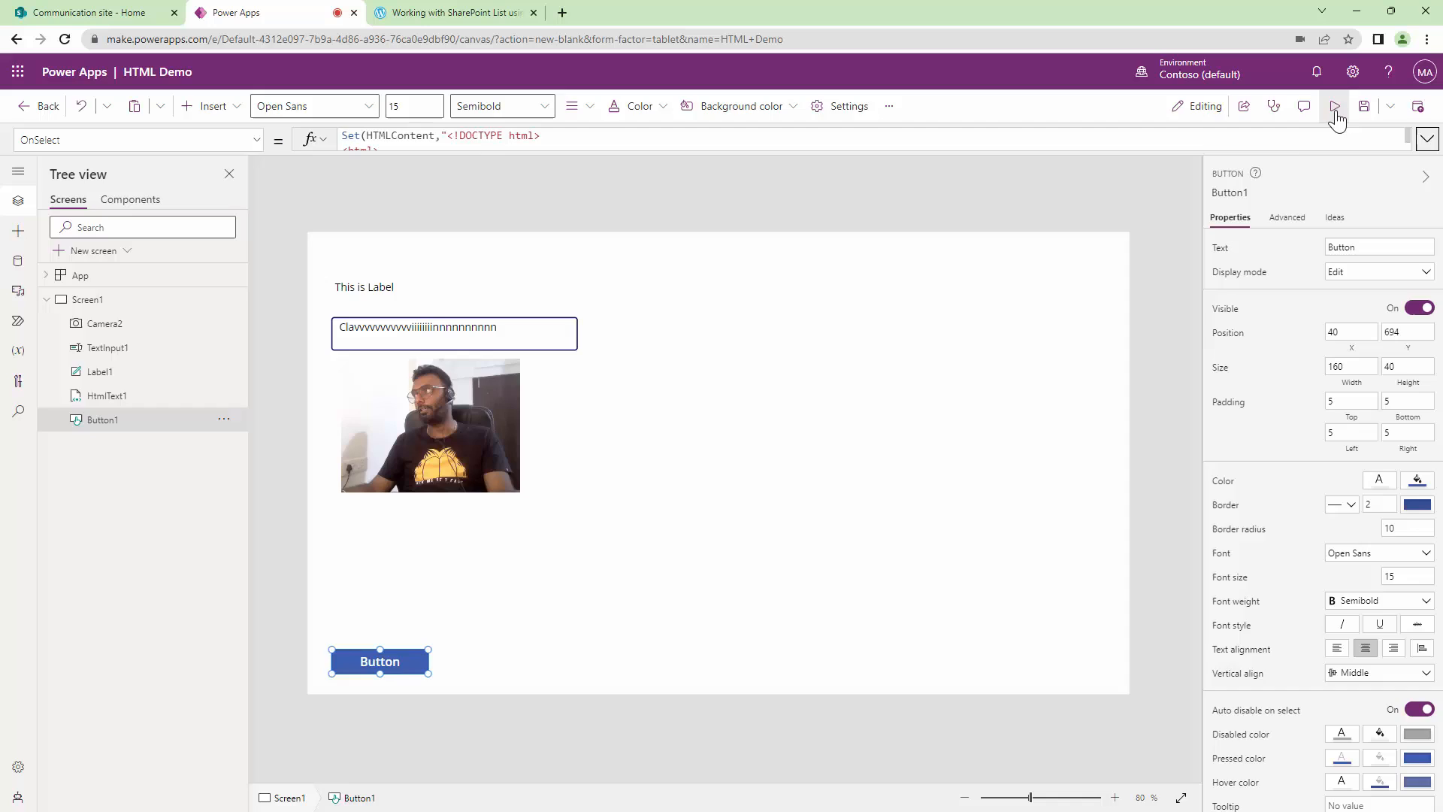
- Add style='width:200px;height:200px;' to the Camera2.Photo img tag and start a preview
click(1334, 105)
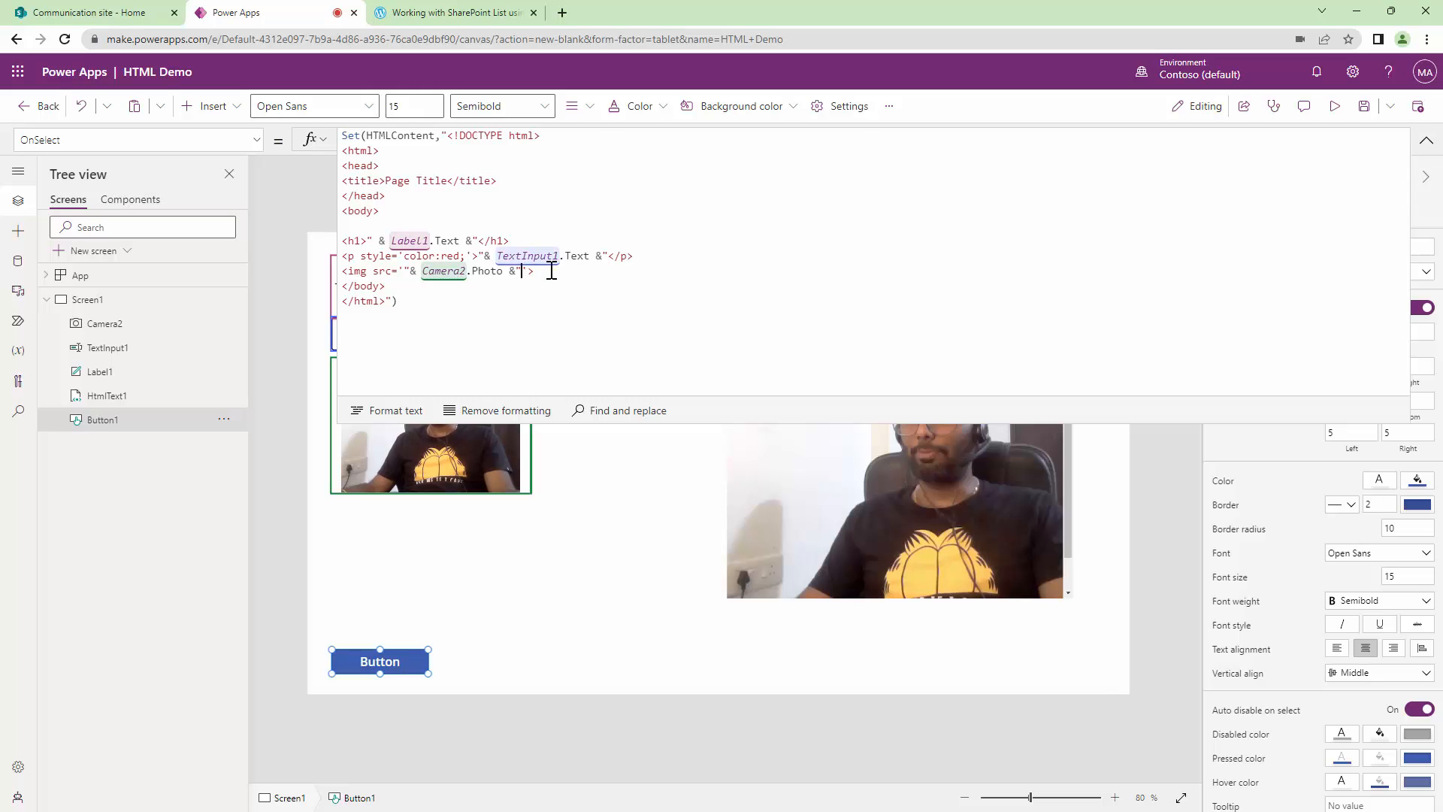
text(s)
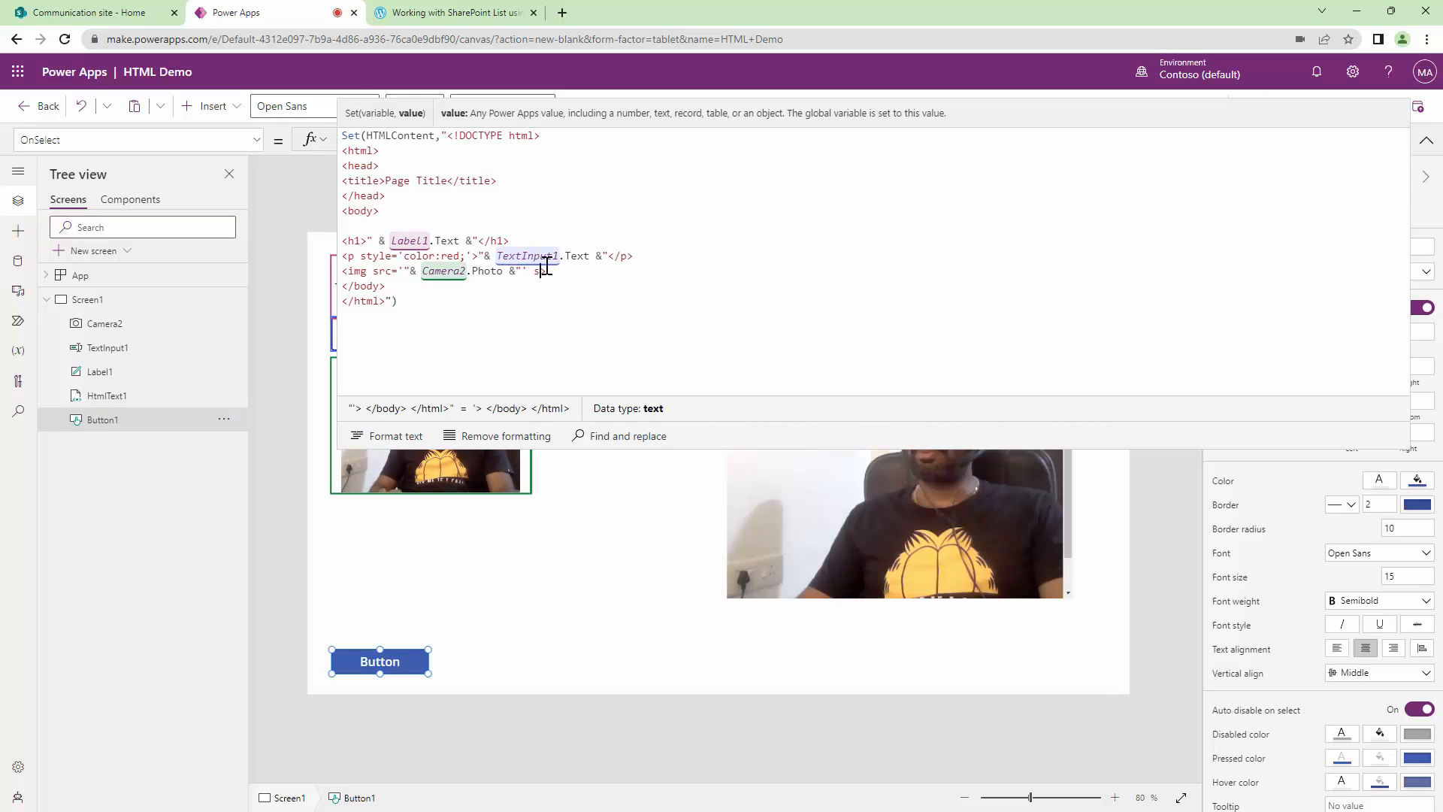
text(tyle='width:200px;hei)
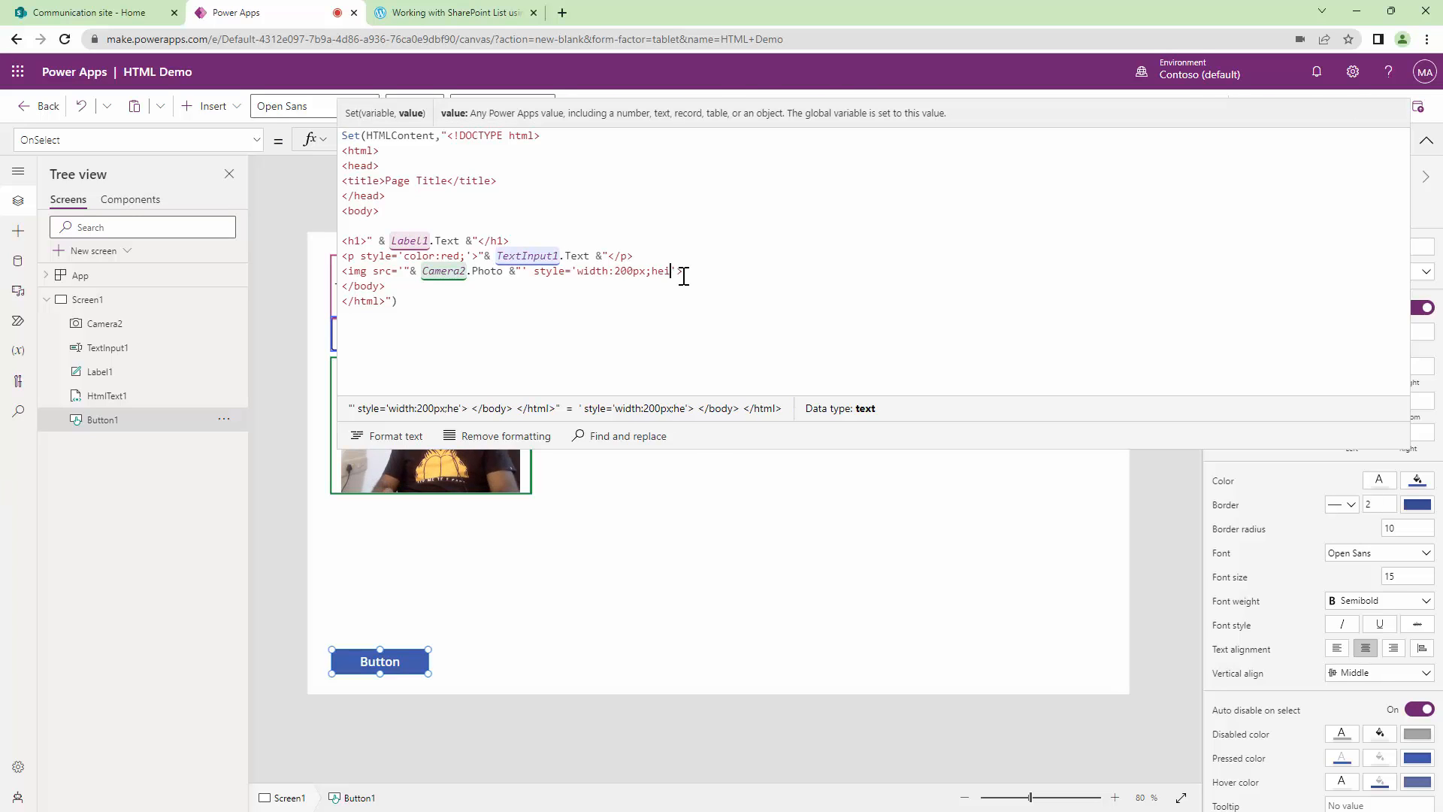
text(ght:2)
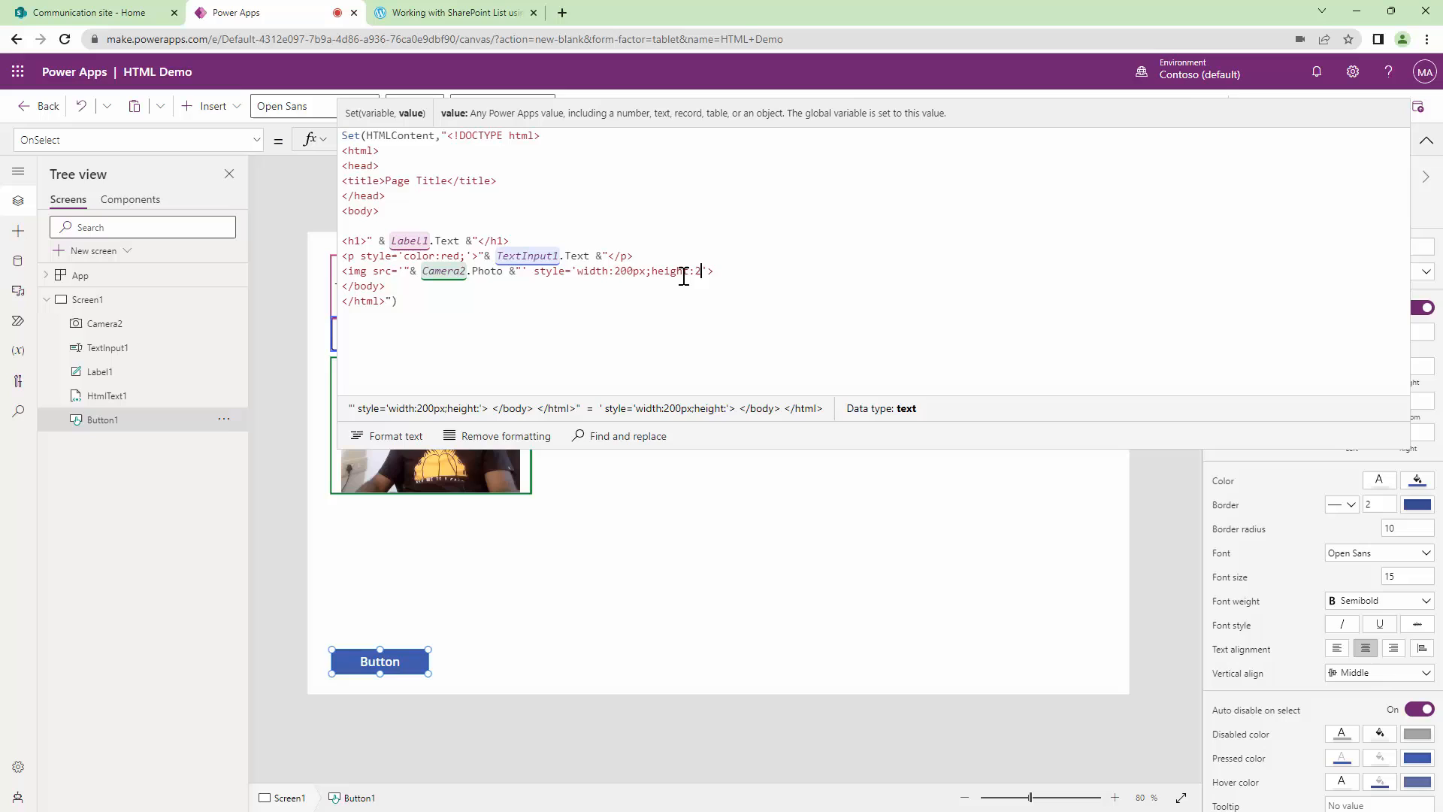
text(200px)
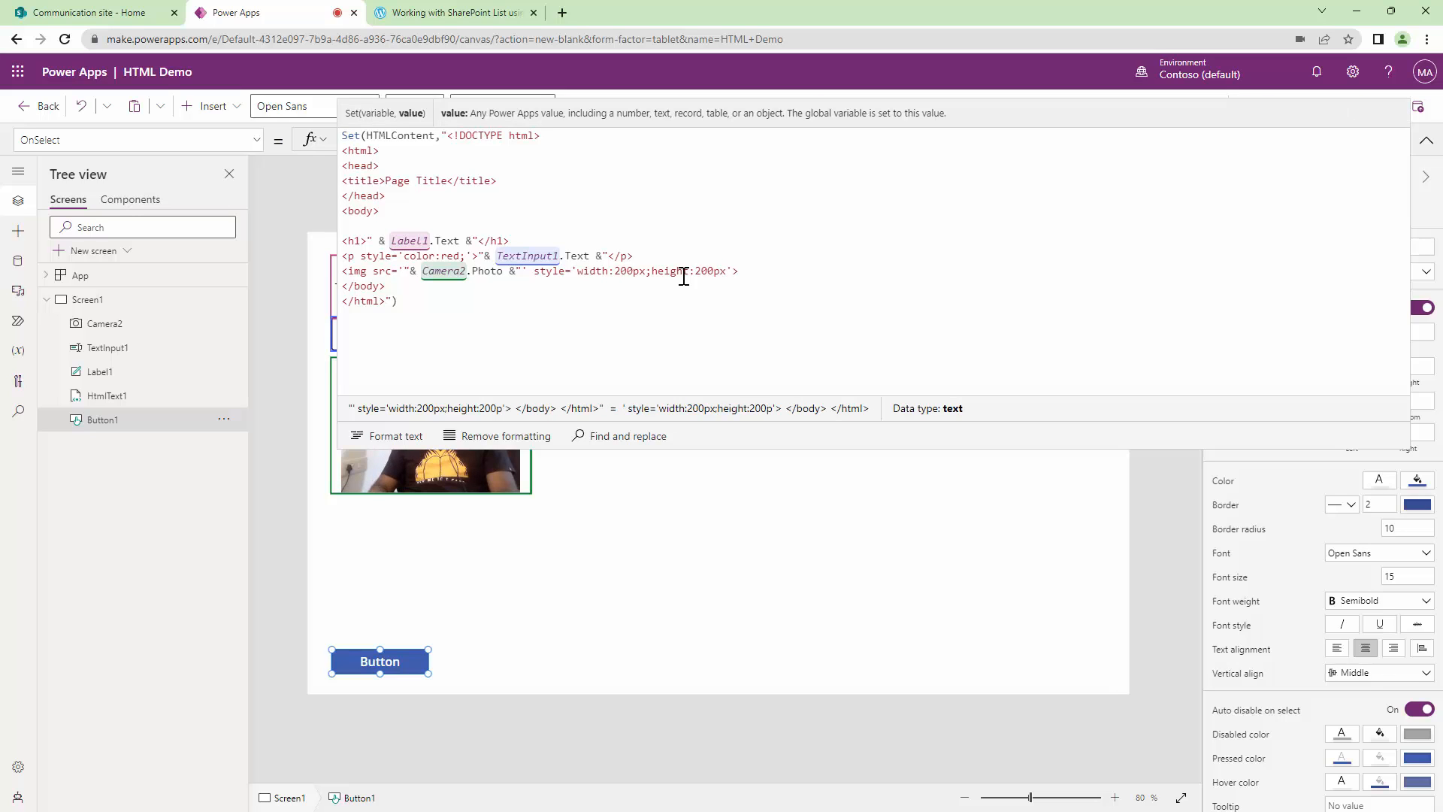
text(;)
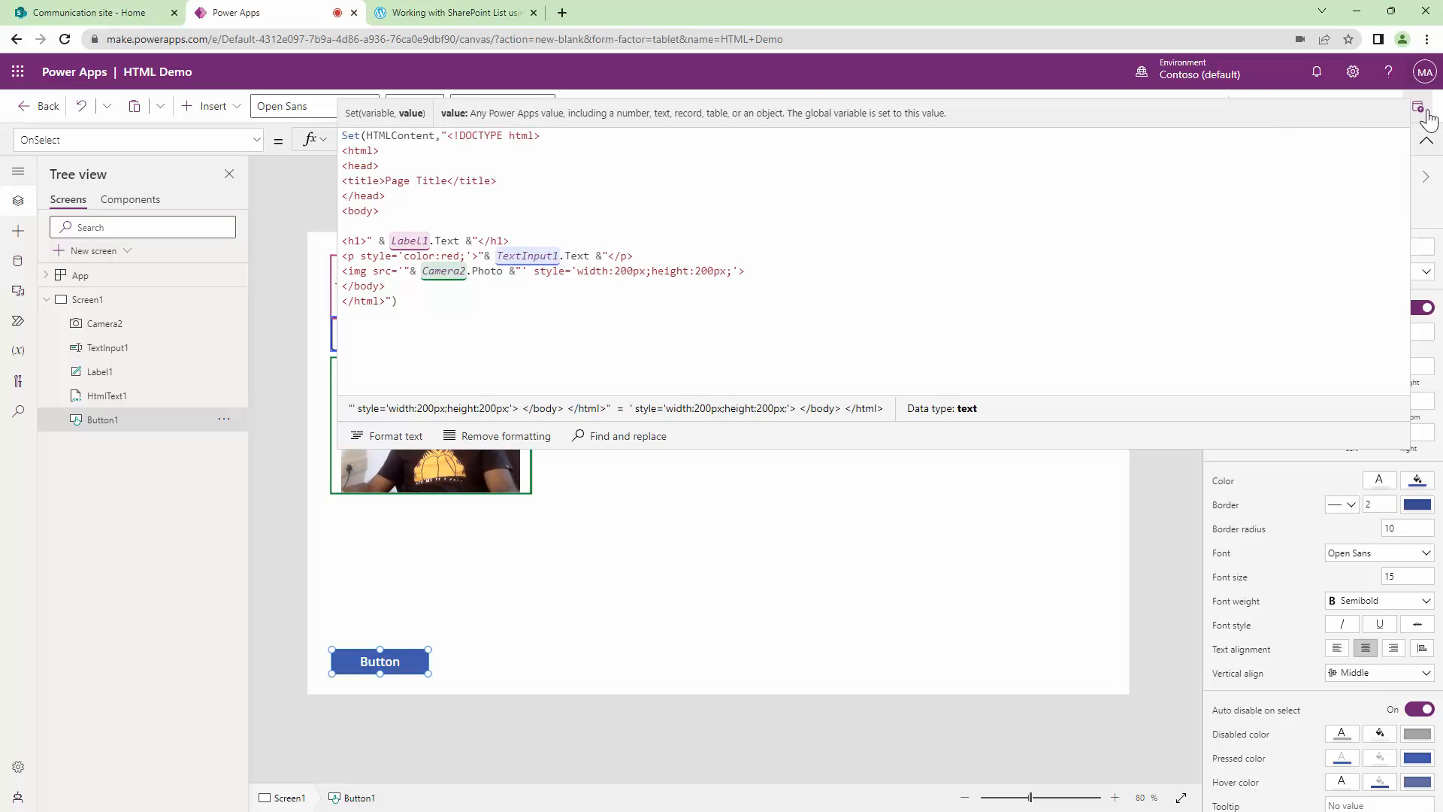
click(1420, 107)
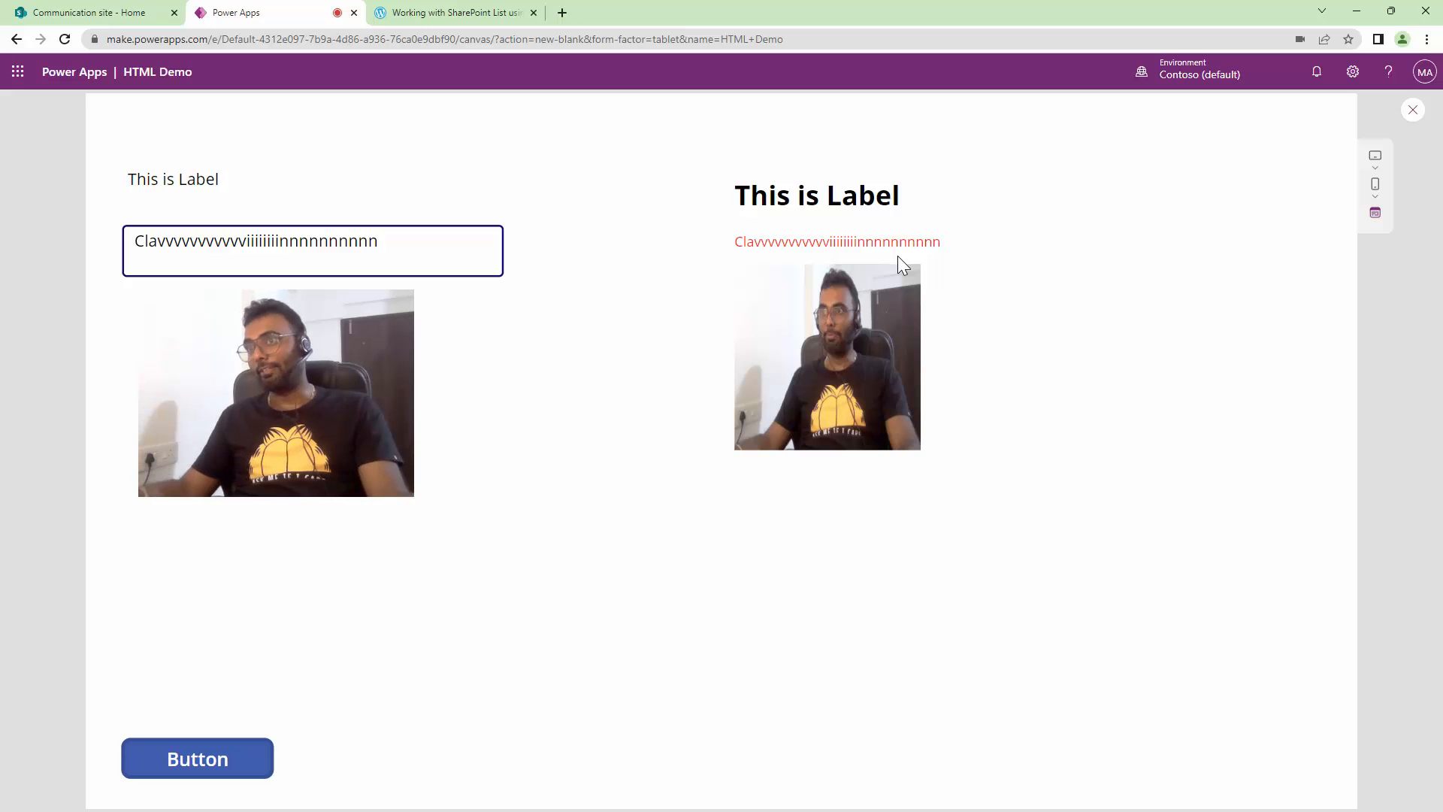
mouse_move(1239, 317)
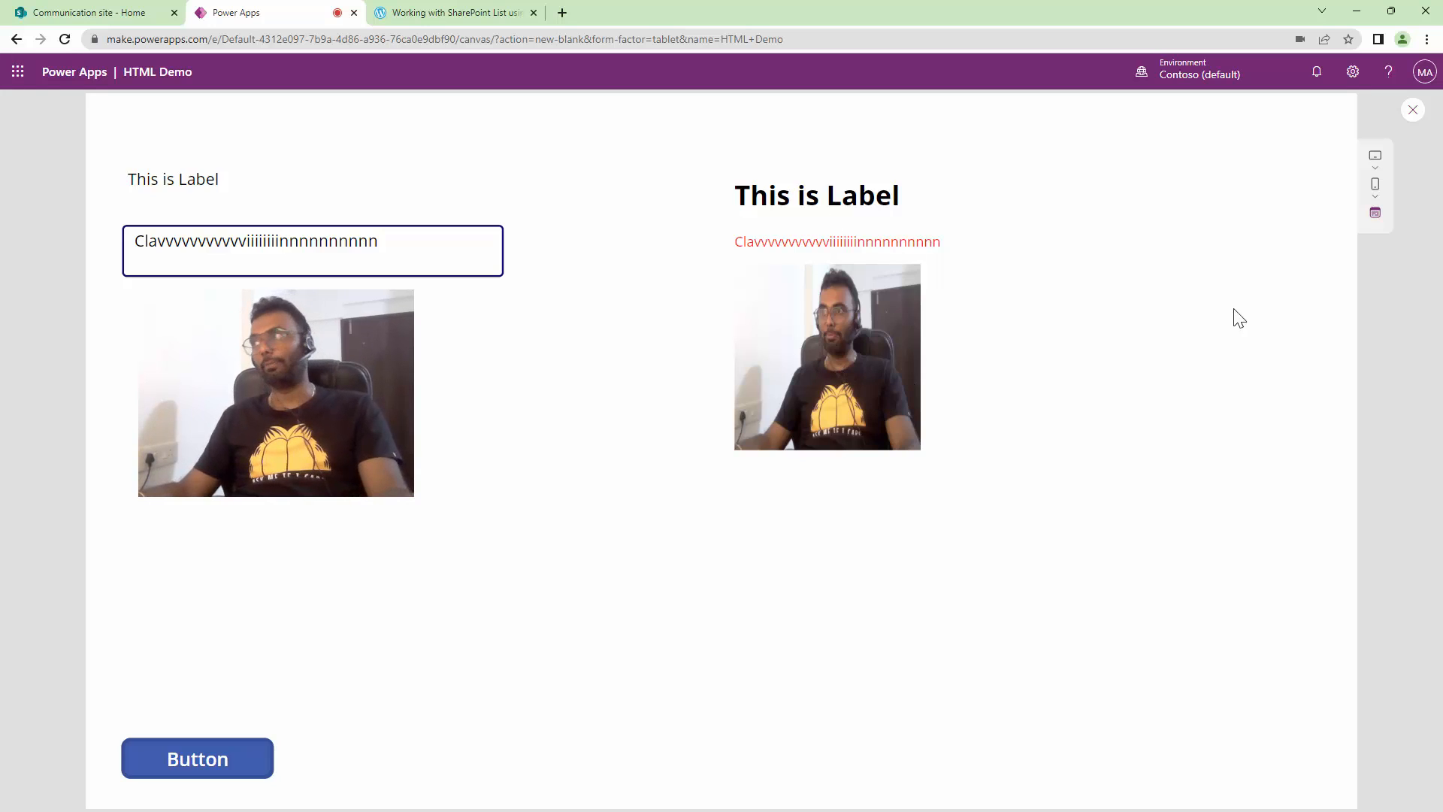
- Leave the preview showing red text and the smaller photo, returning to edit mode
click(1413, 110)
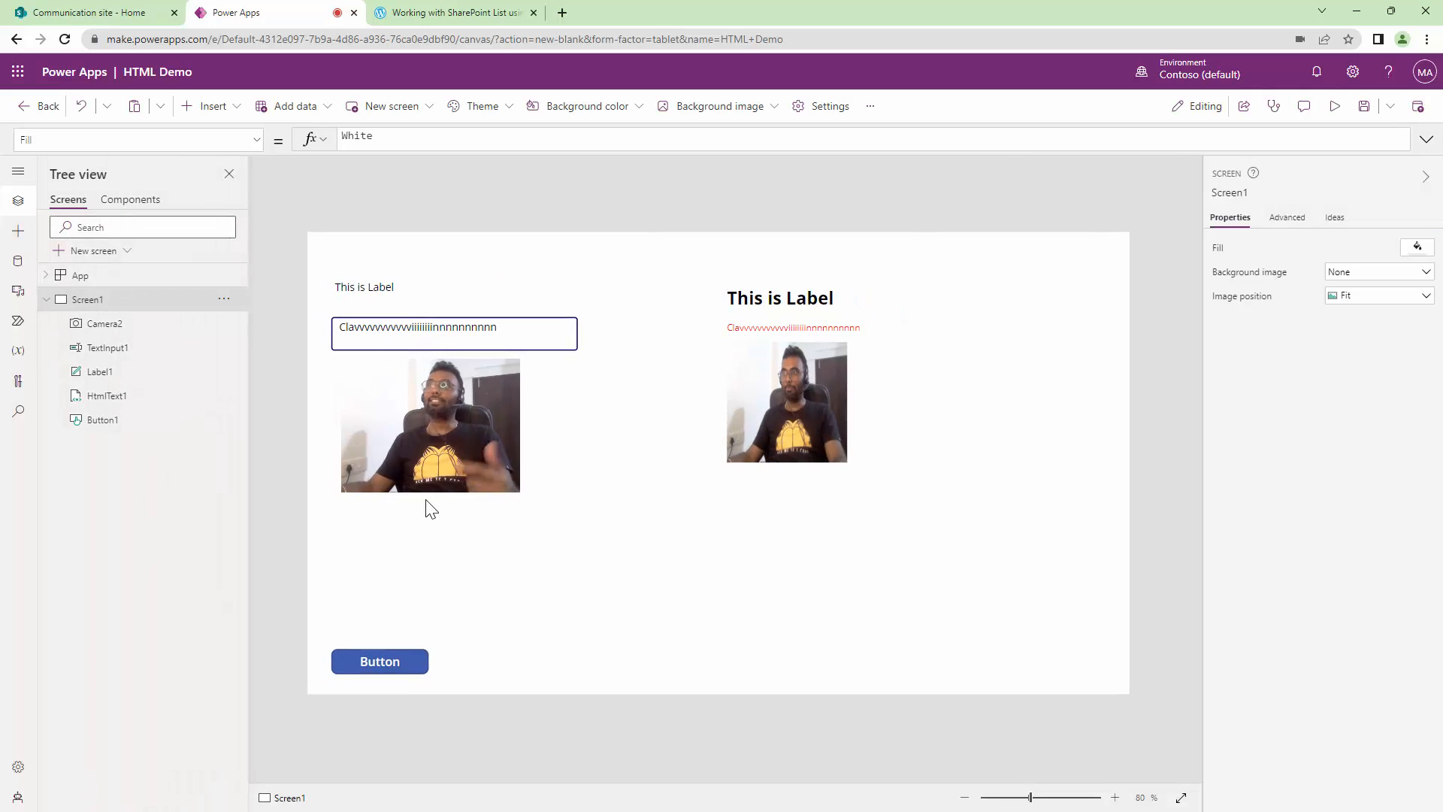
- Insert a Pen input and add a second img line in OnSelect sourced from PenInput1.Image
click(212, 105)
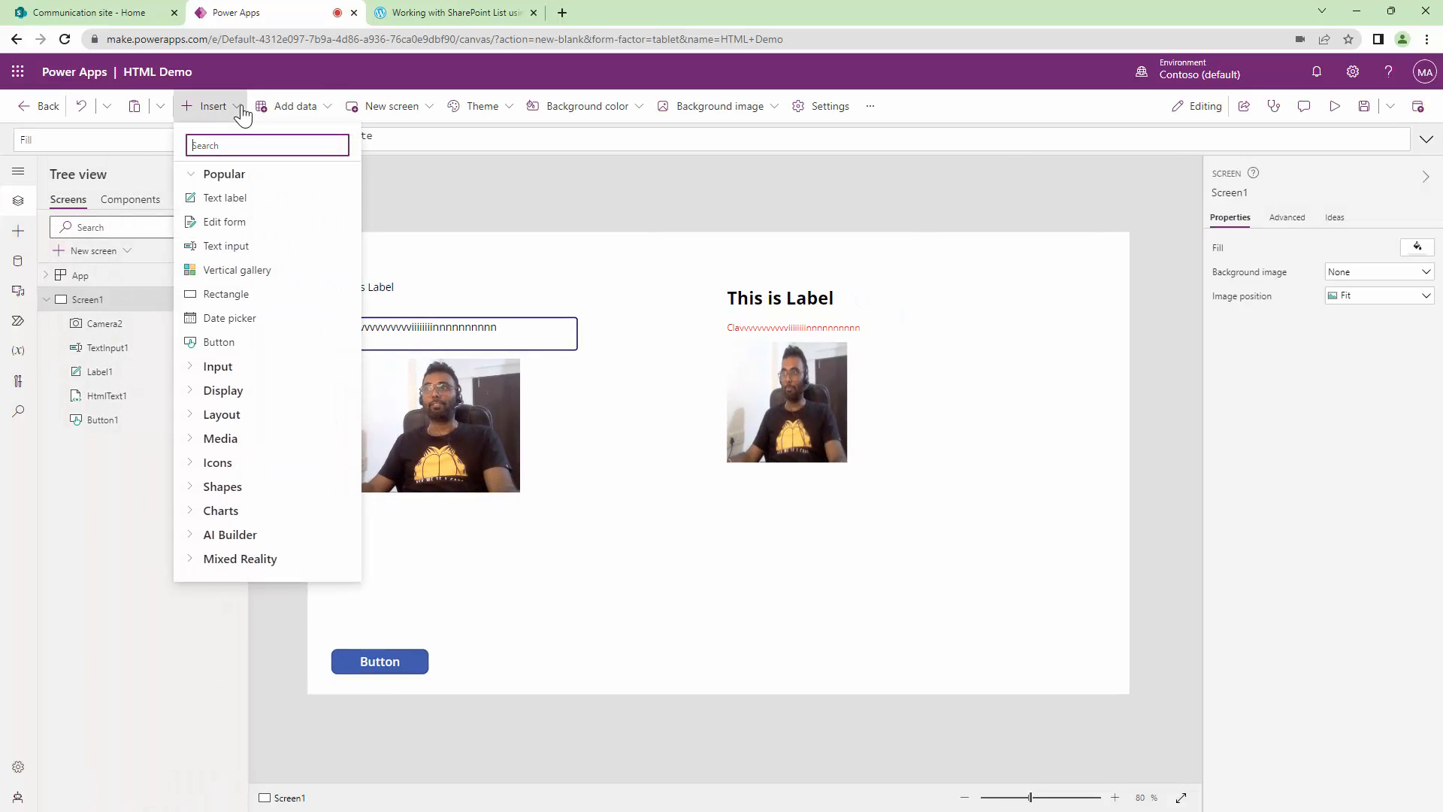
text(pe)
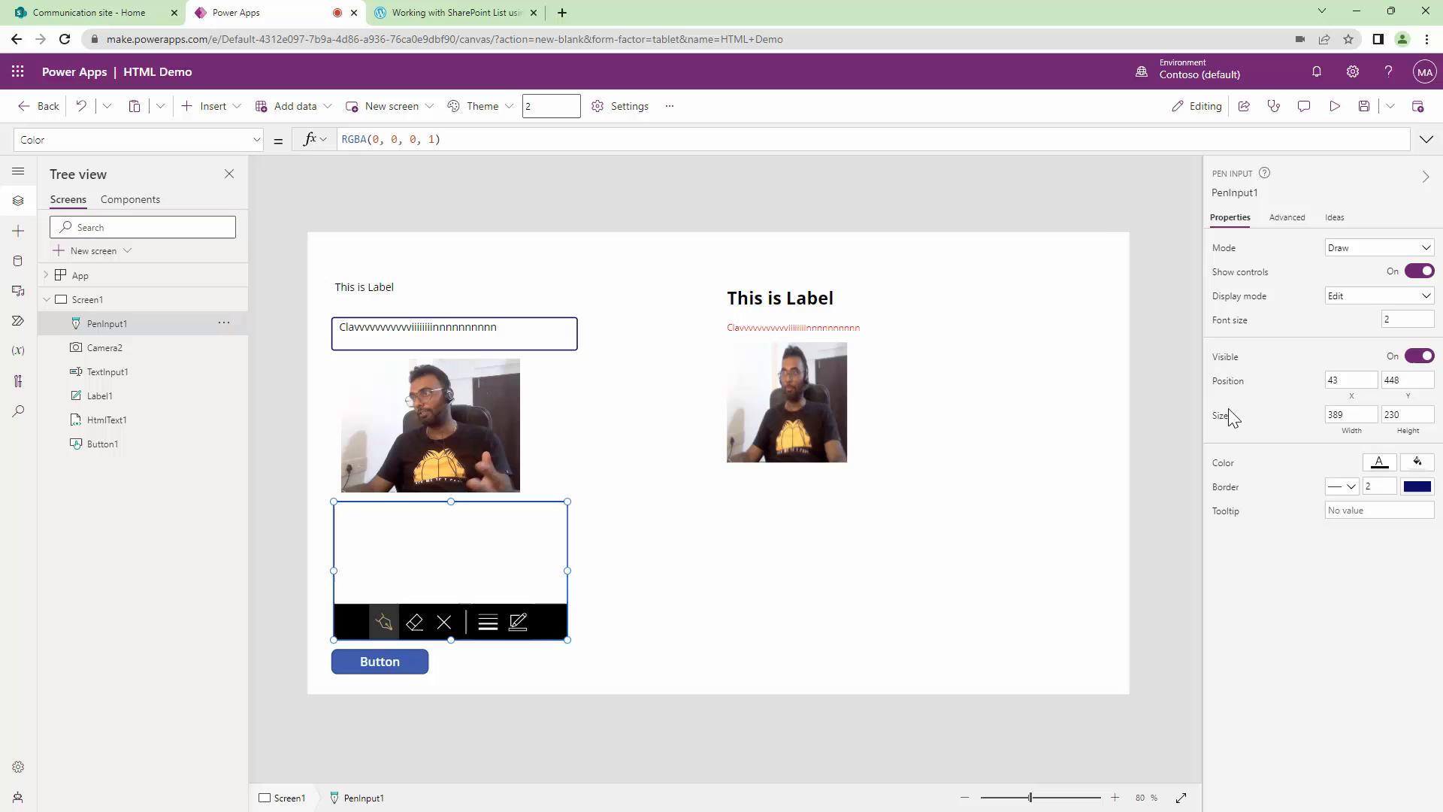
mouse_move(409, 704)
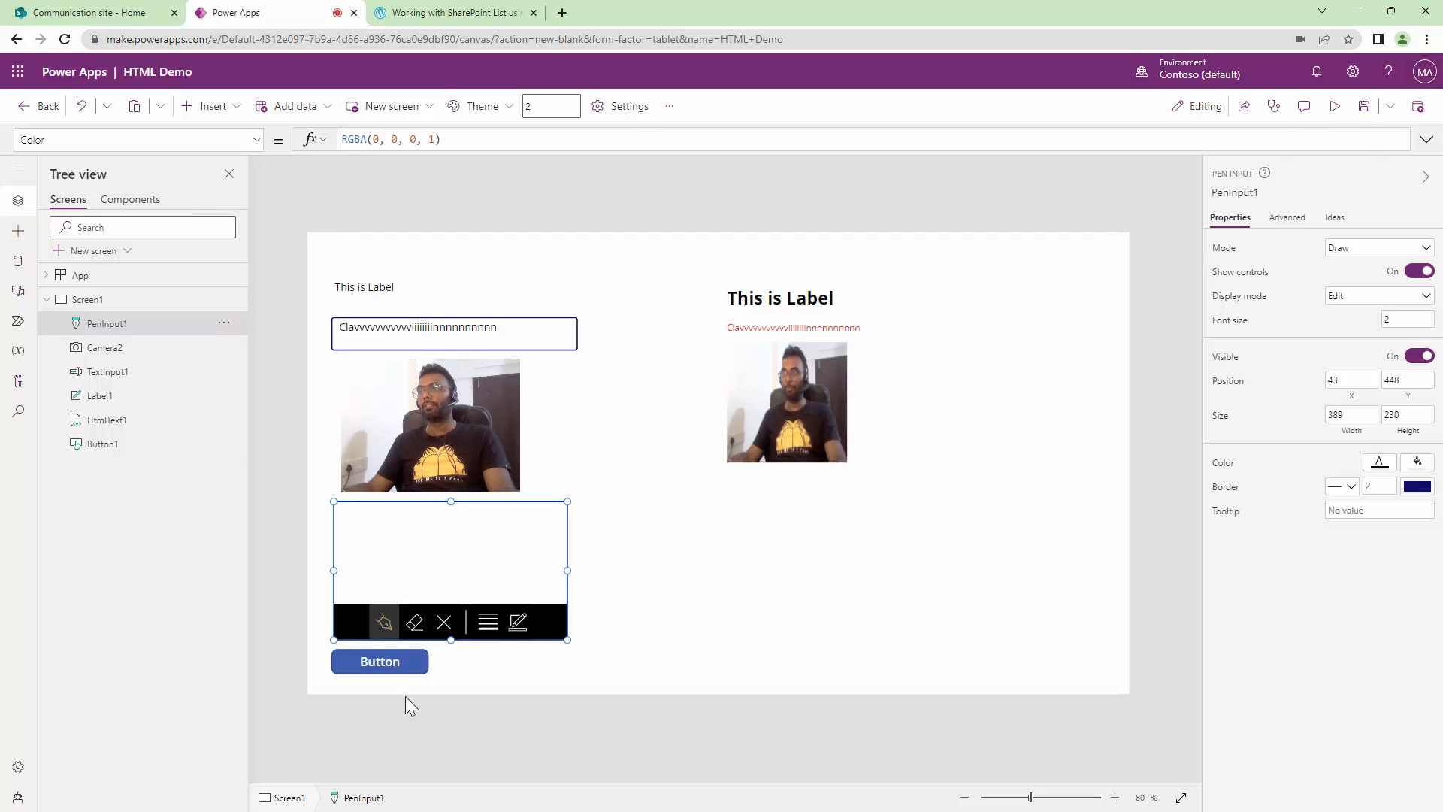
click(379, 661)
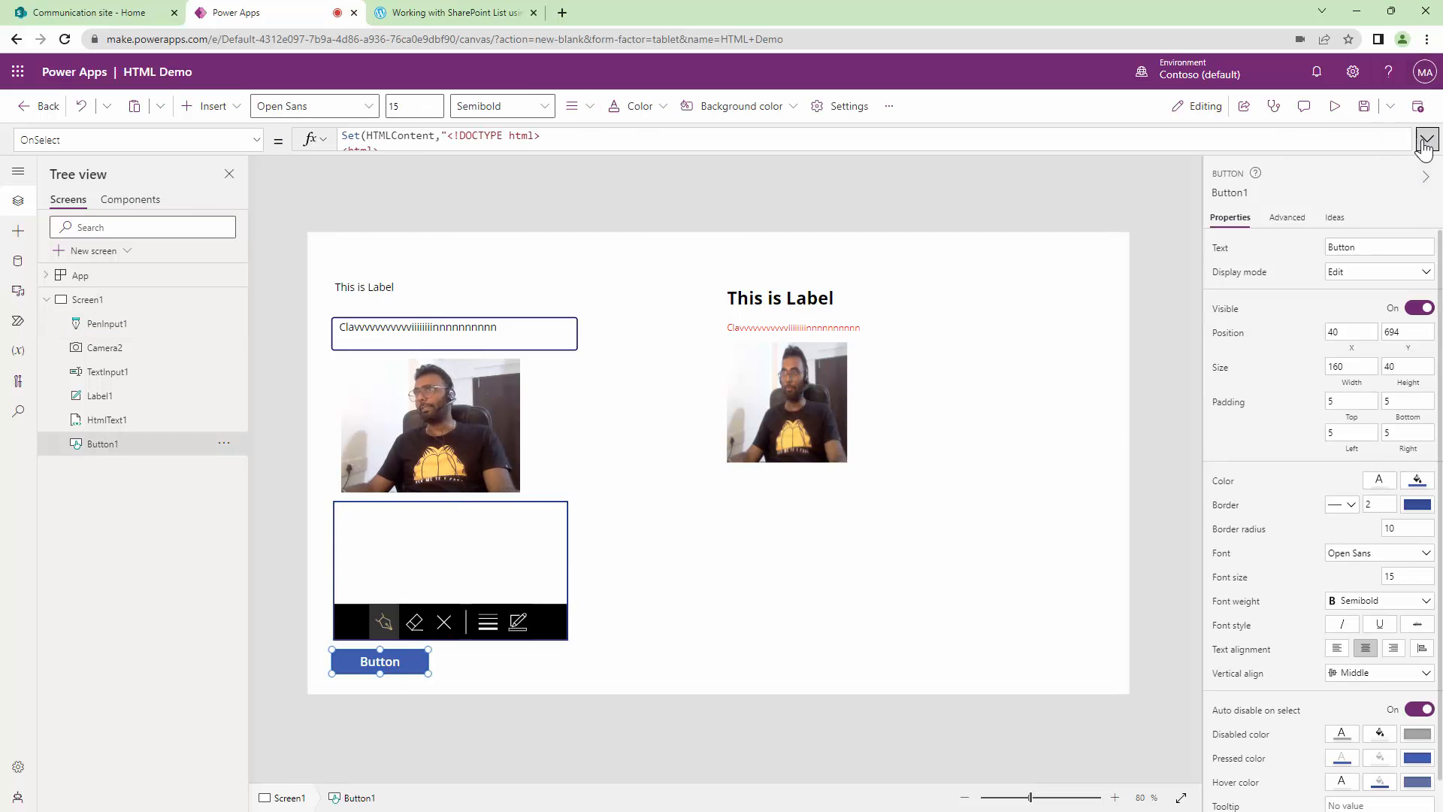
click(1425, 139)
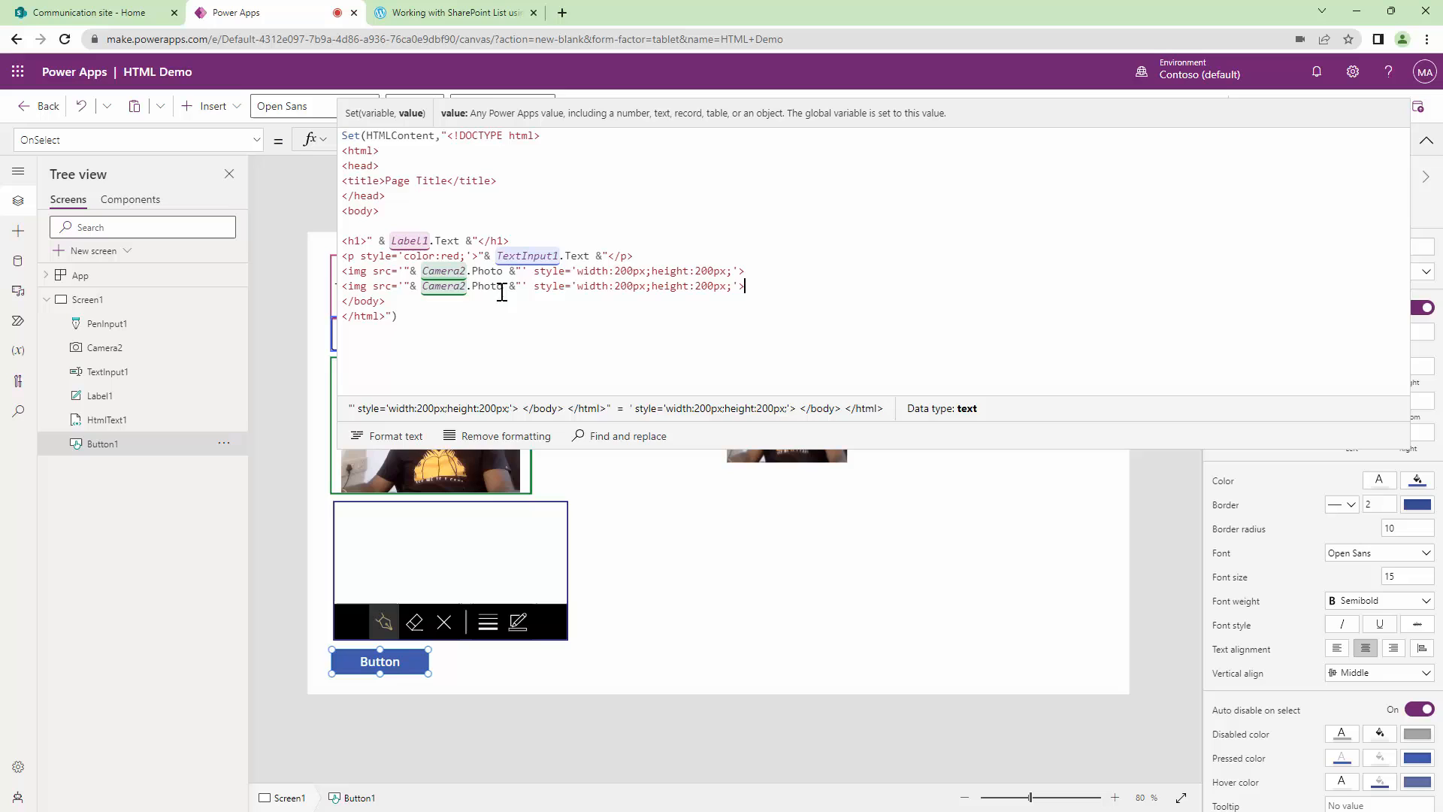
double_click(442, 286)
text(PenInput1)
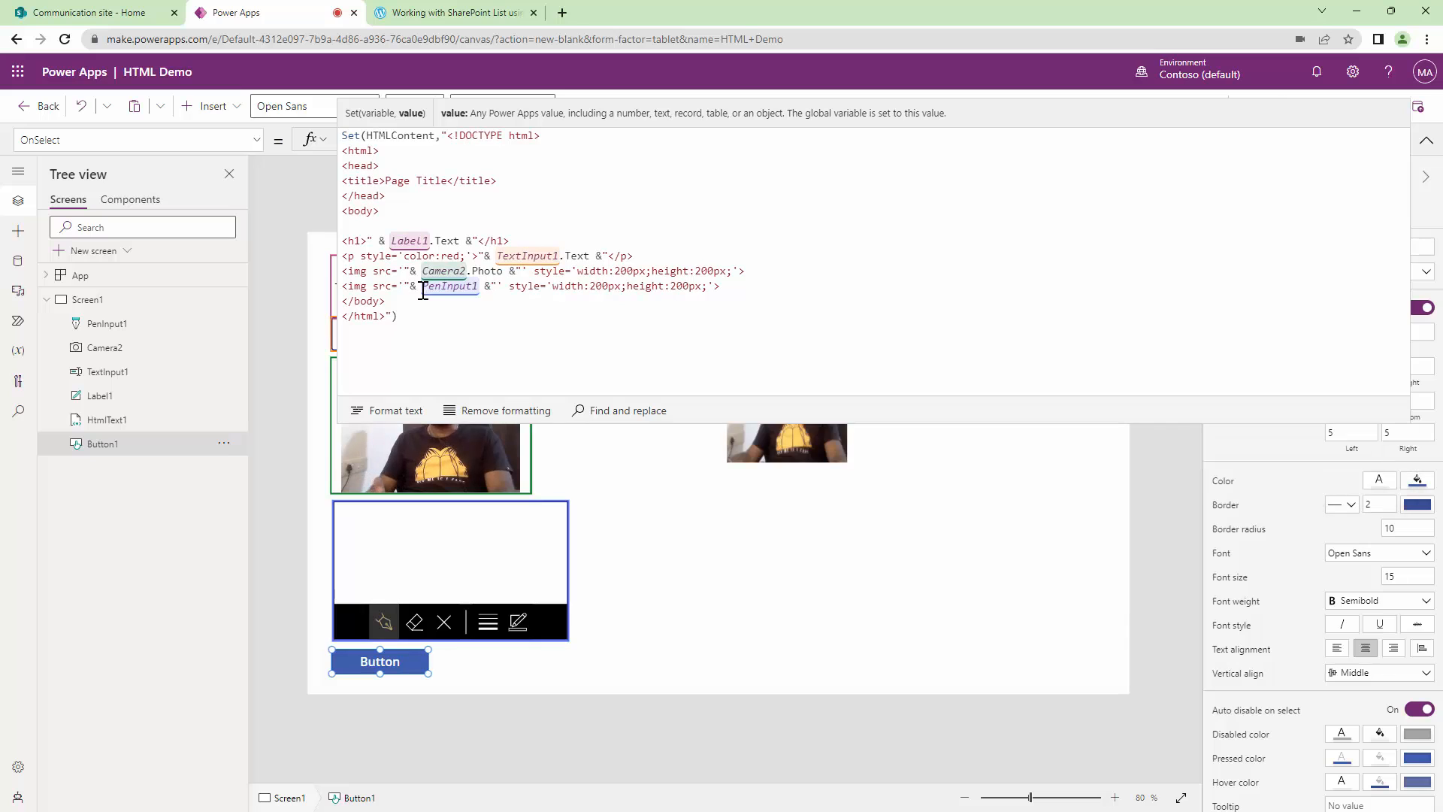
text(.)
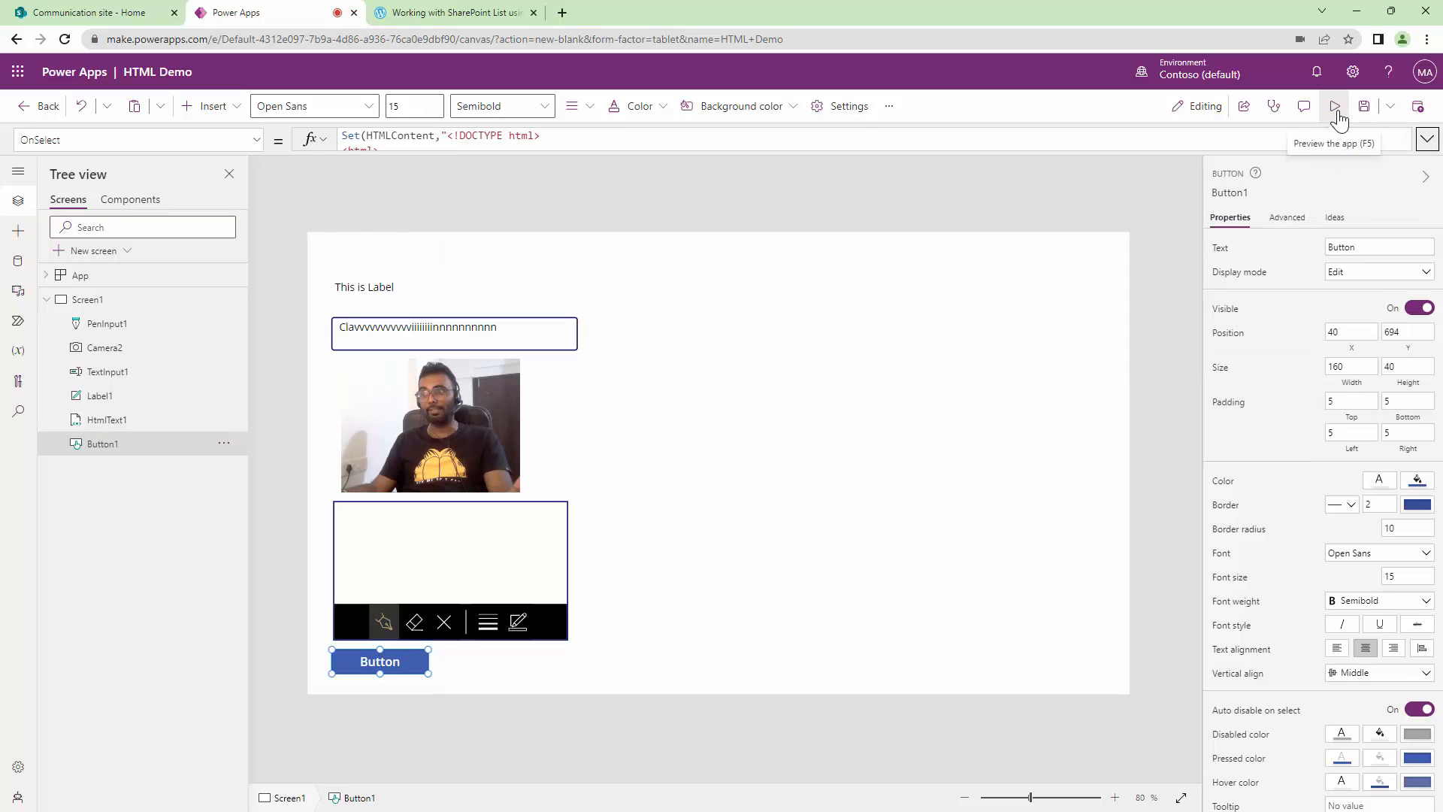
- Preview, draw a signature and run the button; the second image renders blank
click(1333, 105)
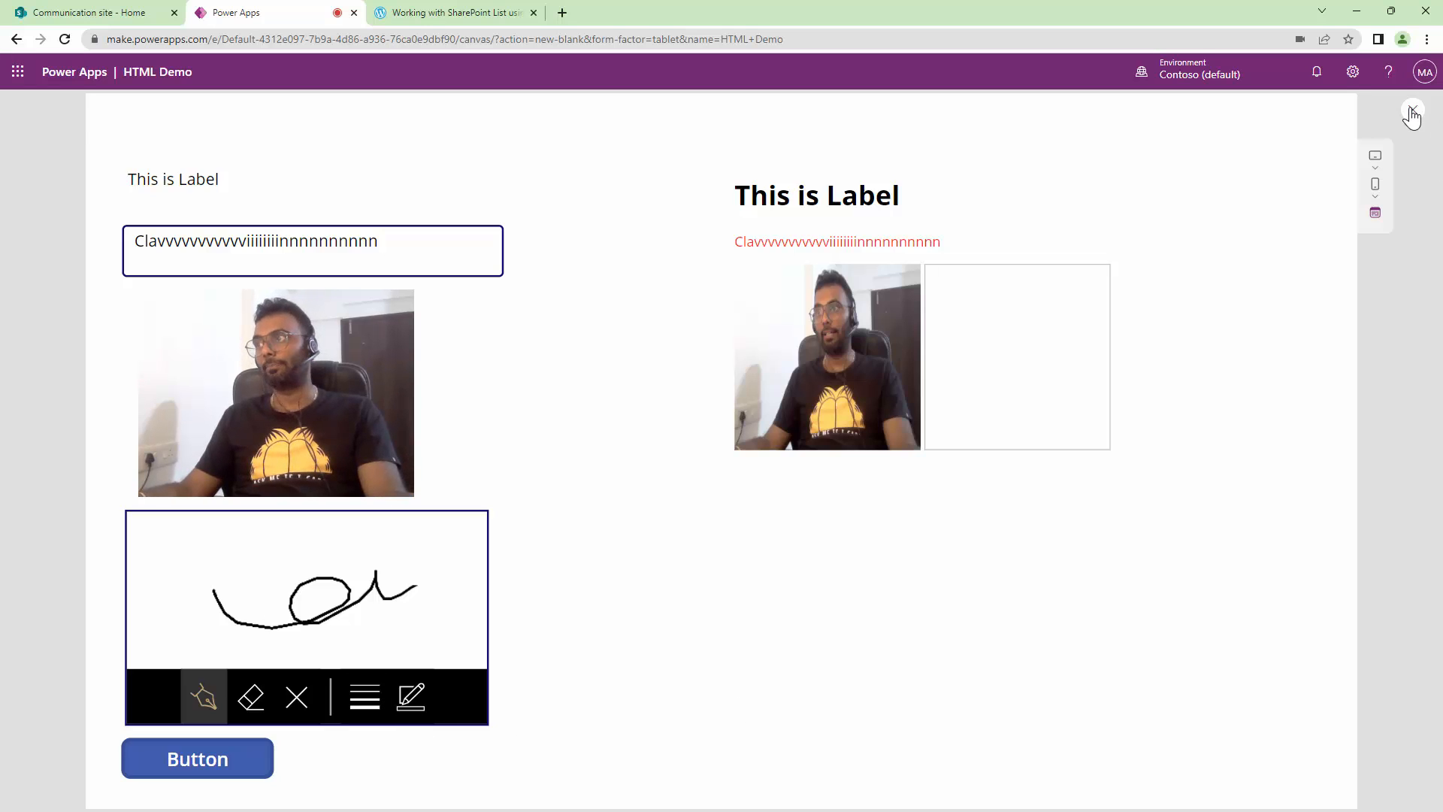
click(1412, 112)
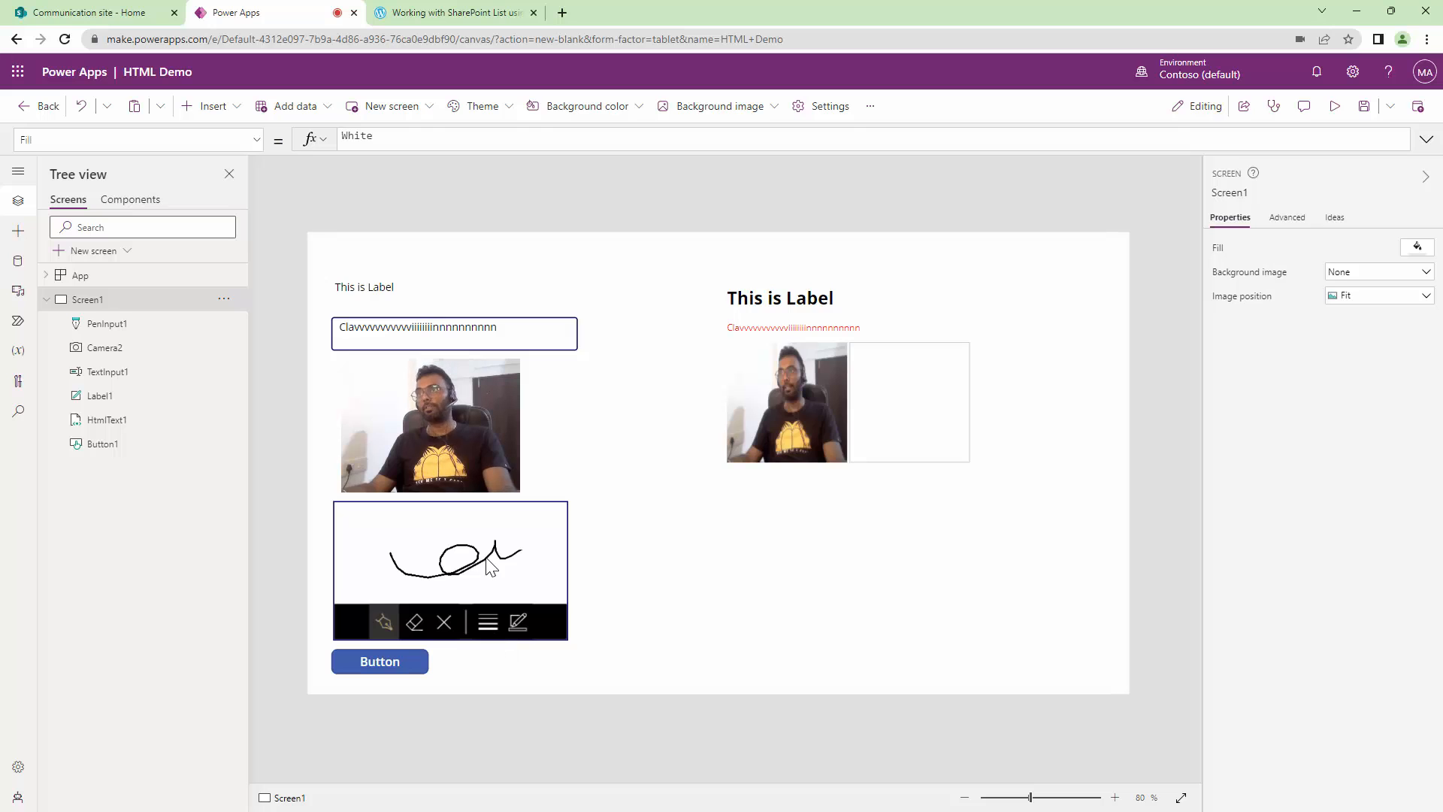
- Insert two test labels and place the second below the first
click(212, 105)
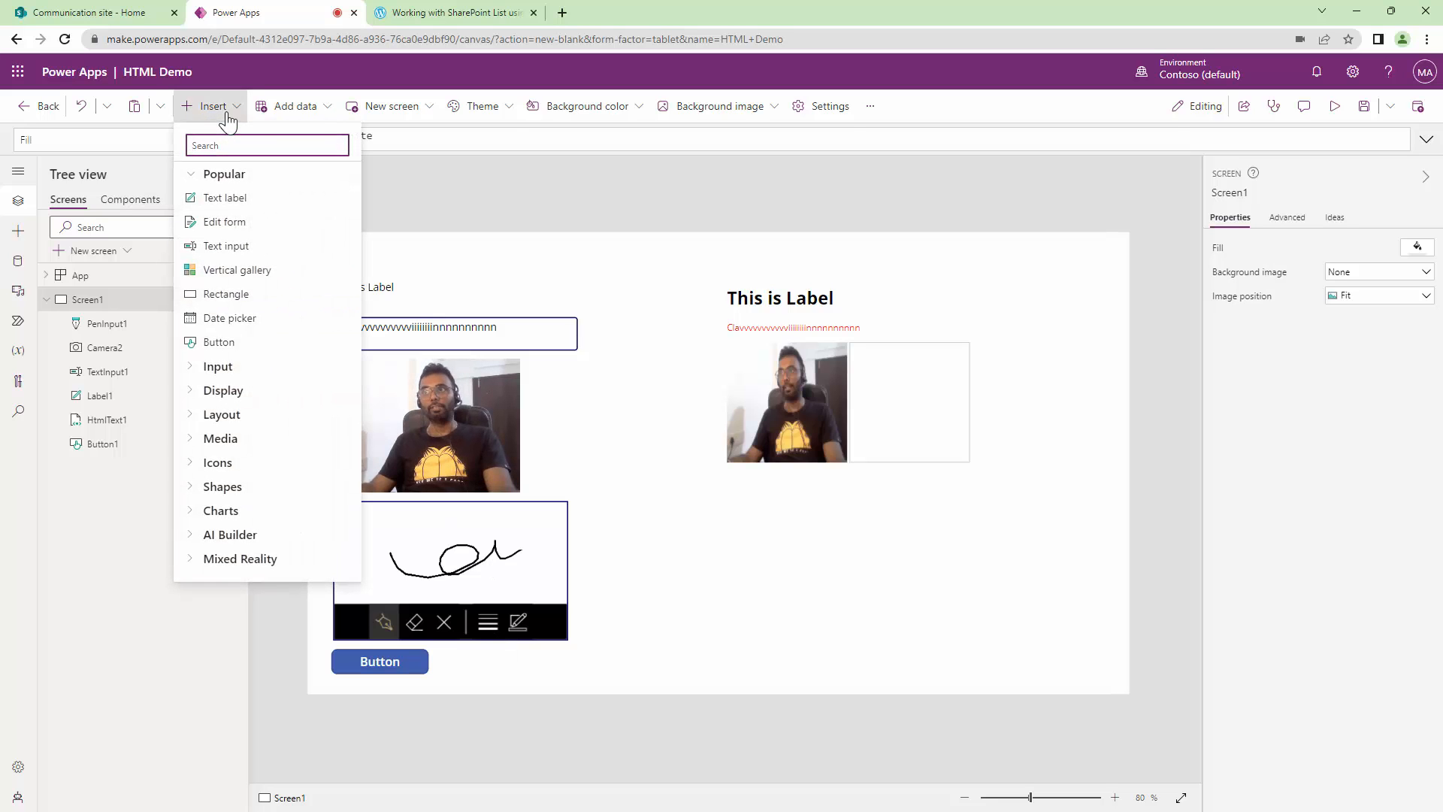
click(224, 197)
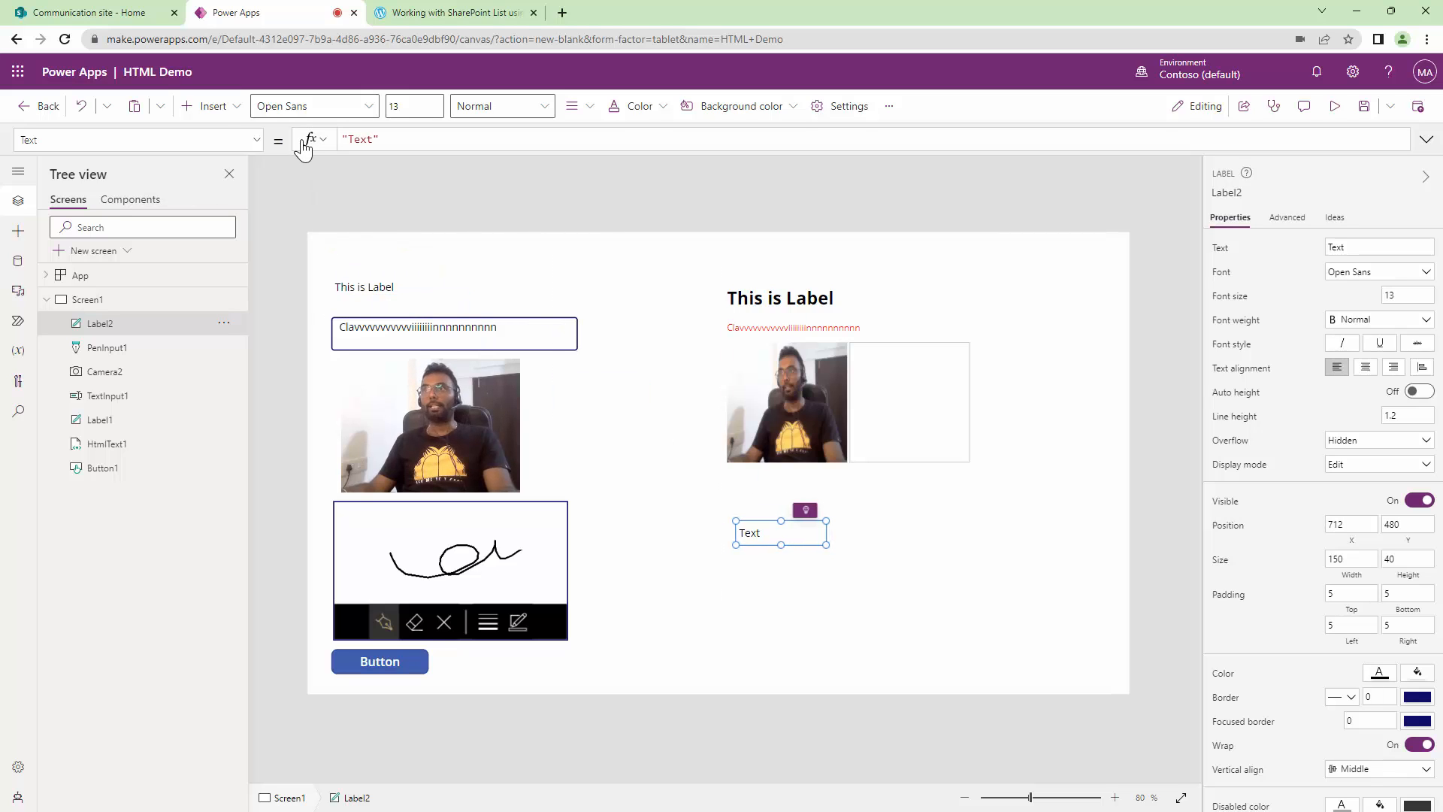
click(212, 105)
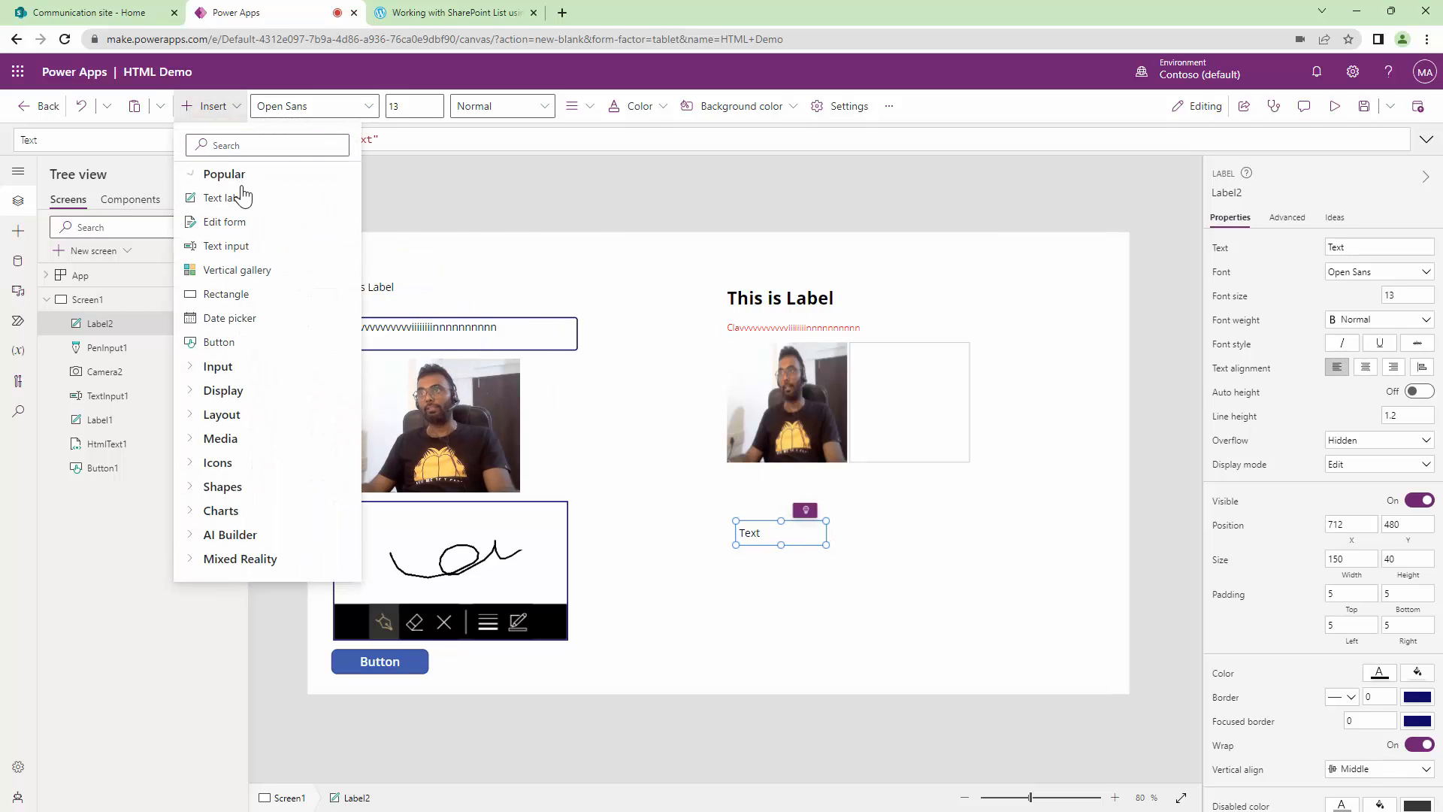
click(223, 199)
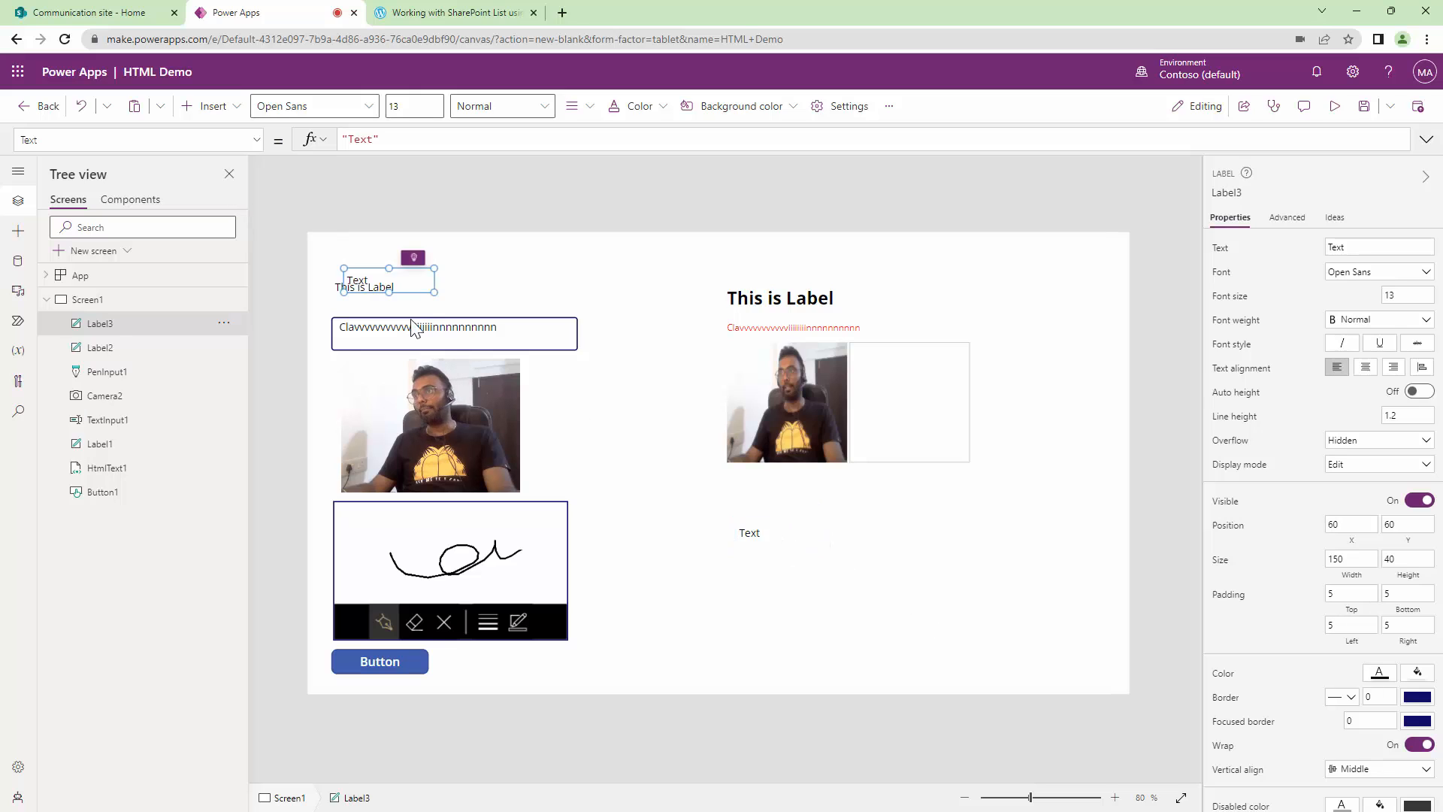
drag(386, 280, 780, 571)
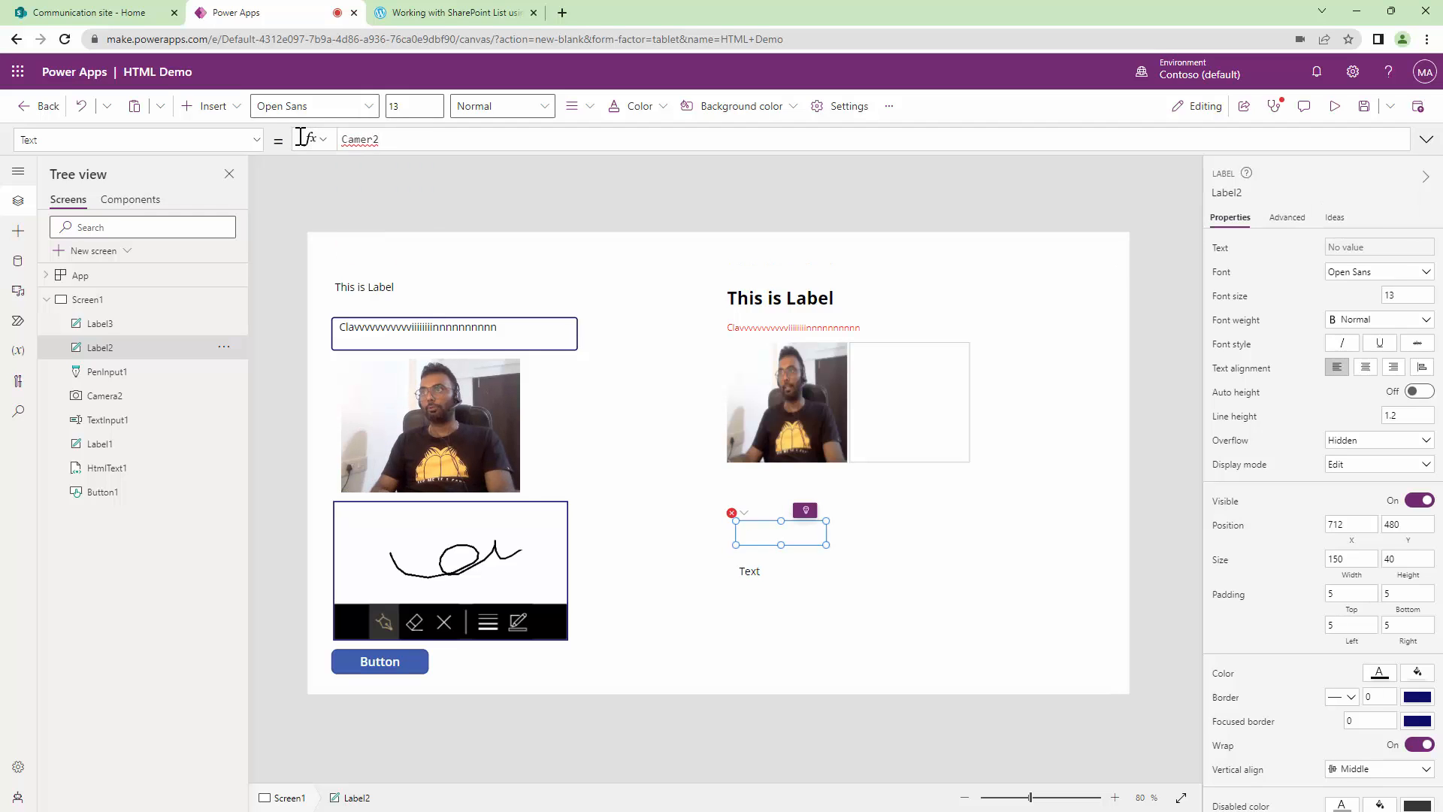
- Set the label's Text to PenInput1.Image, revealing an appres://blobmanager address
click(431, 425)
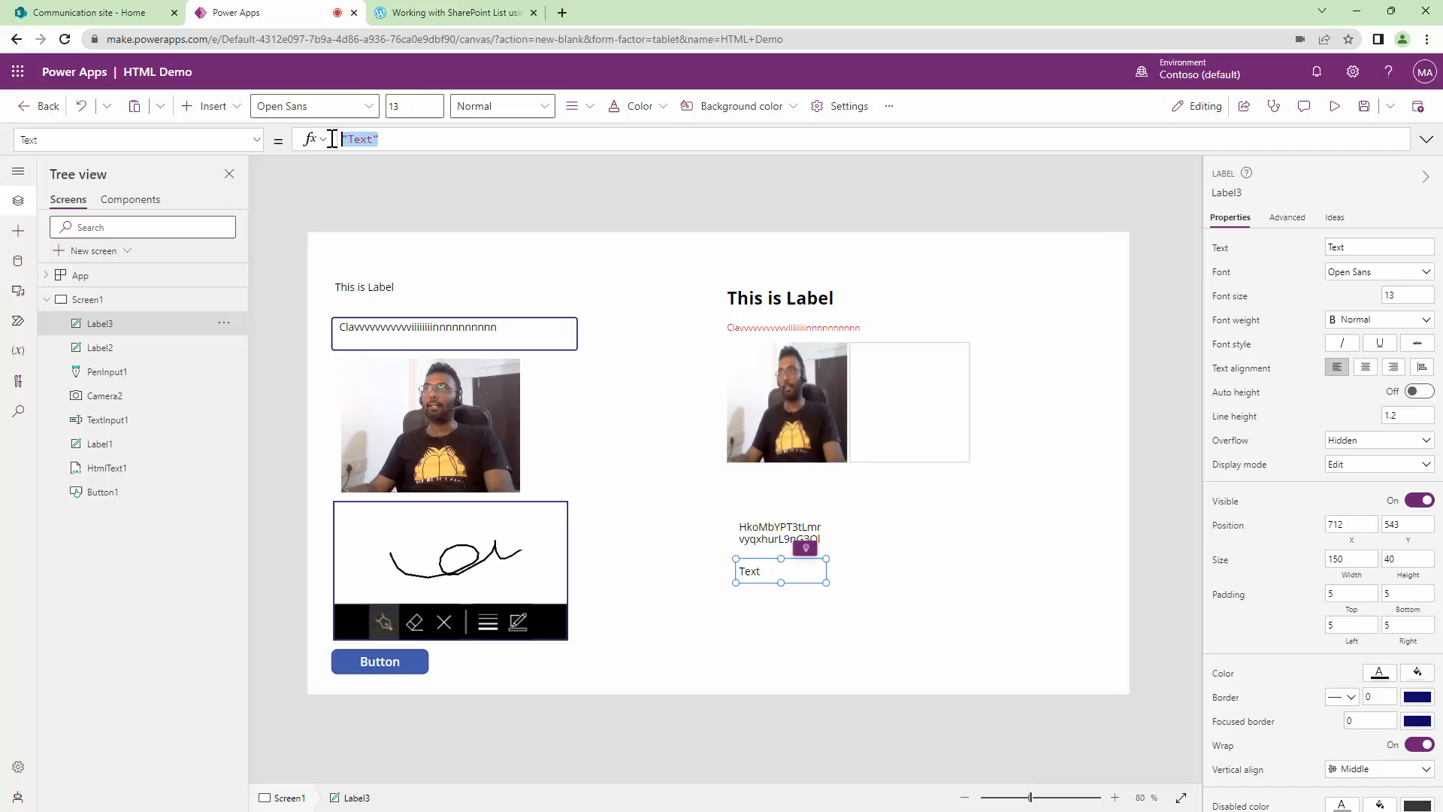
text(PenInput1.Image)
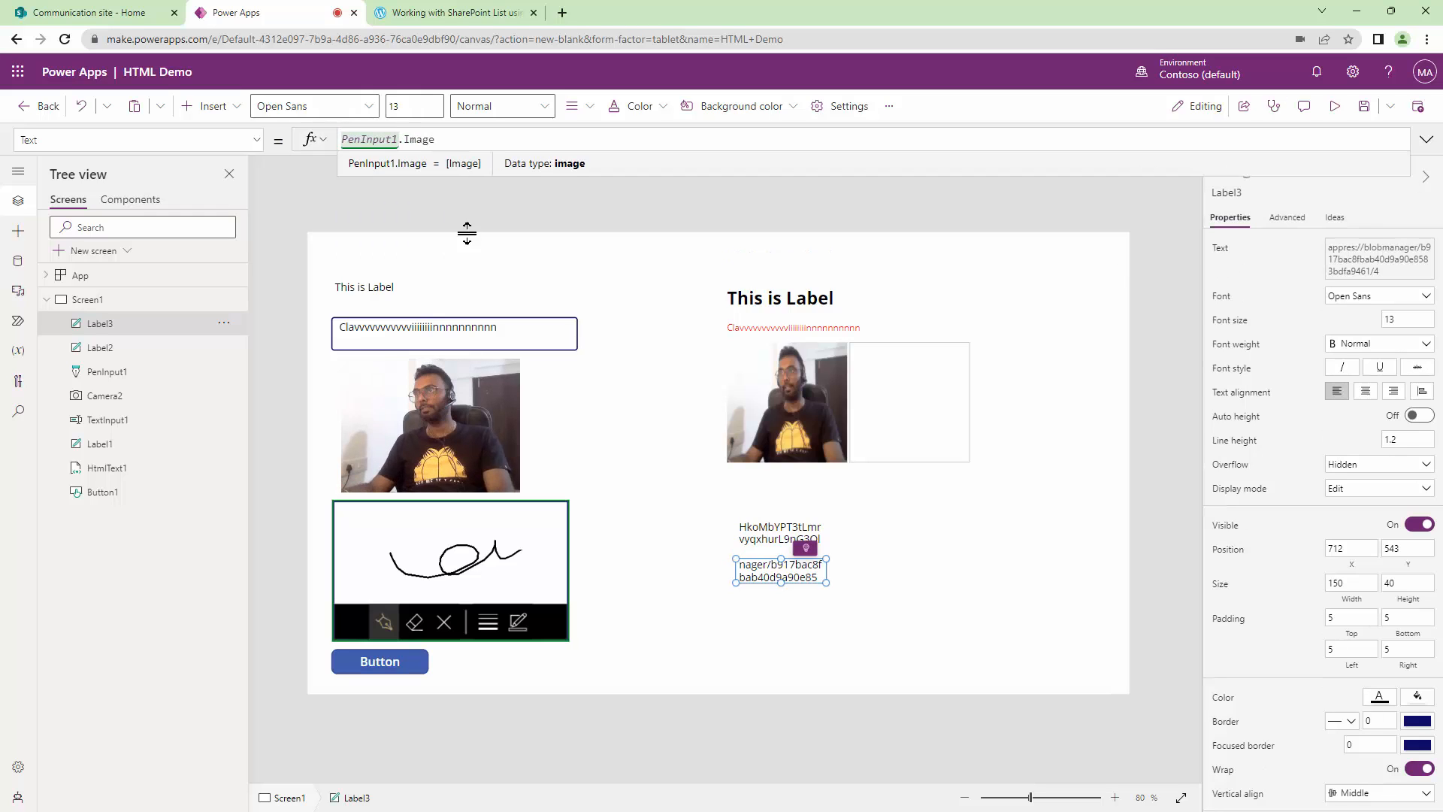
drag(825, 580, 928, 595)
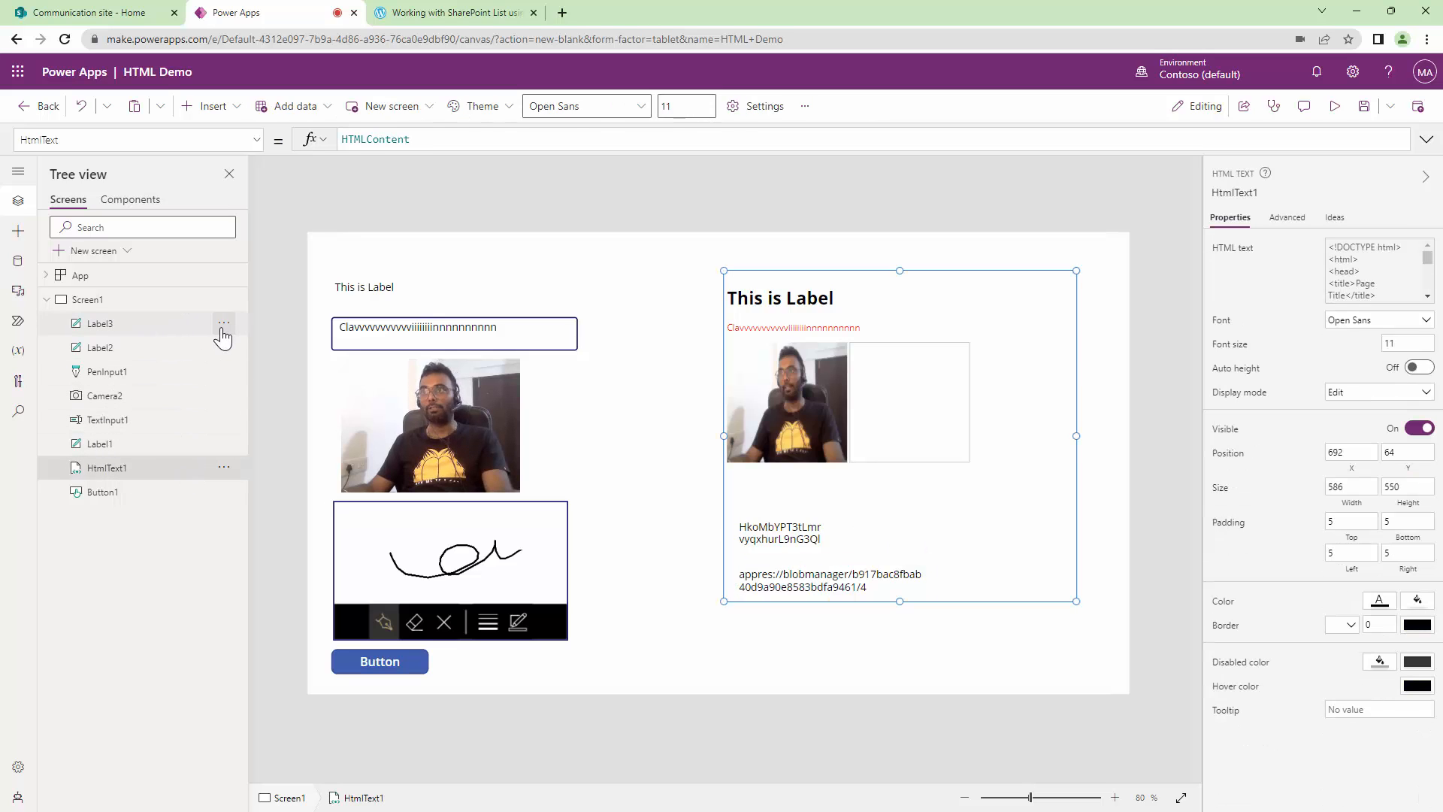
- Remove the test labels and reopen Button1's OnSelect formula
click(224, 323)
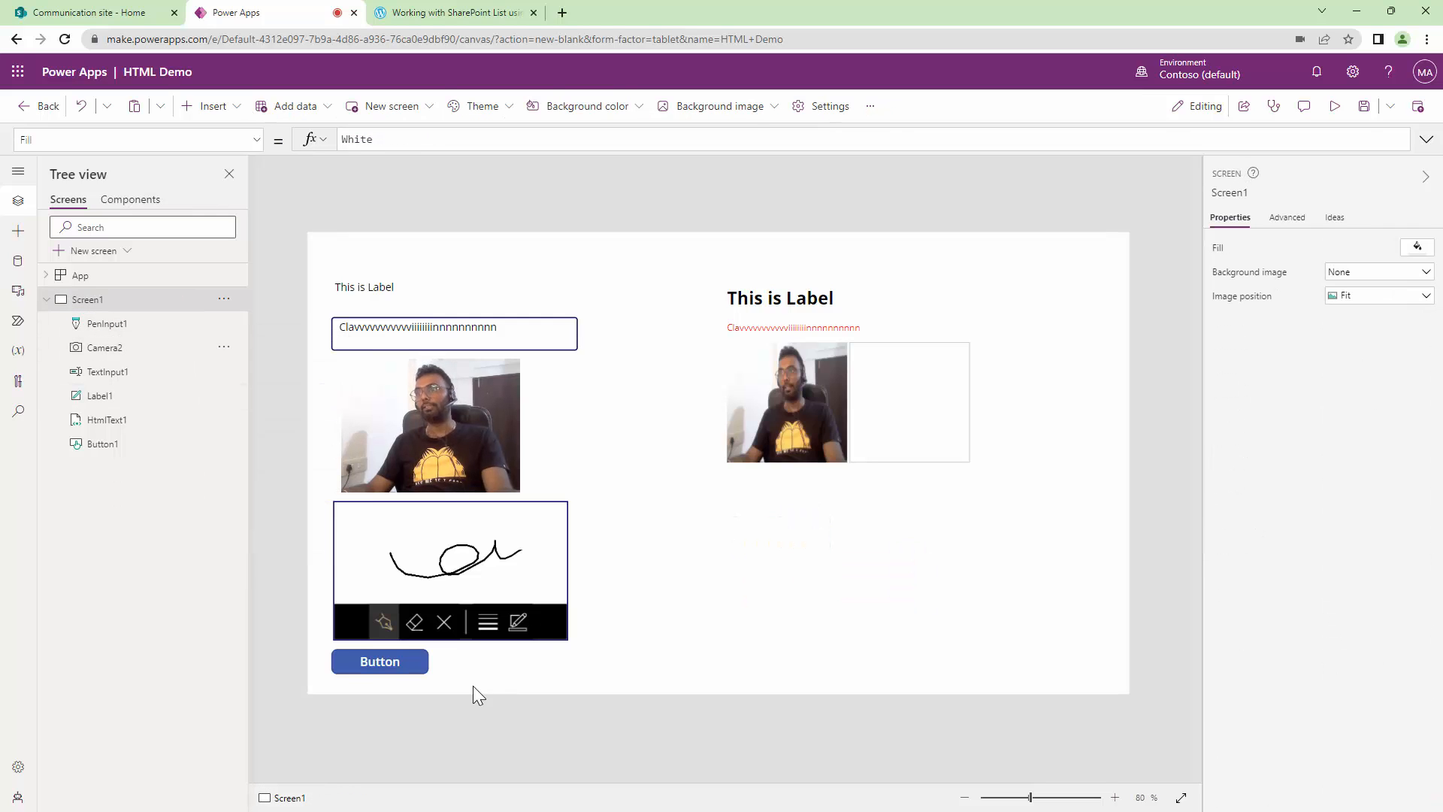
click(378, 662)
text(Set(PenImage,)
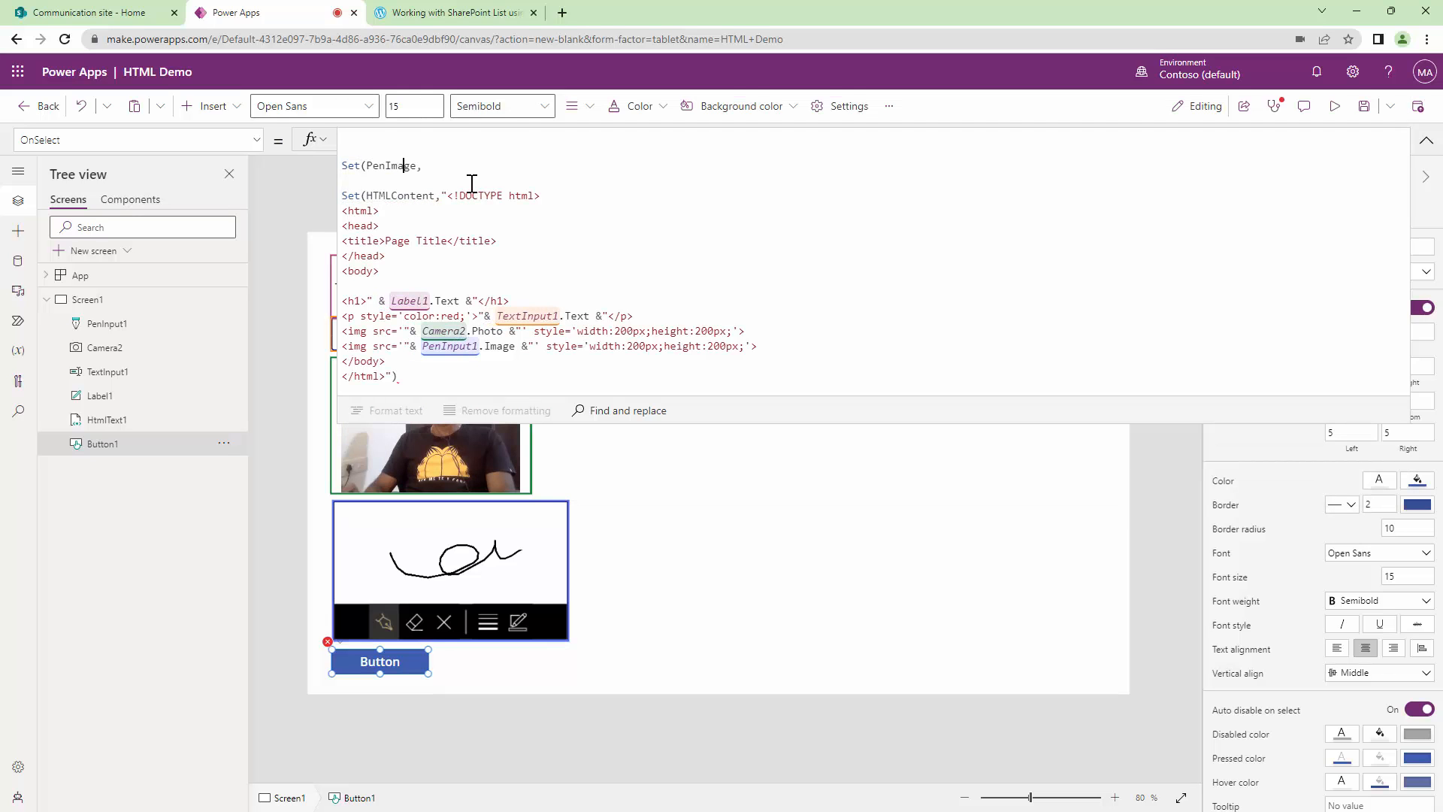
- Add Set(PenImage, JSON(PenInput1.Image, JSONFormat.IncludeBinaryData)) and use PenImage as the second img src
text(JSON)
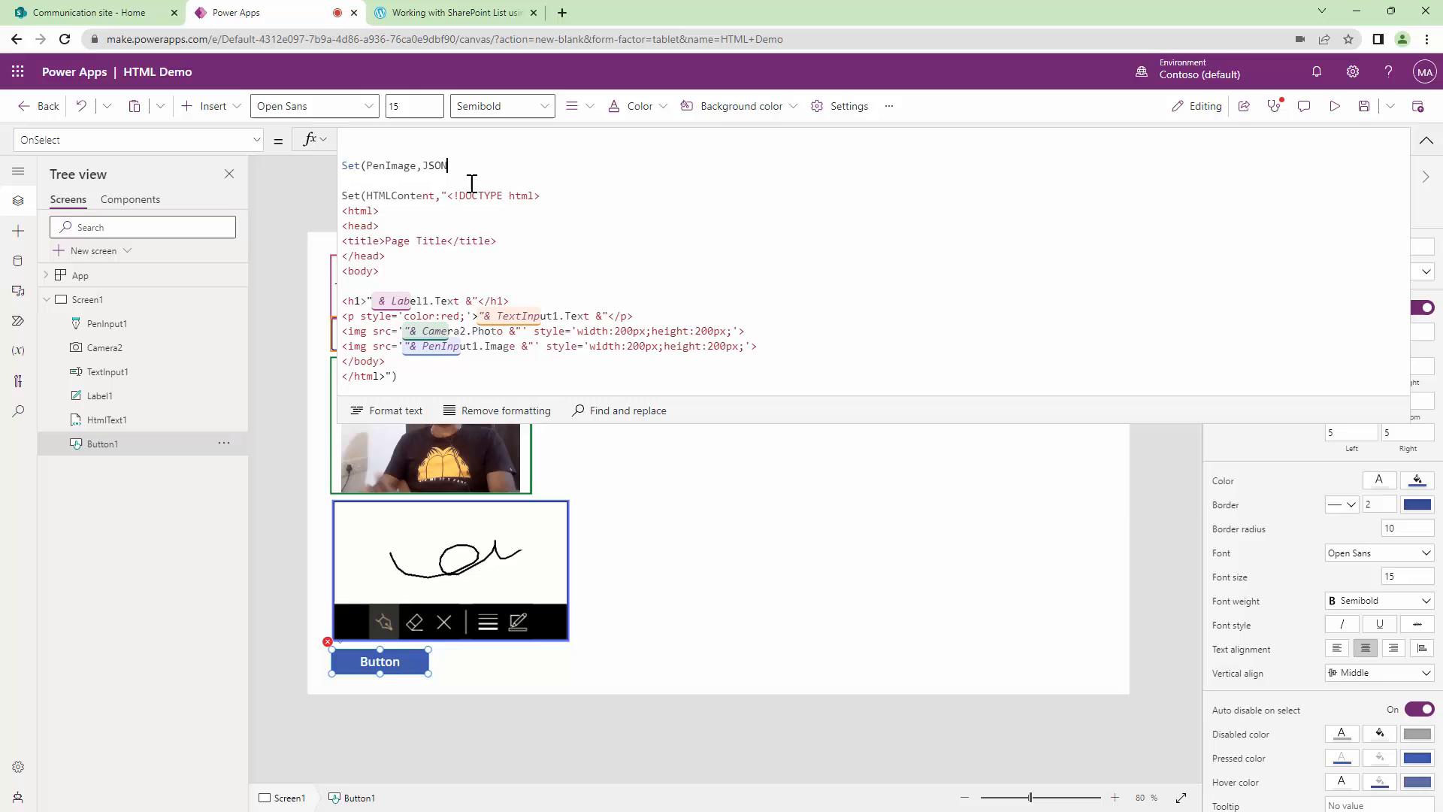
text(()
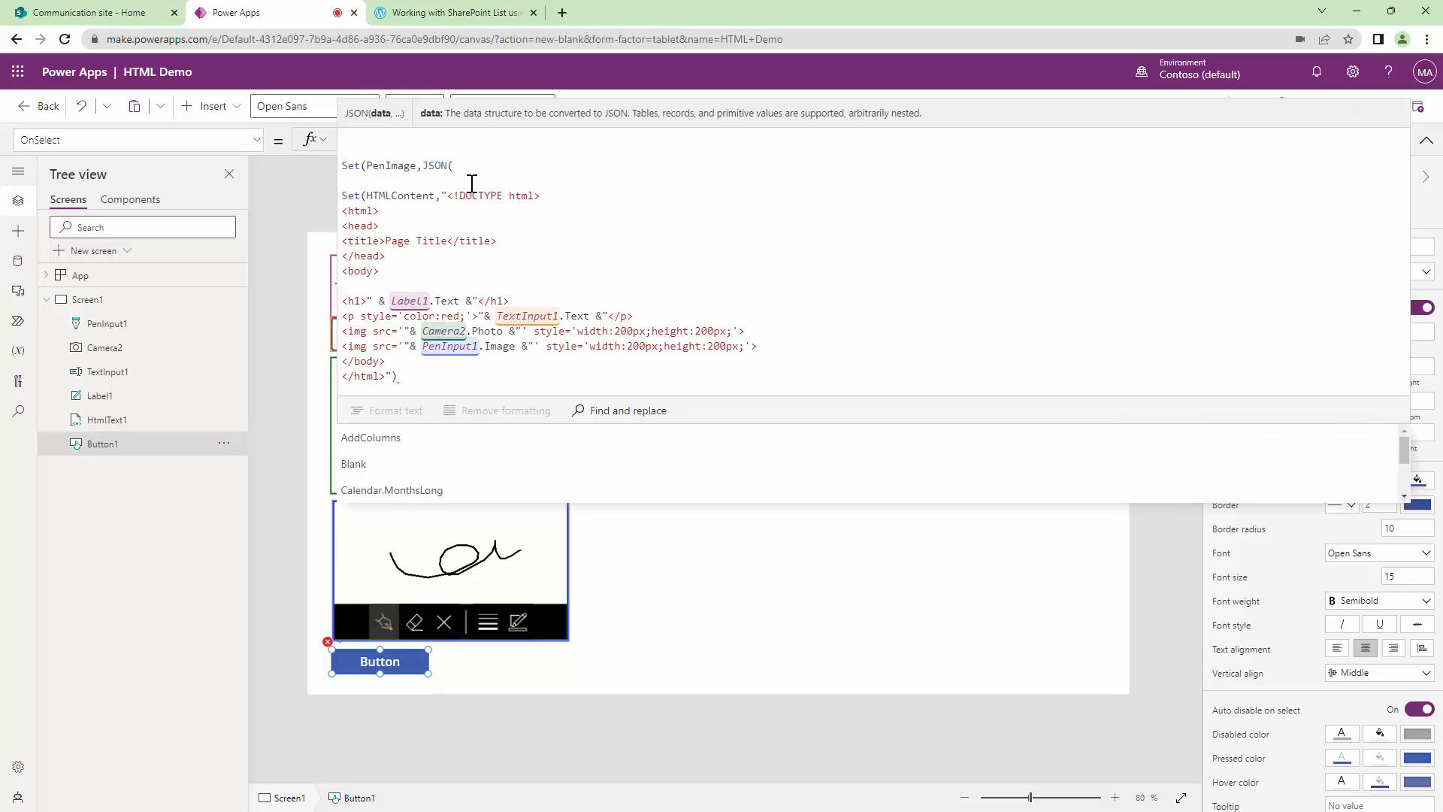
text(Pe)
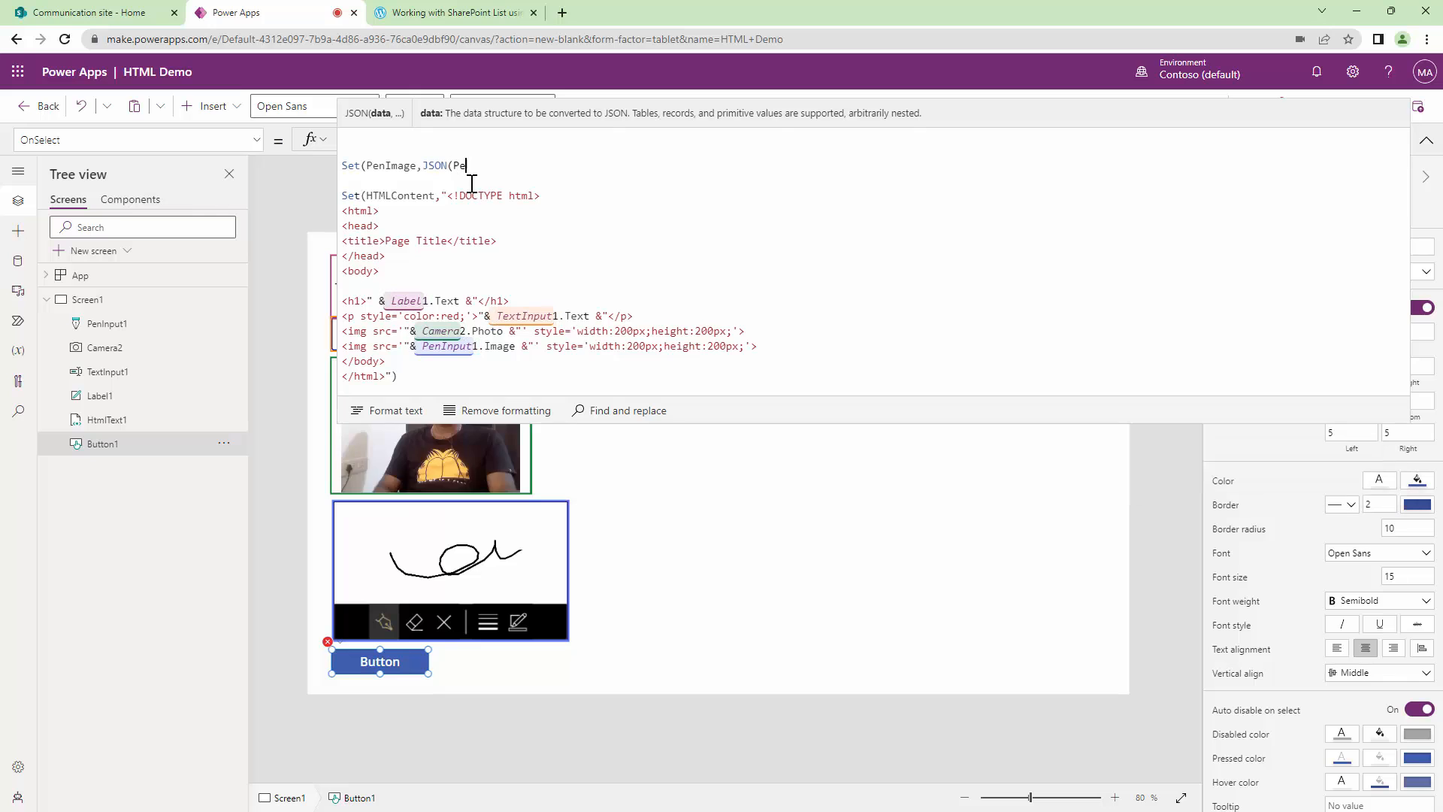
text(n1)
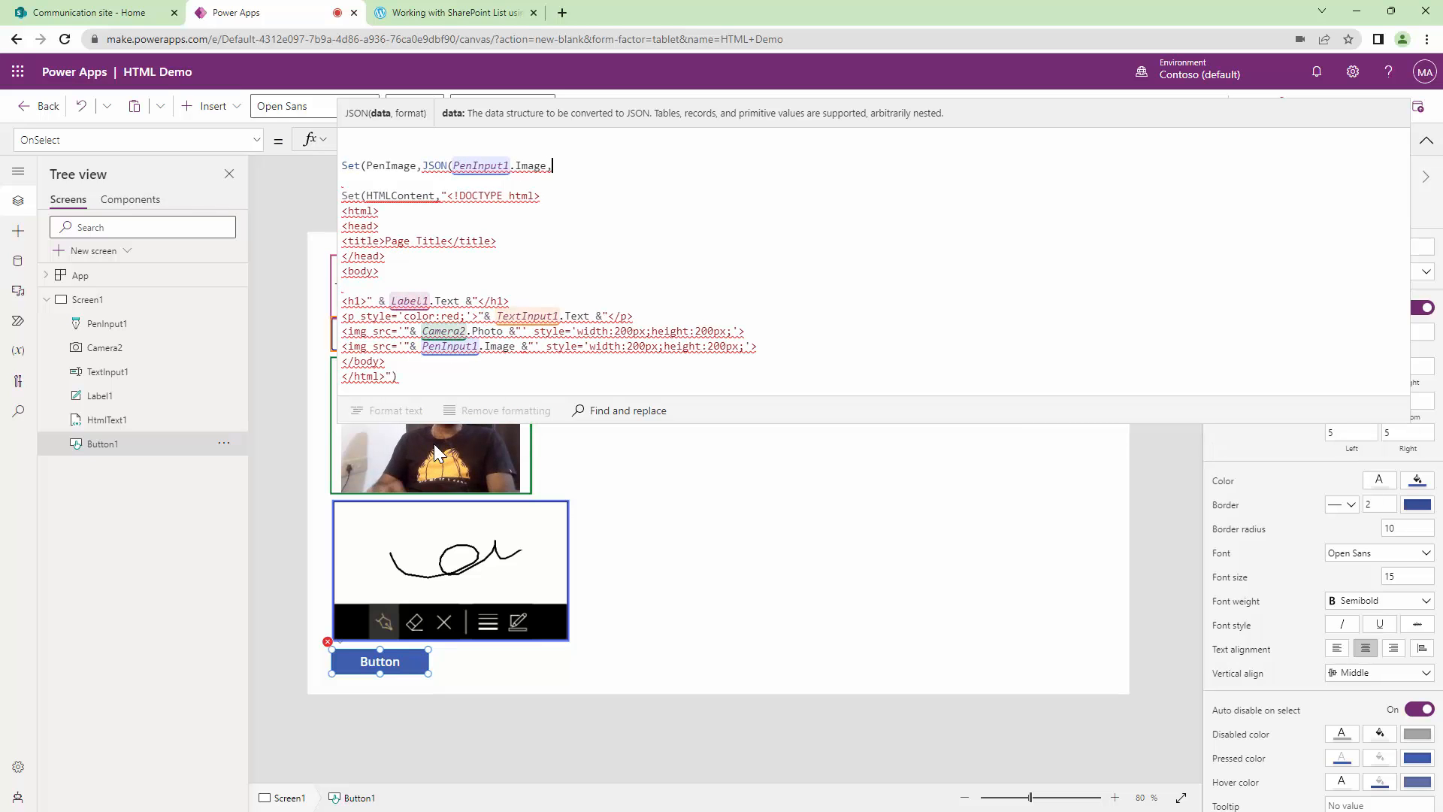
text(,B)
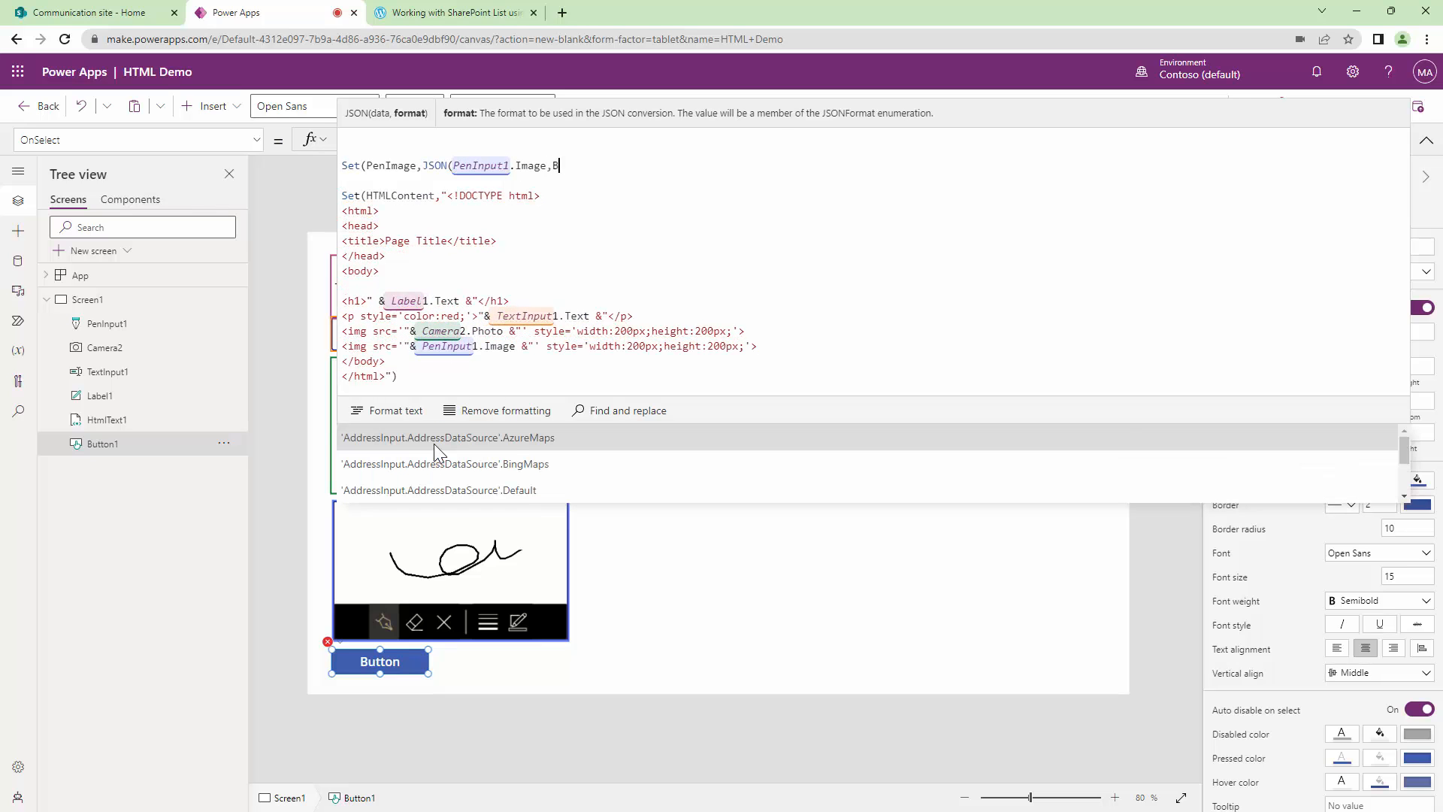
text(inar)
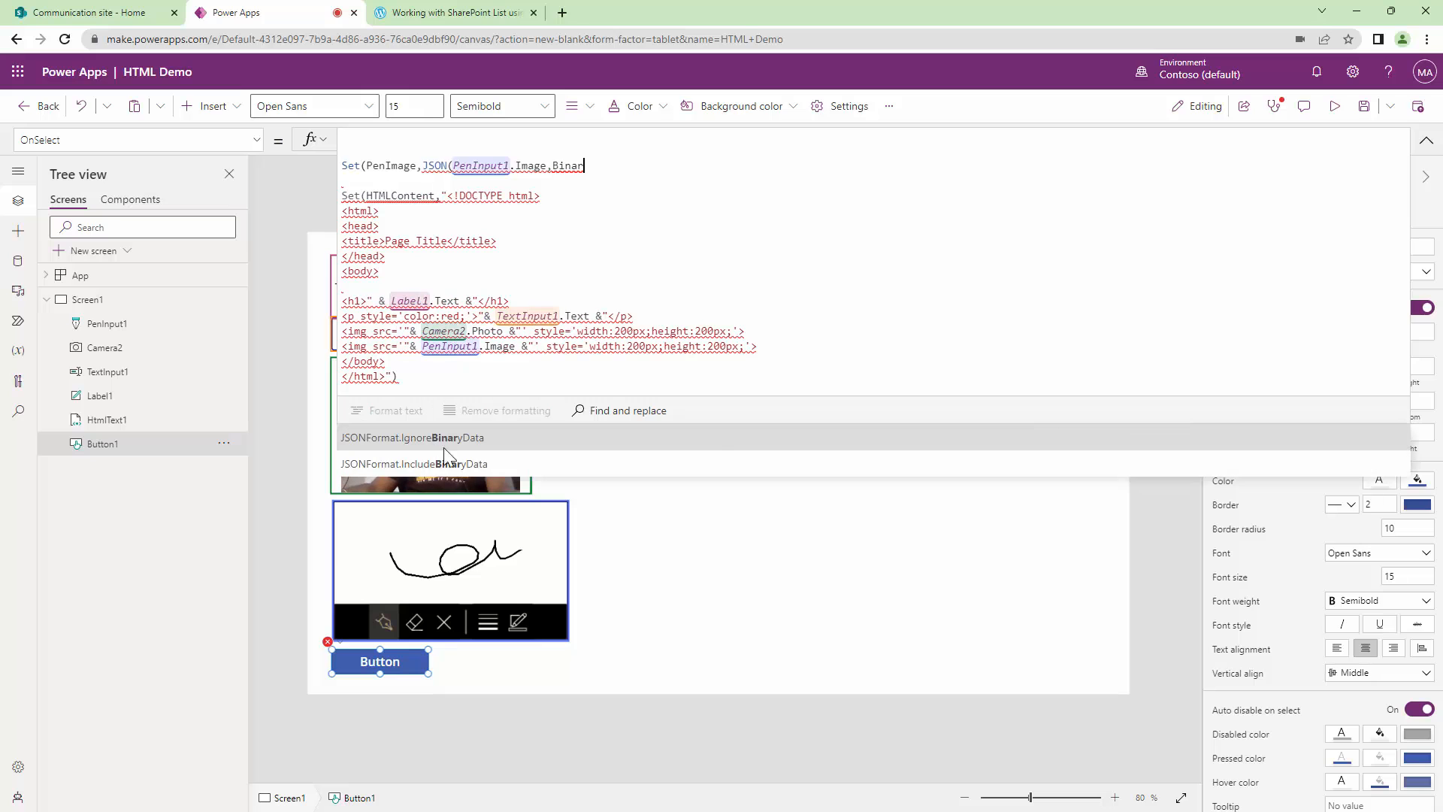
click(413, 463)
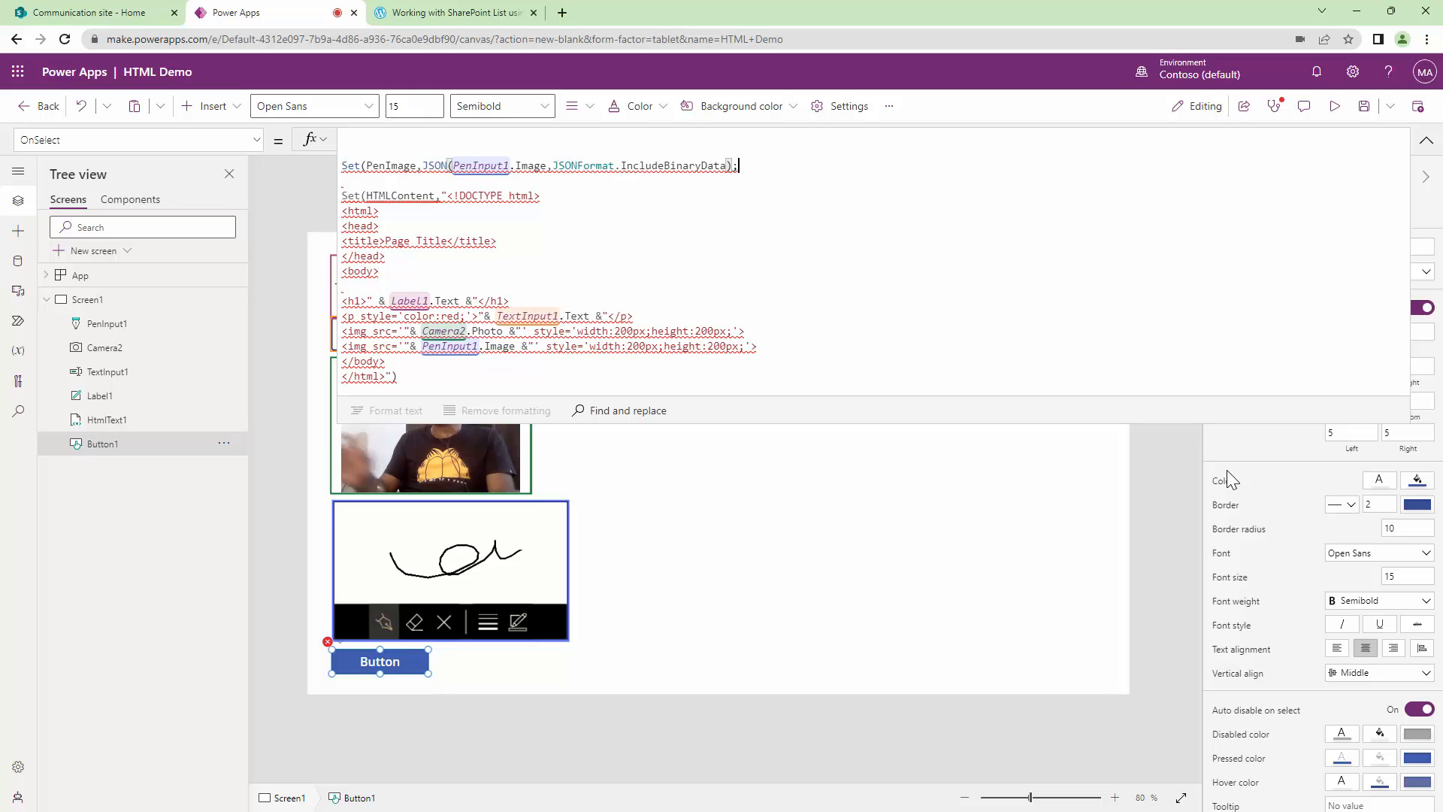
click(395, 166)
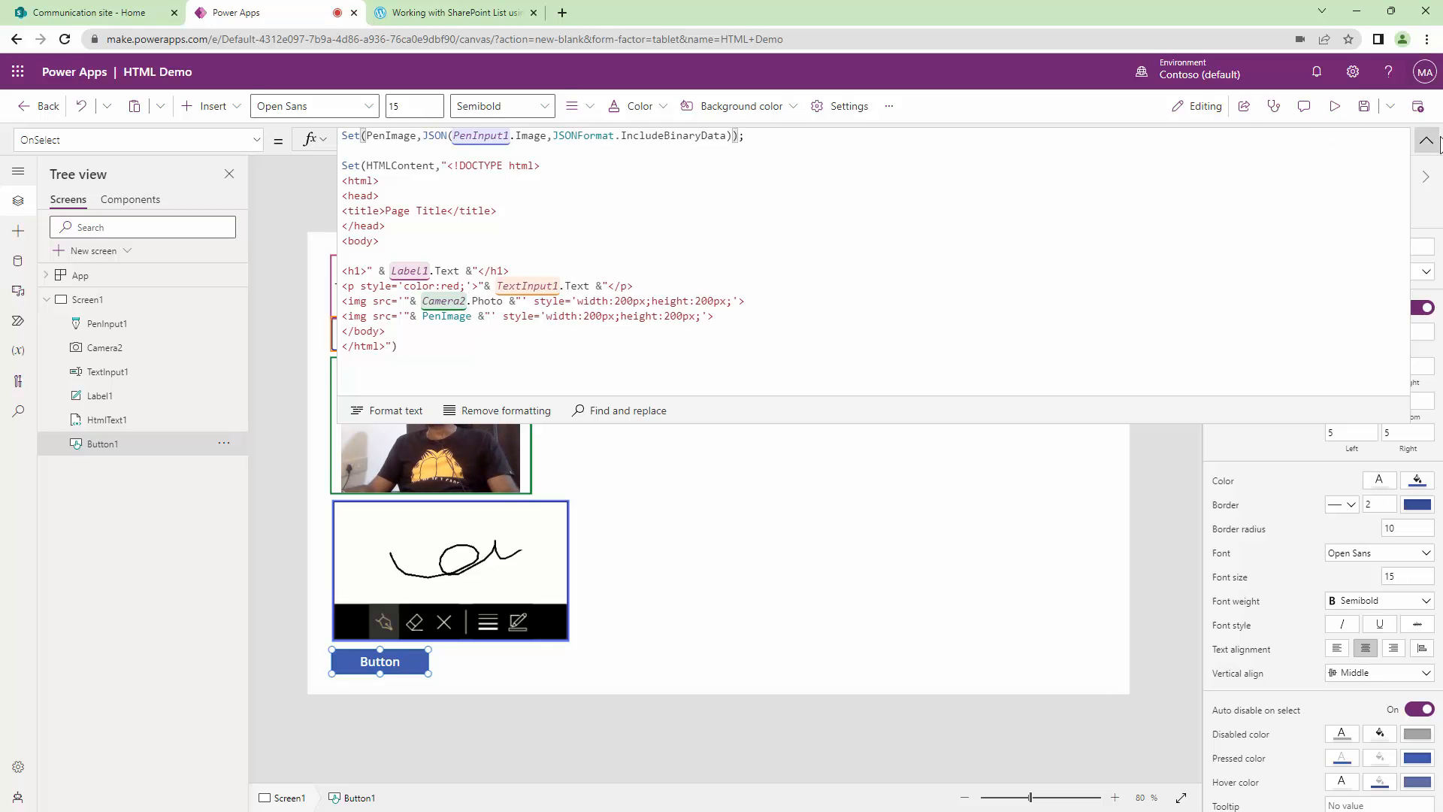
mouse_move(1335, 105)
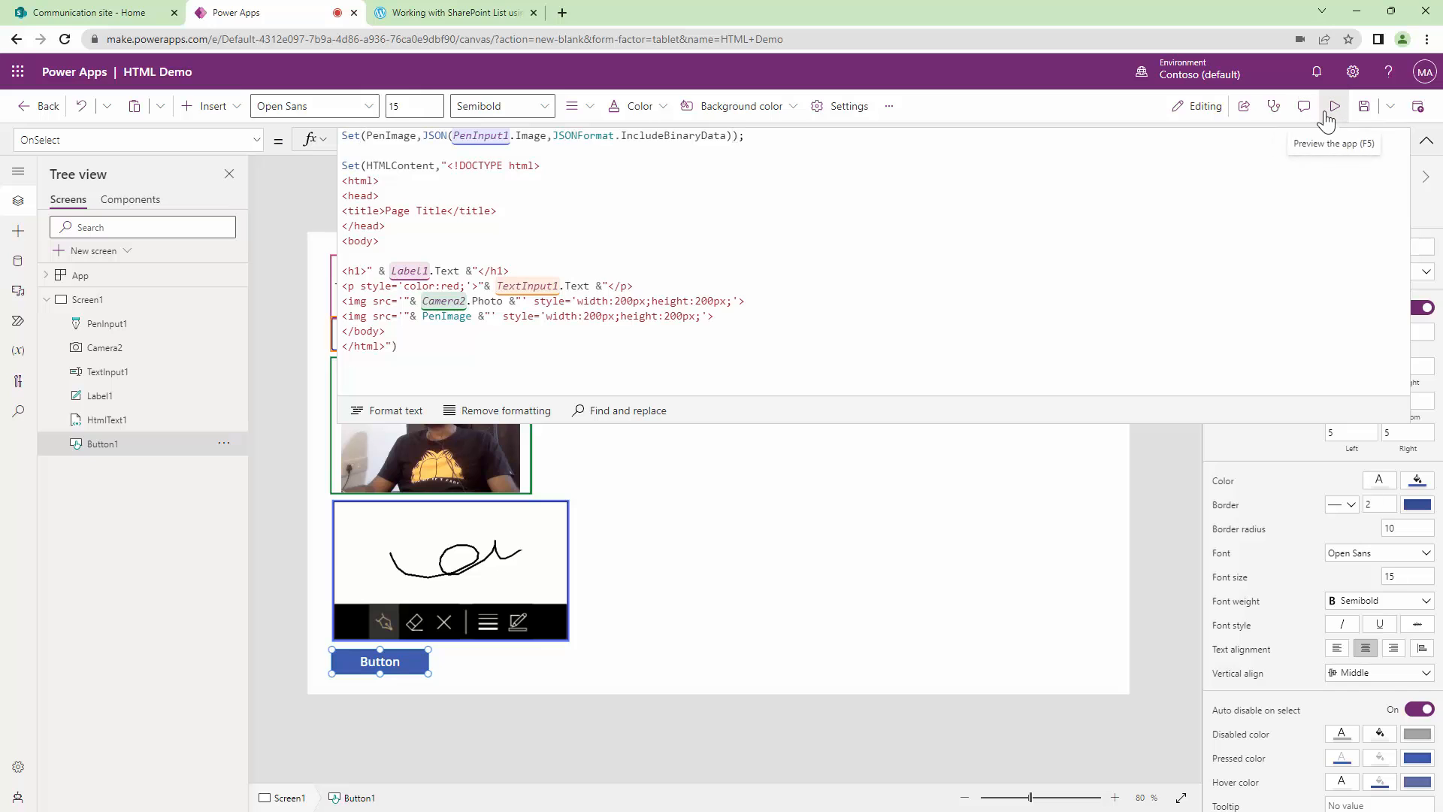
- Preview the app, trigger the button to build the HTML with the photo, then resume editing
click(1333, 105)
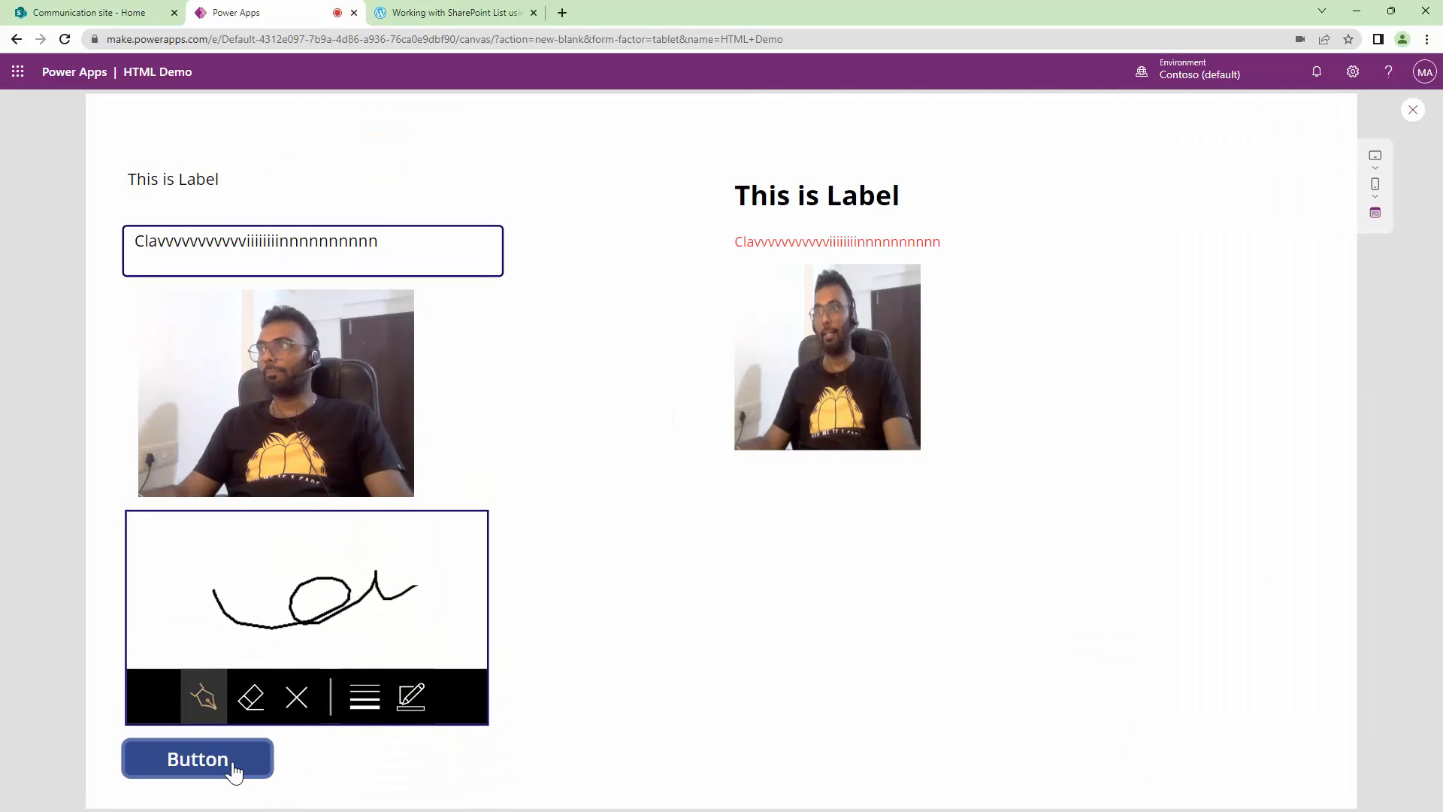
click(197, 757)
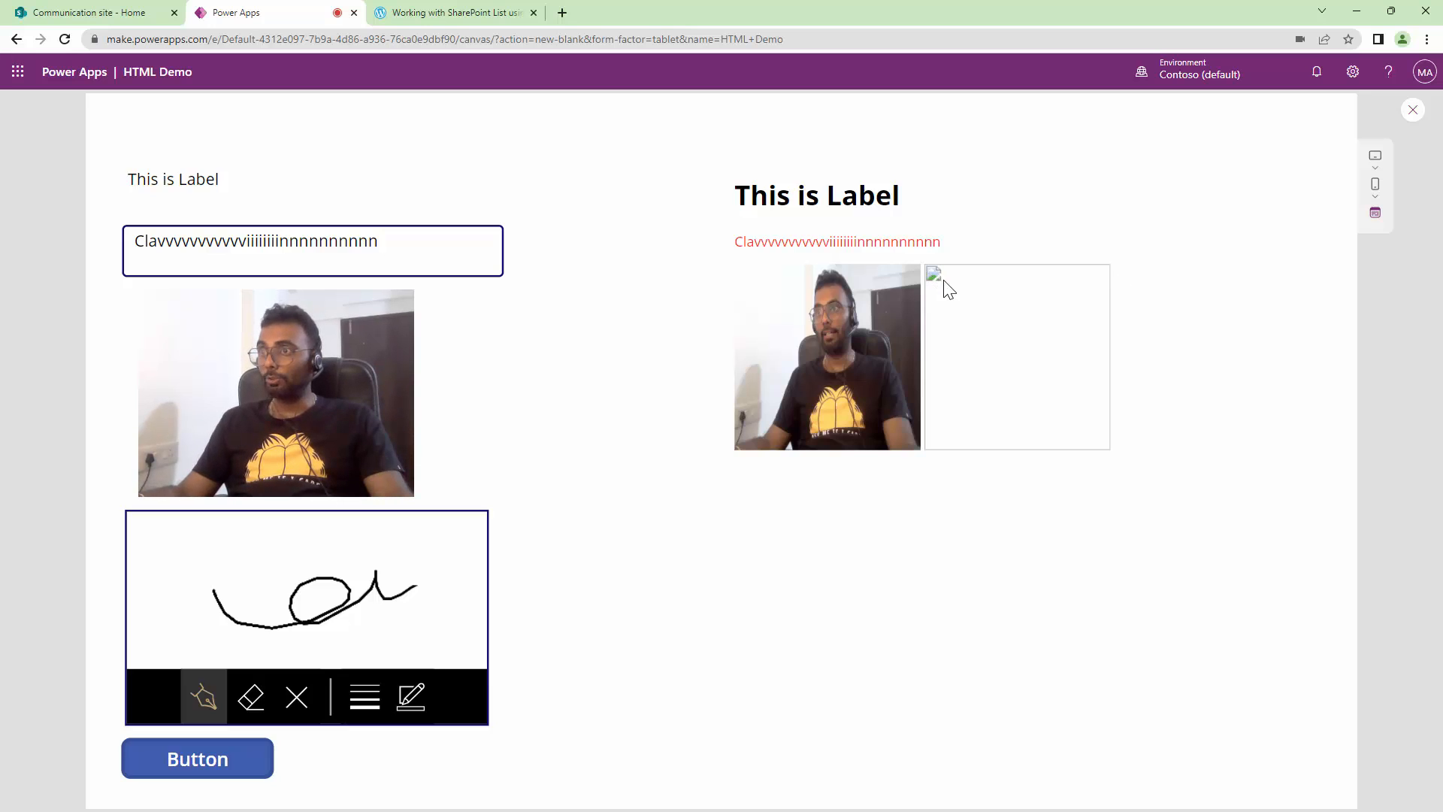
click(1412, 110)
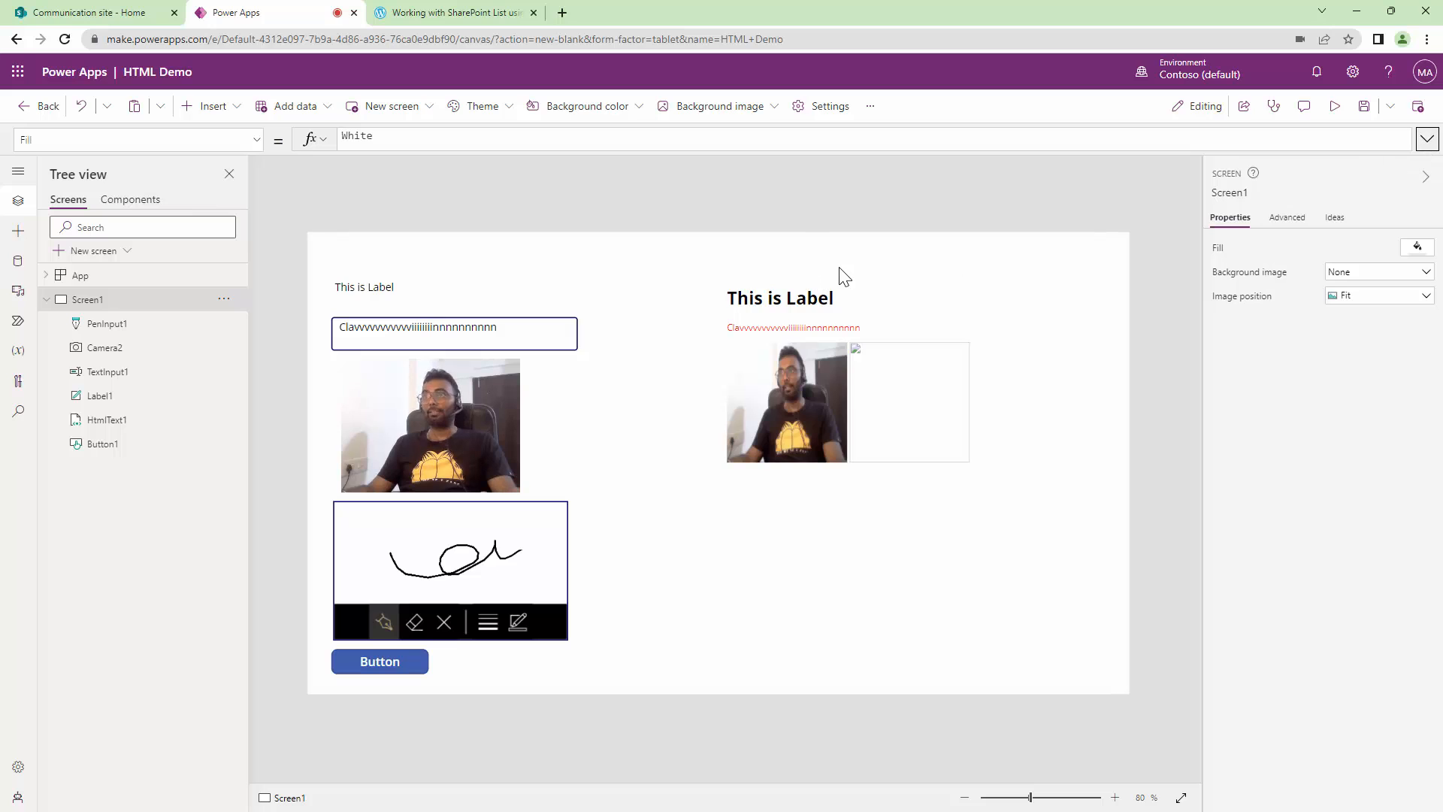
- Insert text labels showing Camera2.Photo and the PenImage variable's base64 PNG data string
click(212, 105)
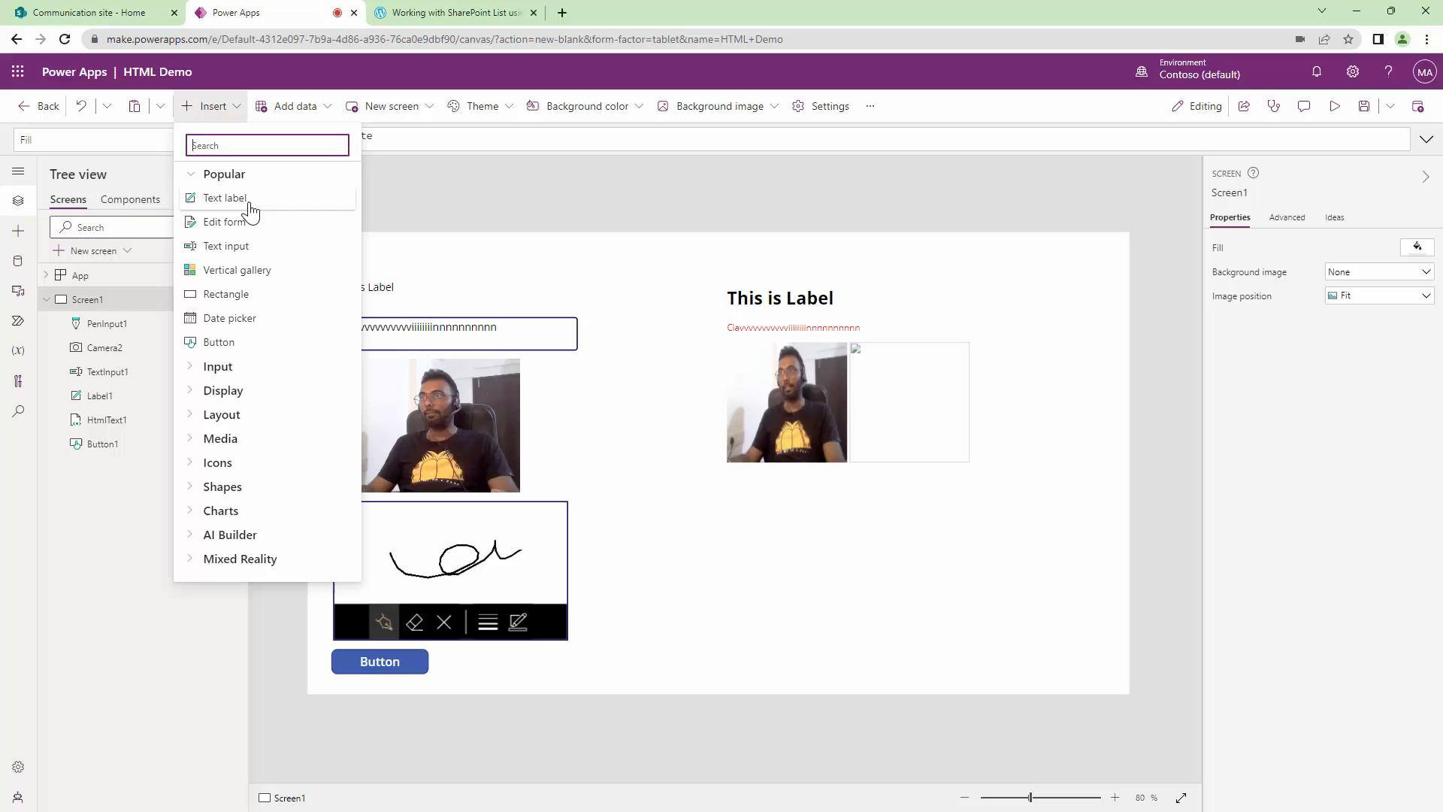
click(222, 197)
text(Camera2.p)
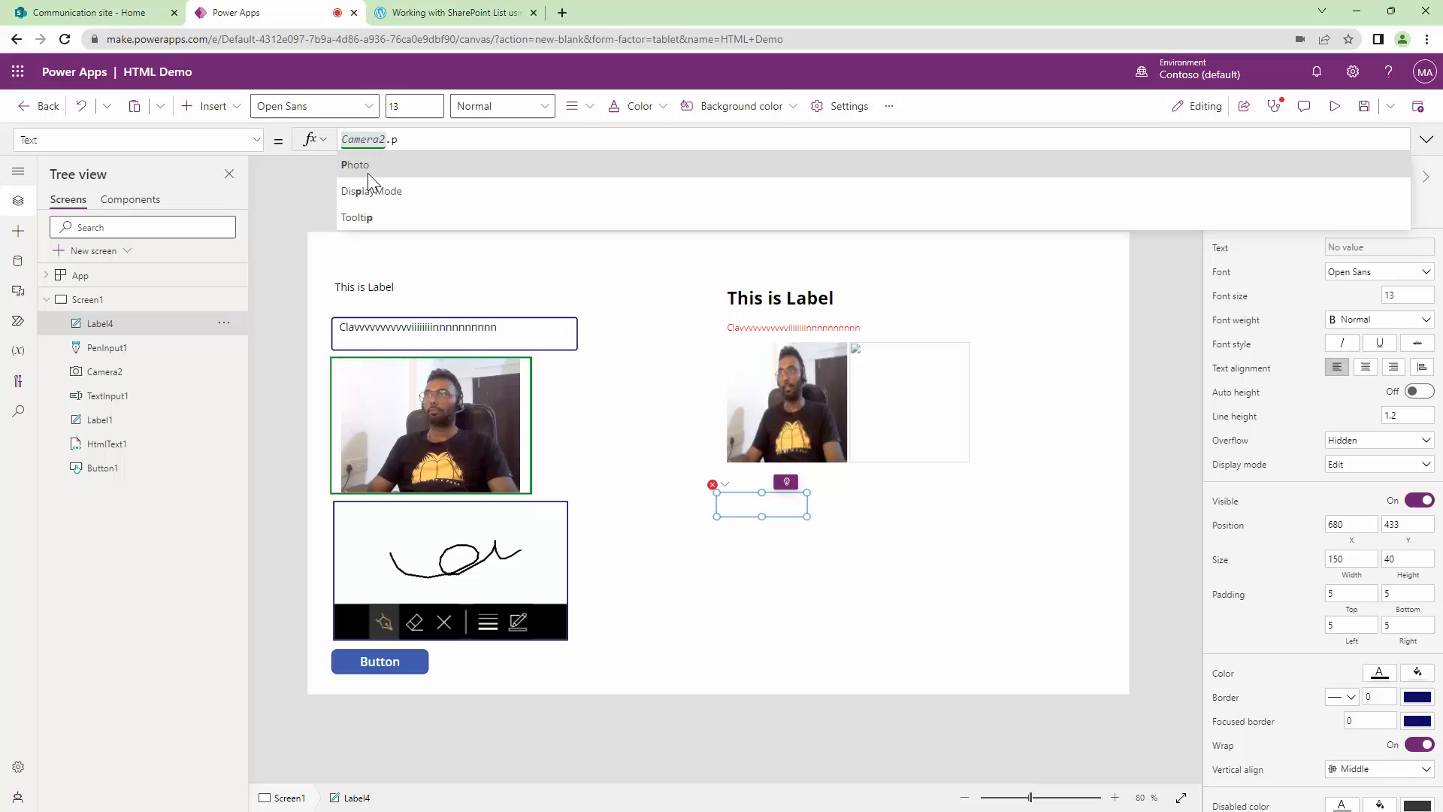
click(355, 165)
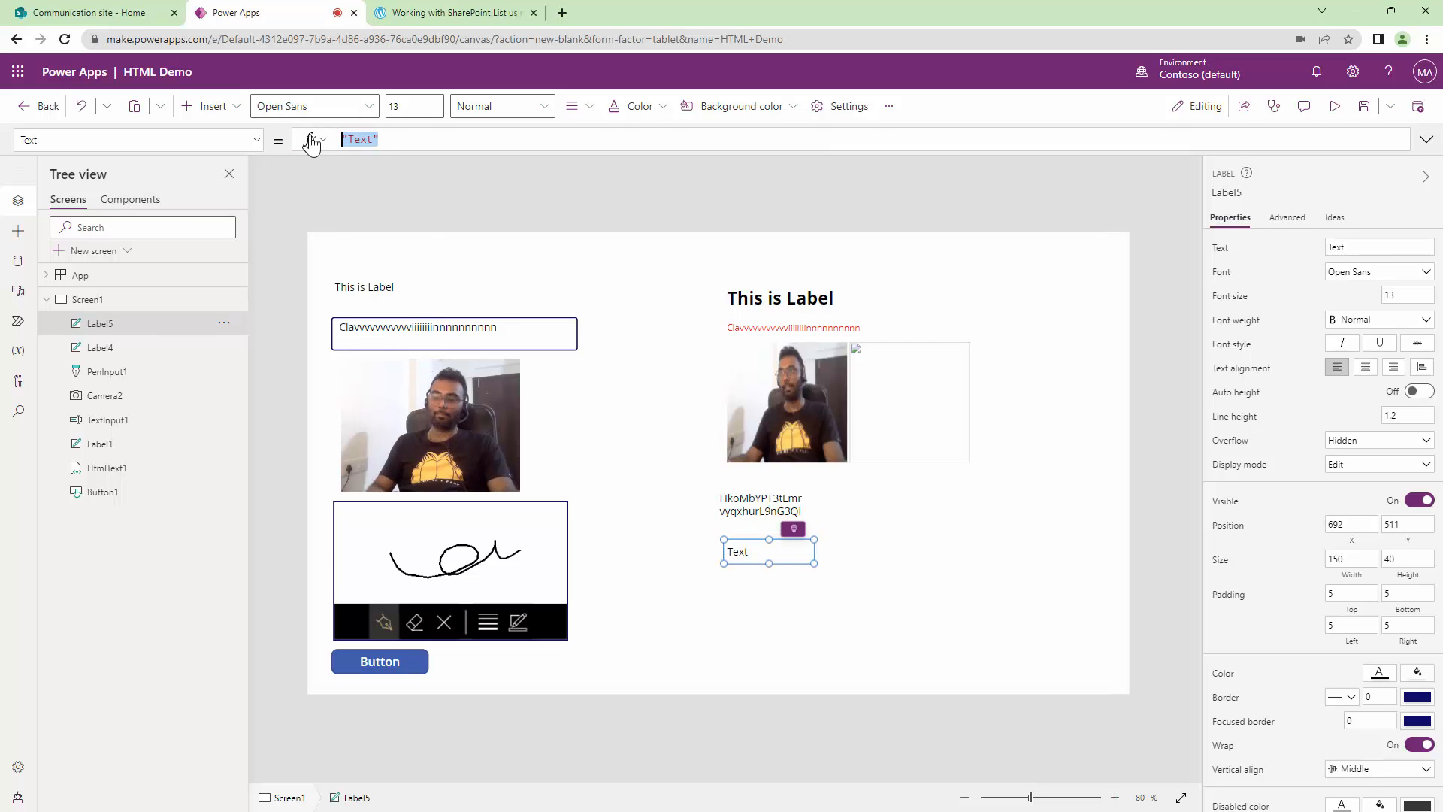
text(Pen)
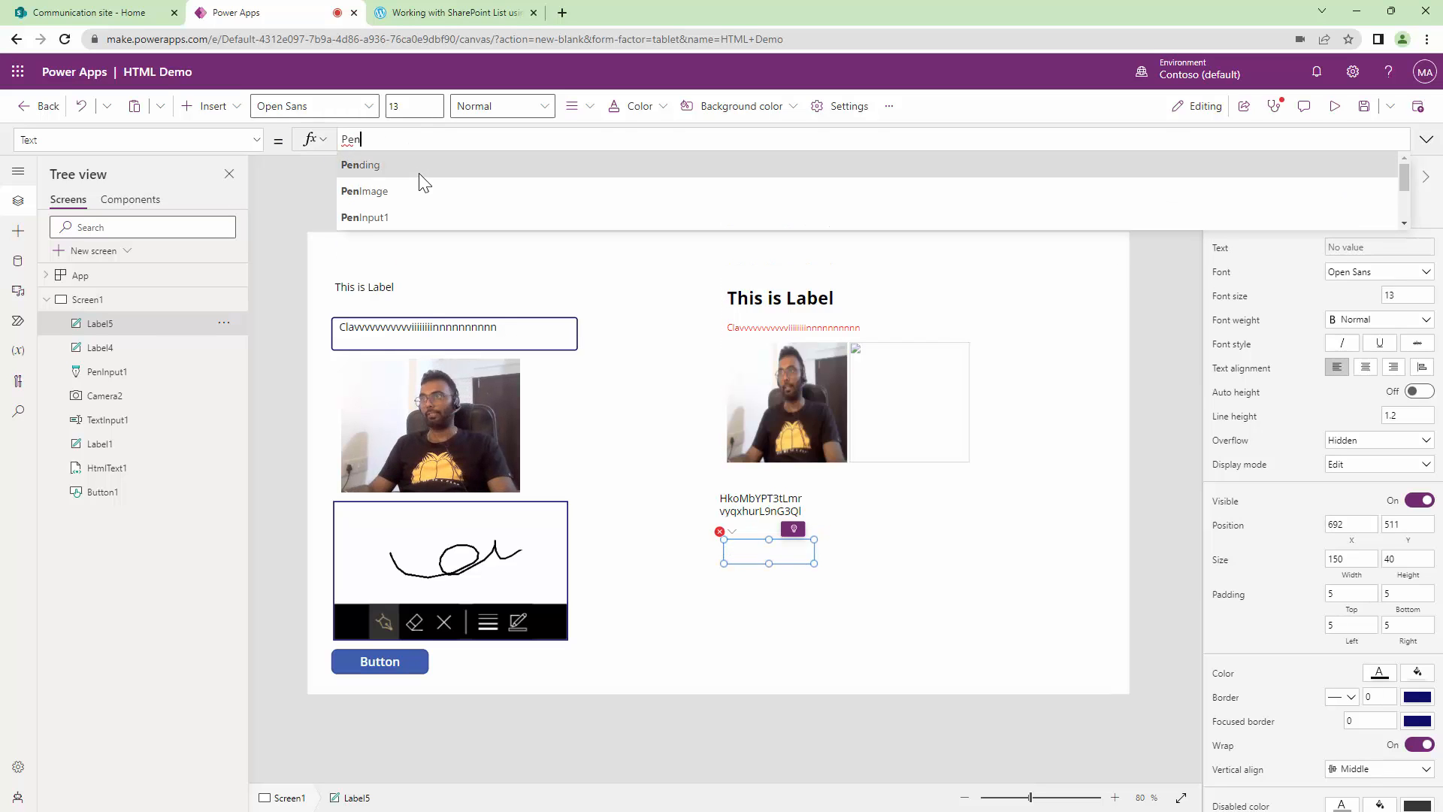
click(364, 191)
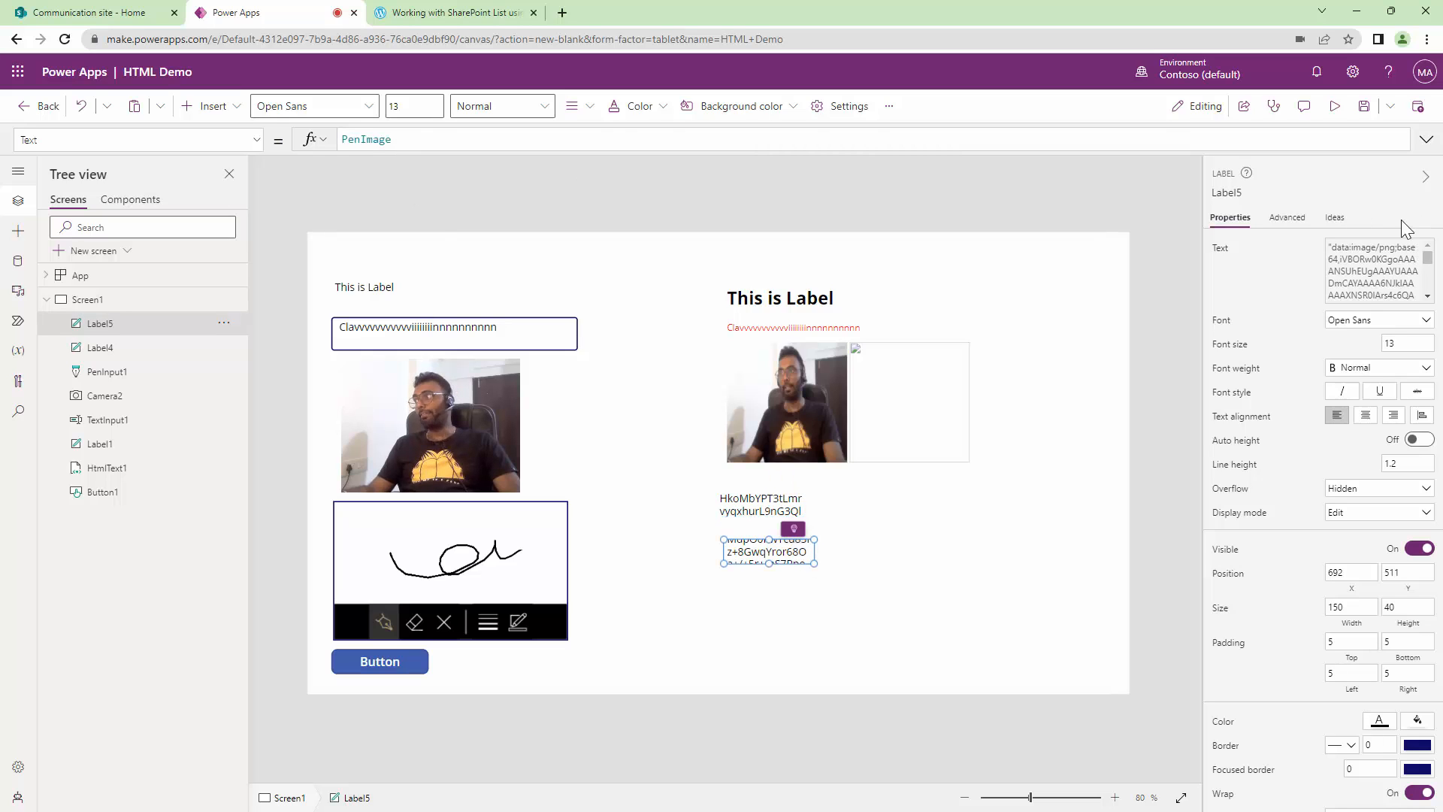
mouse_move(1413, 486)
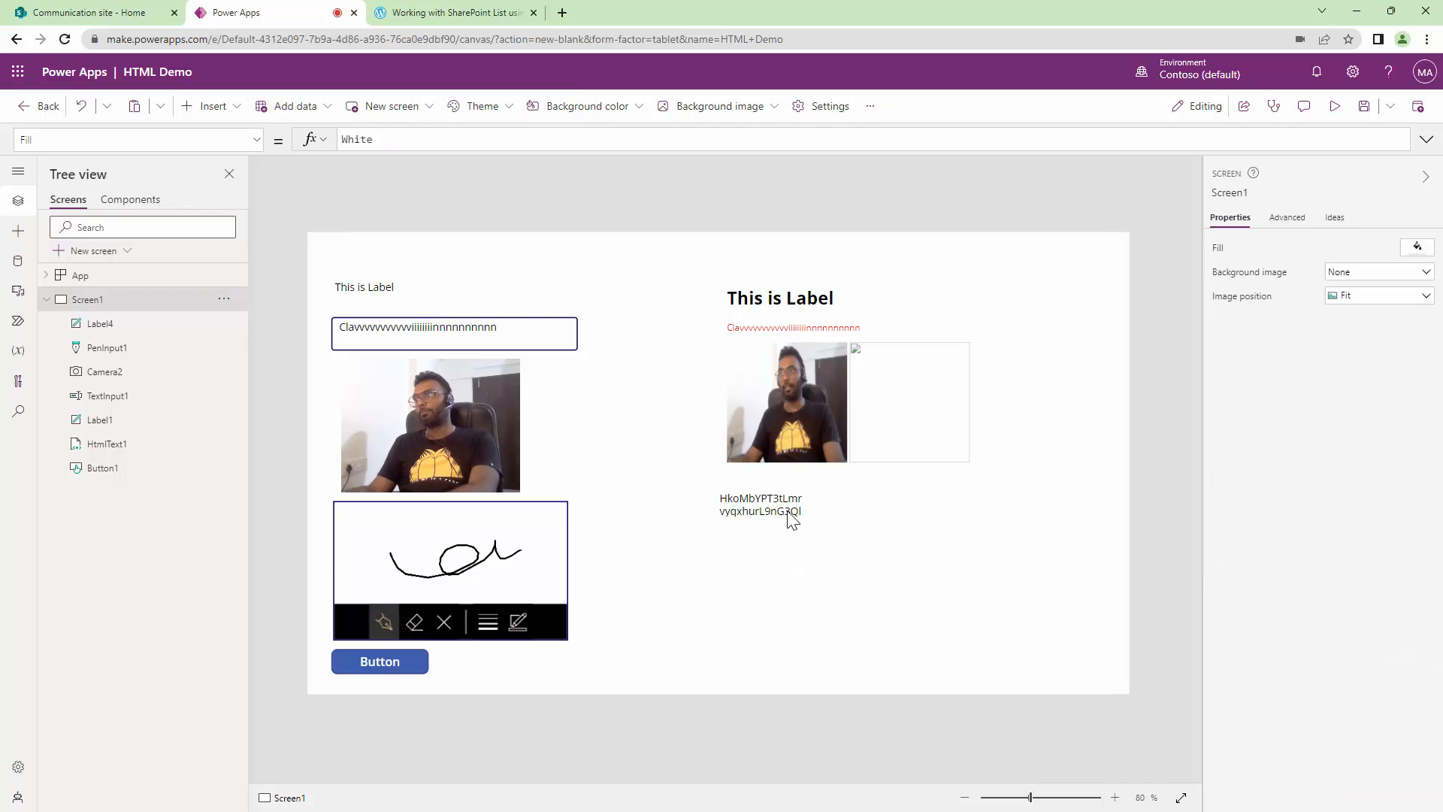
- Select Button1 and preview the app so the HTML renders the signature beside the photo
click(379, 662)
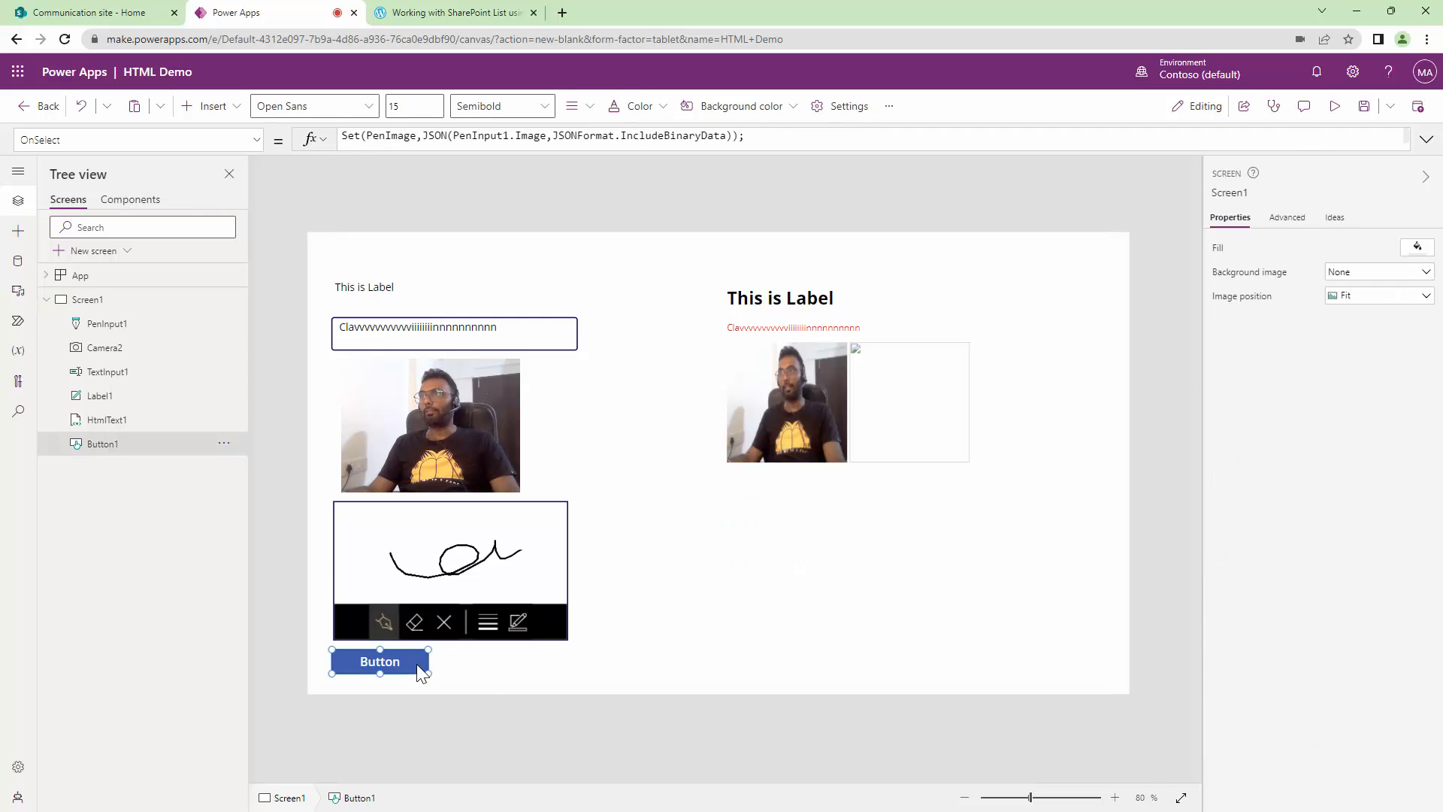
click(1425, 138)
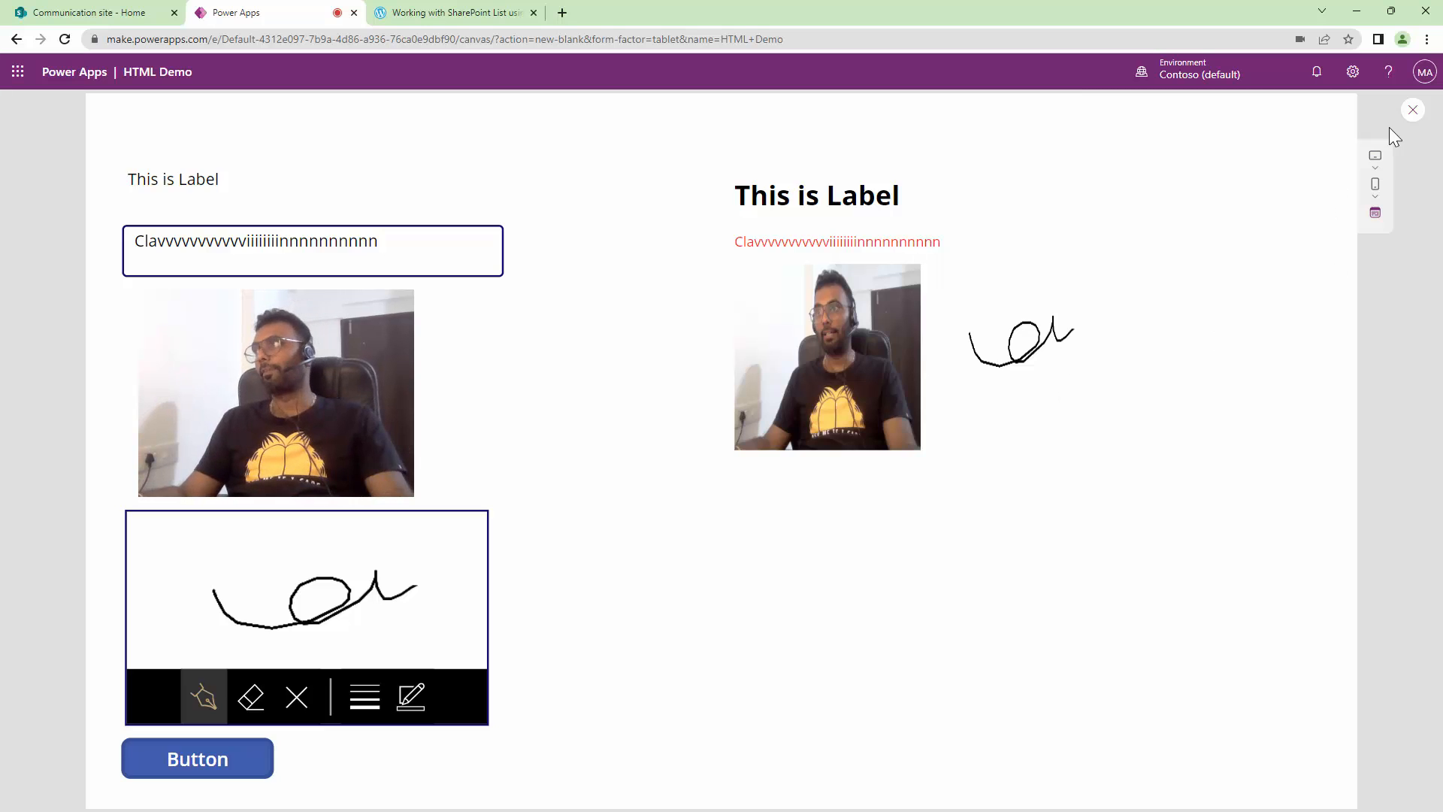
- Return to editing and narrow HtmlText1 to about 428 wide around the photo and signature
click(1413, 110)
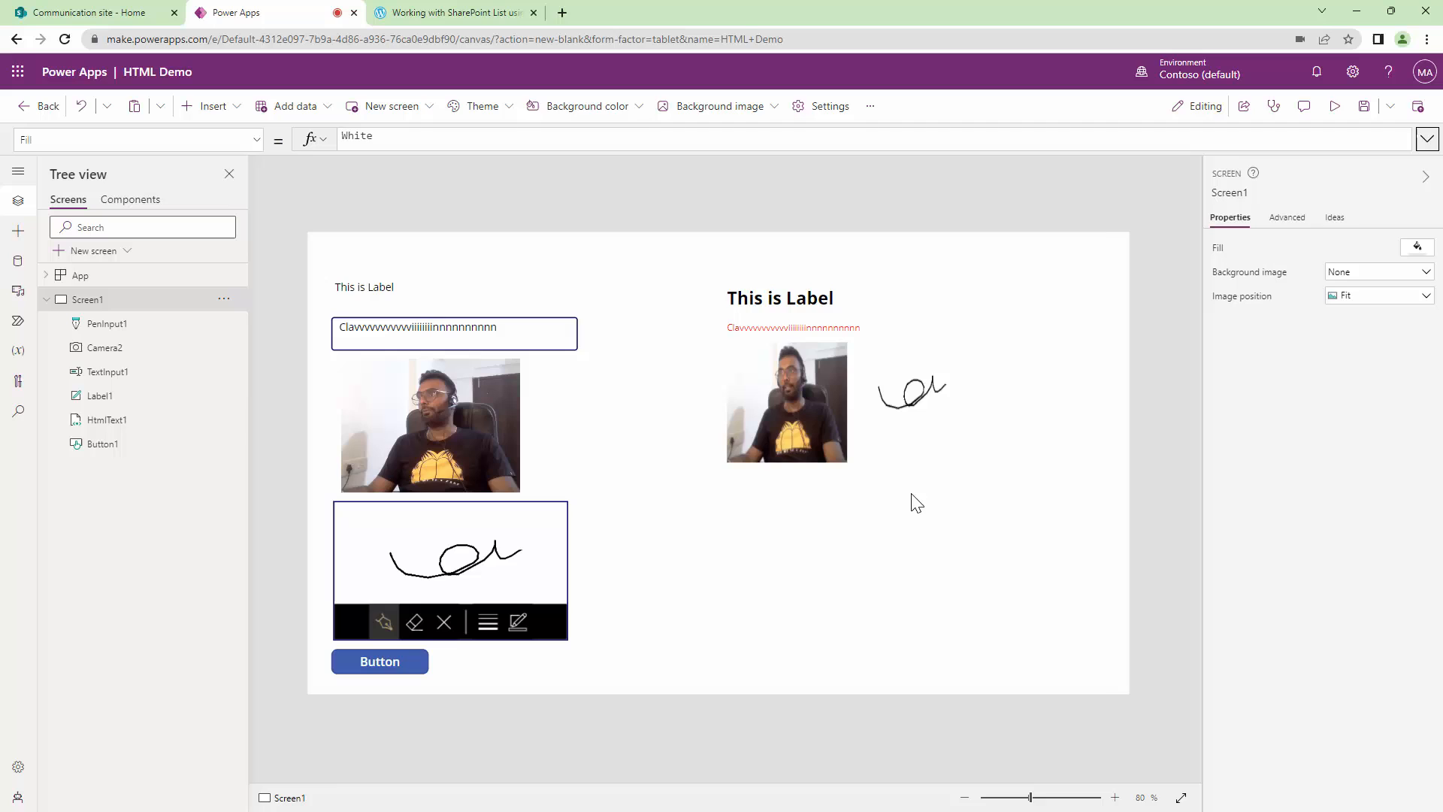
click(898, 312)
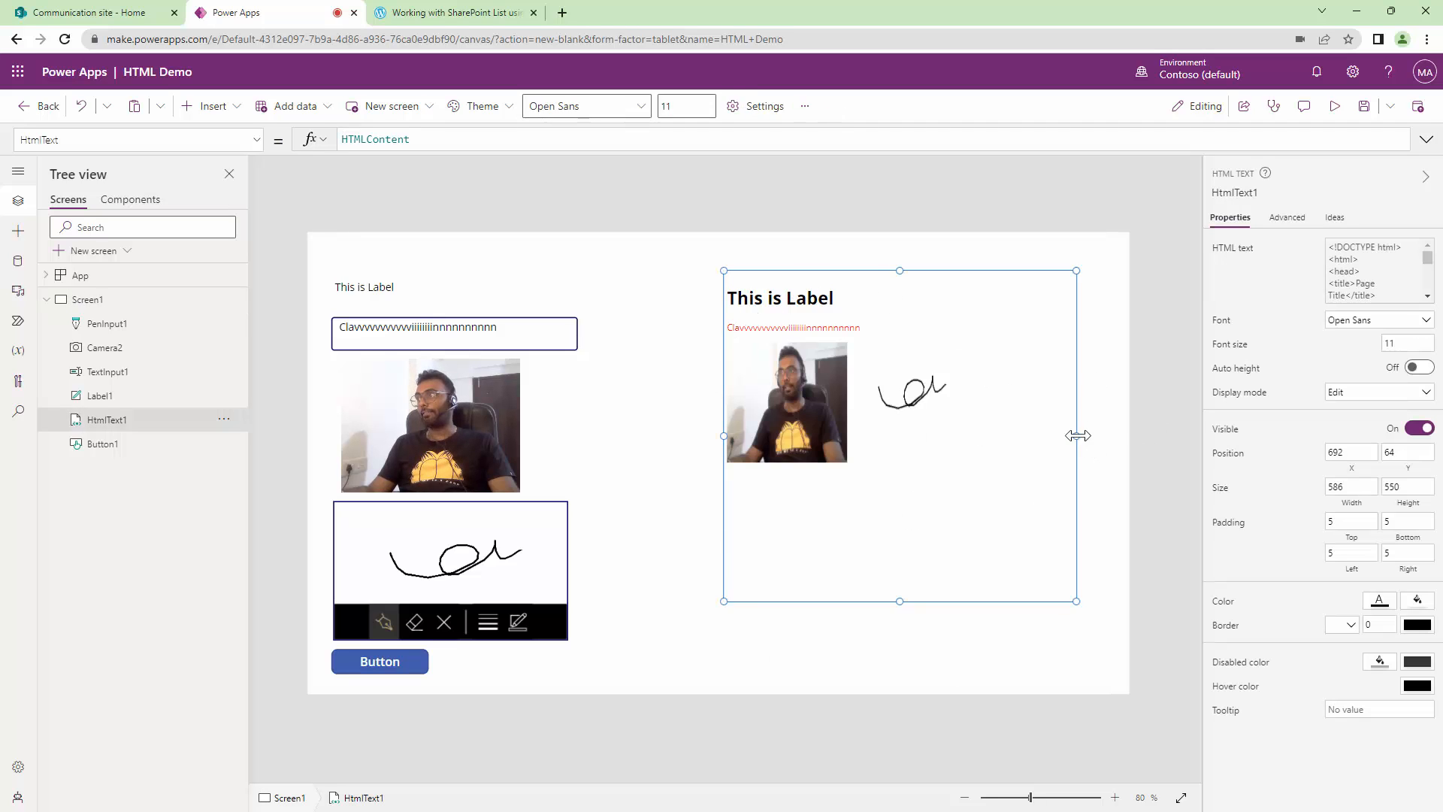
drag(1076, 436, 980, 436)
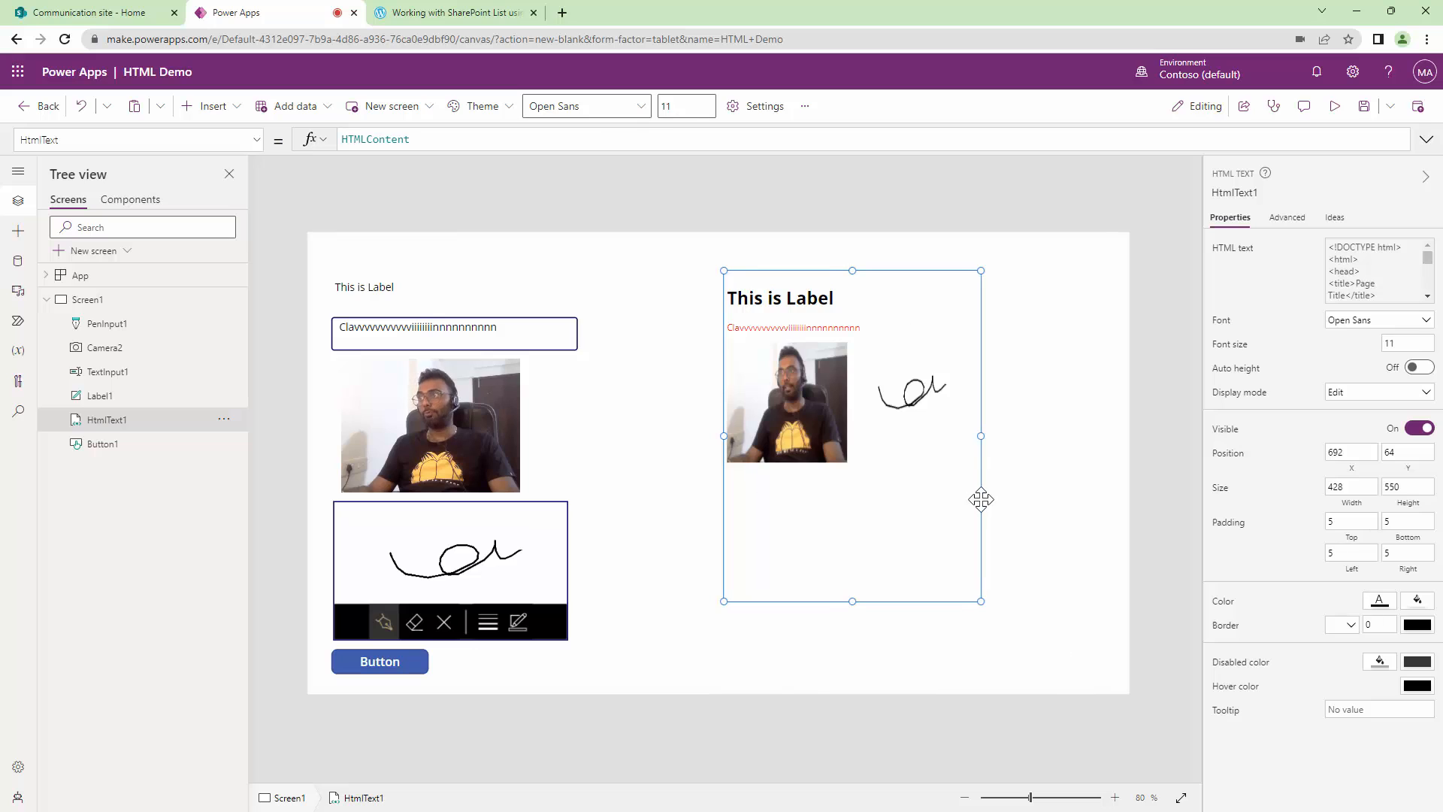